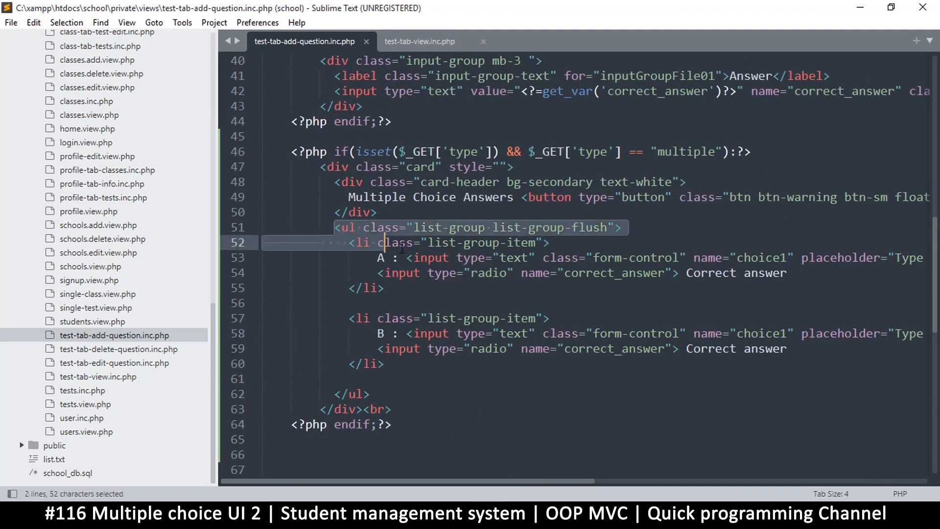
Step: Append the class 'choice-list' to the answer ul's class attribute on line 51
left_click(398, 333)
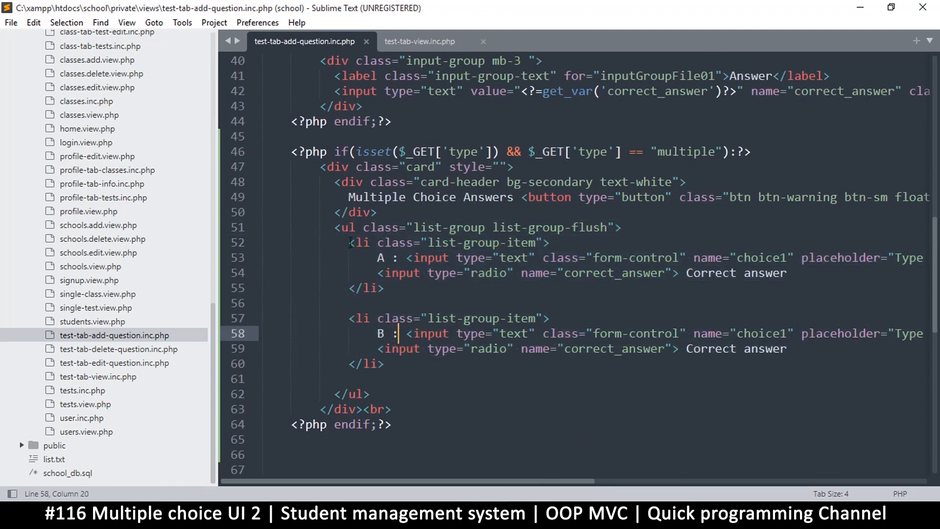
left_click(434, 318)
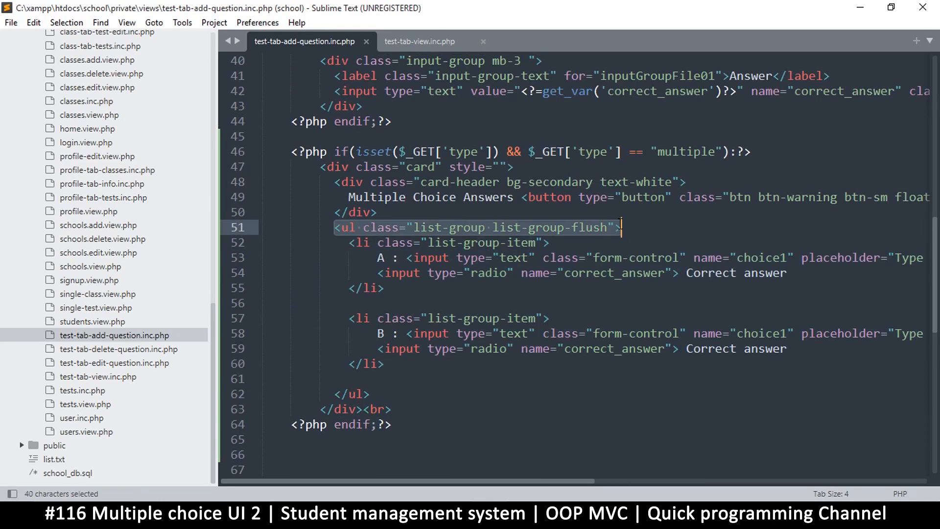
mouse_move(609, 223)
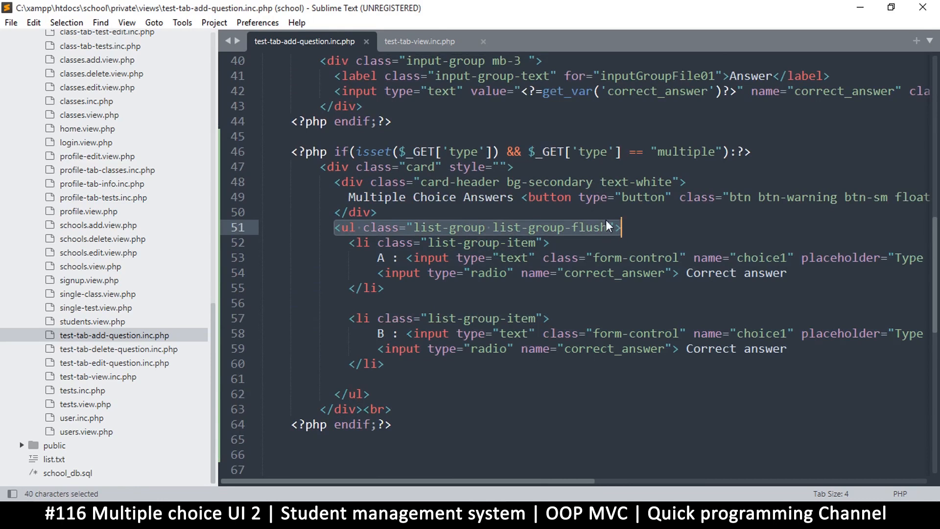
left_click(609, 227)
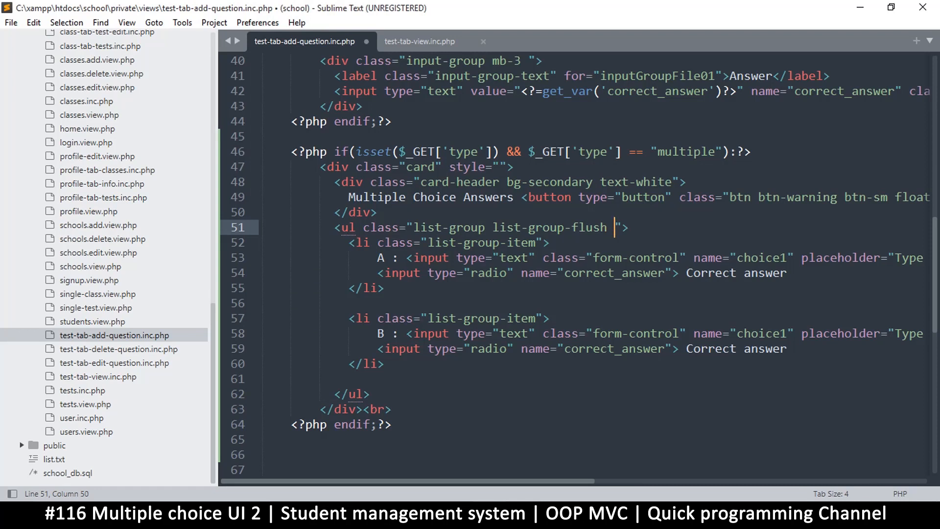
type("choice-l")
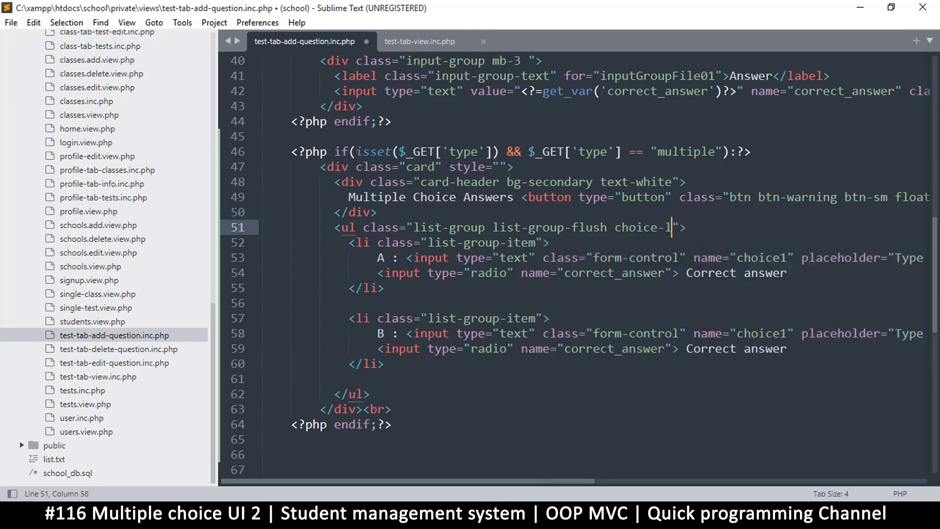
type("ist")
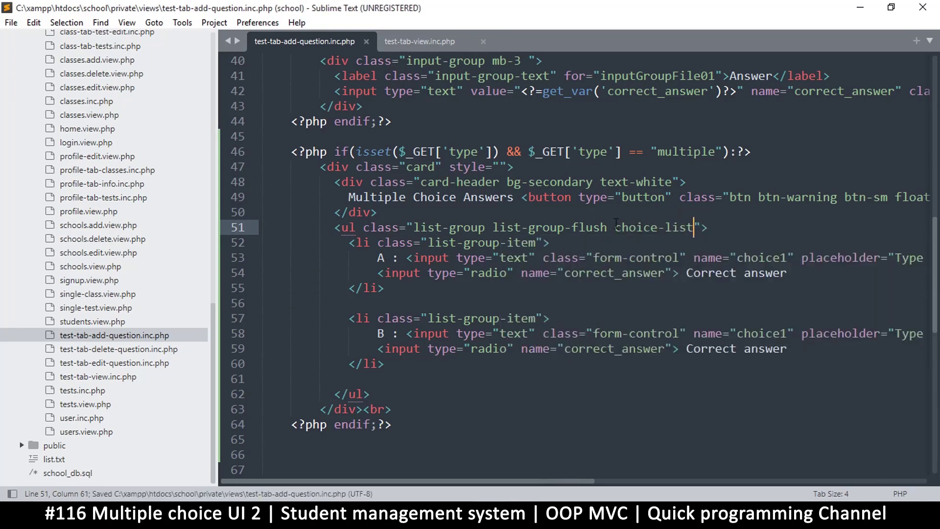
double_click(653, 228)
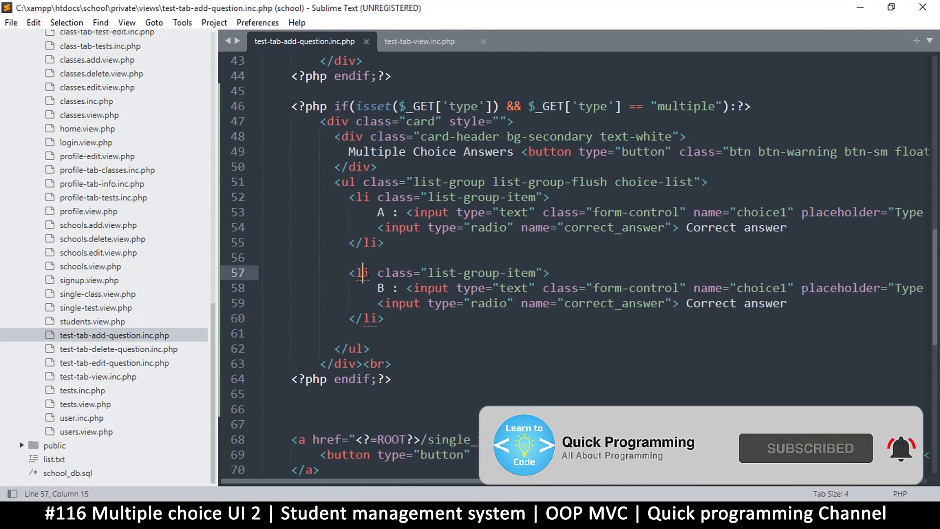
Step: Insert an empty script block below the closing form tag using the <scr snippet
left_click(372, 319)
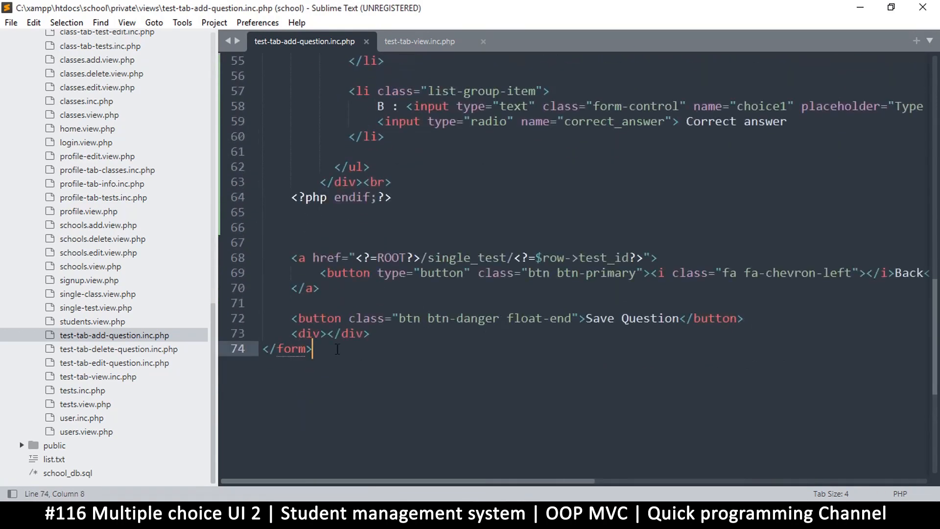
key("Enter")
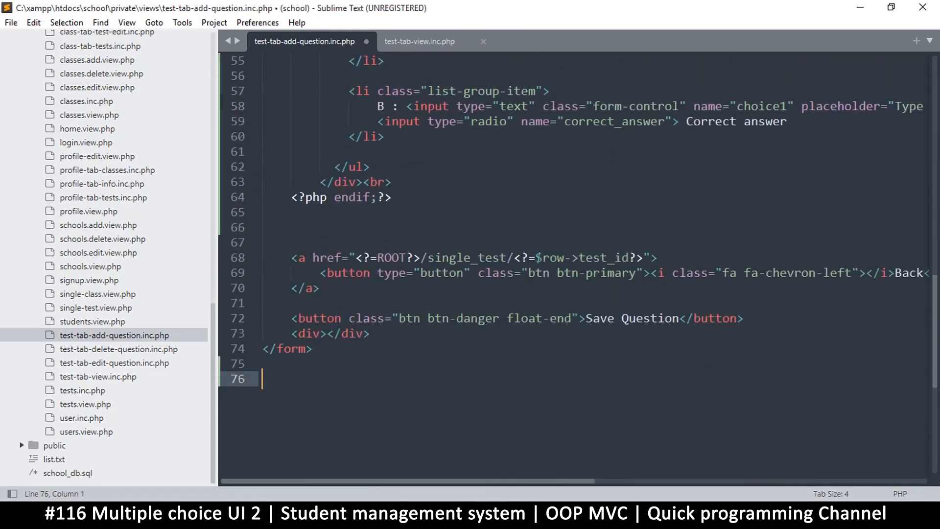
type("<scr")
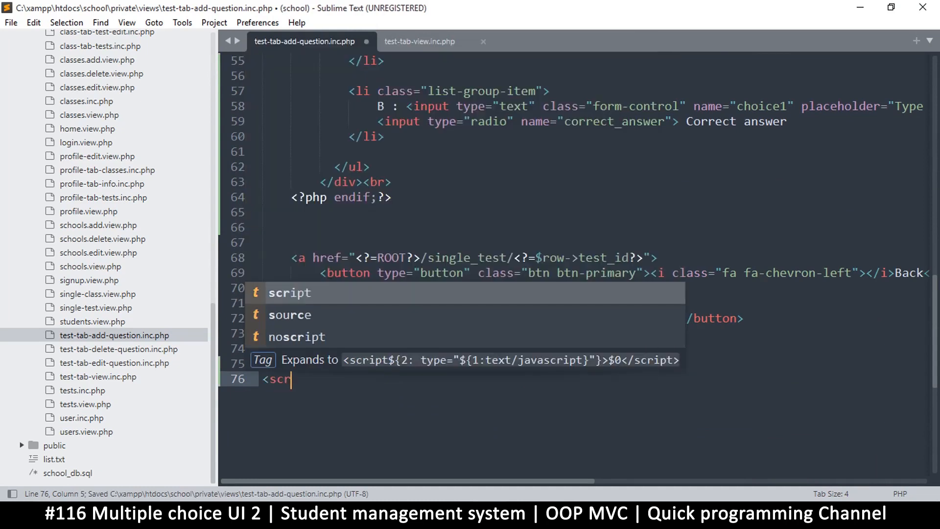
key("Tab")
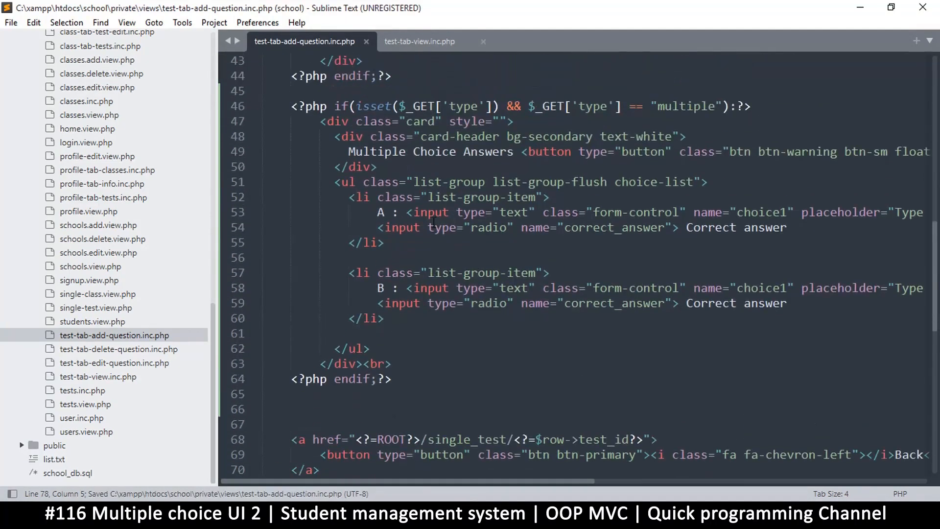
Step: Select and copy the B answer list item markup
left_click_drag(348, 197, 384, 318)
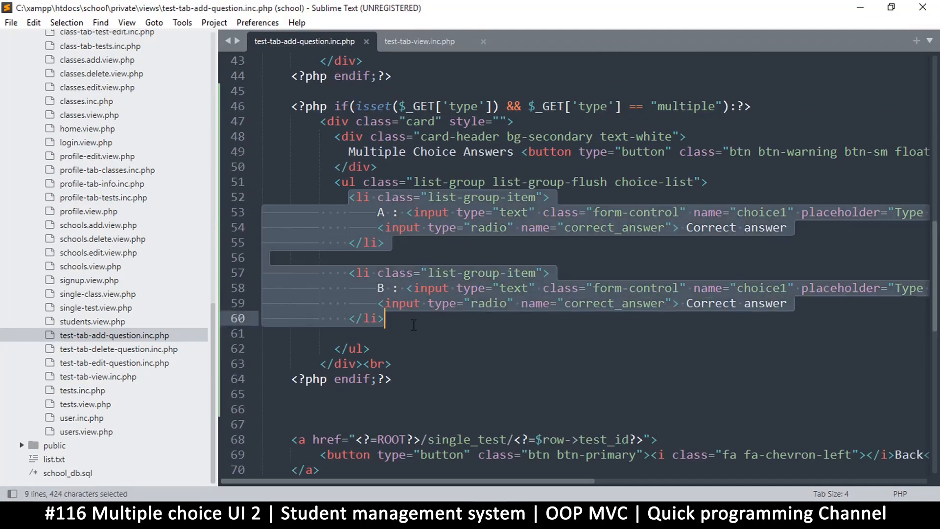
left_click(432, 288)
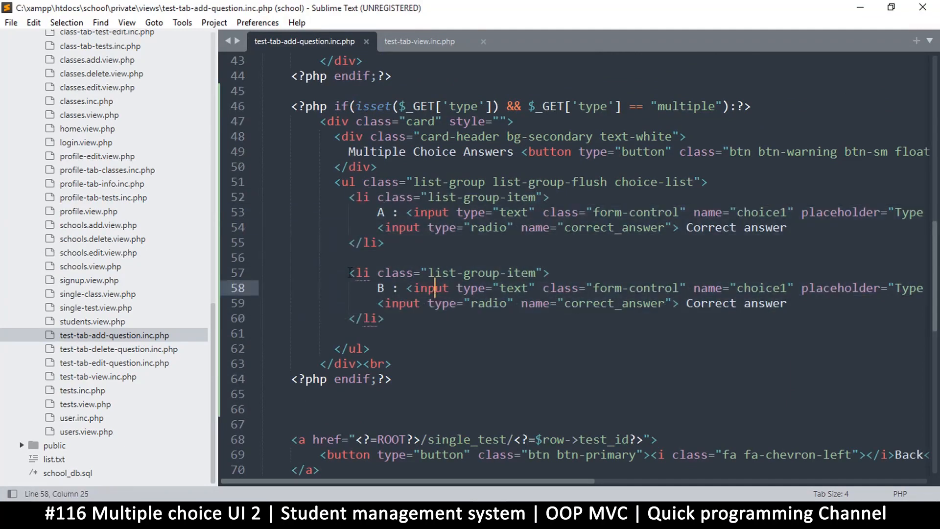
left_click_drag(348, 272, 384, 318)
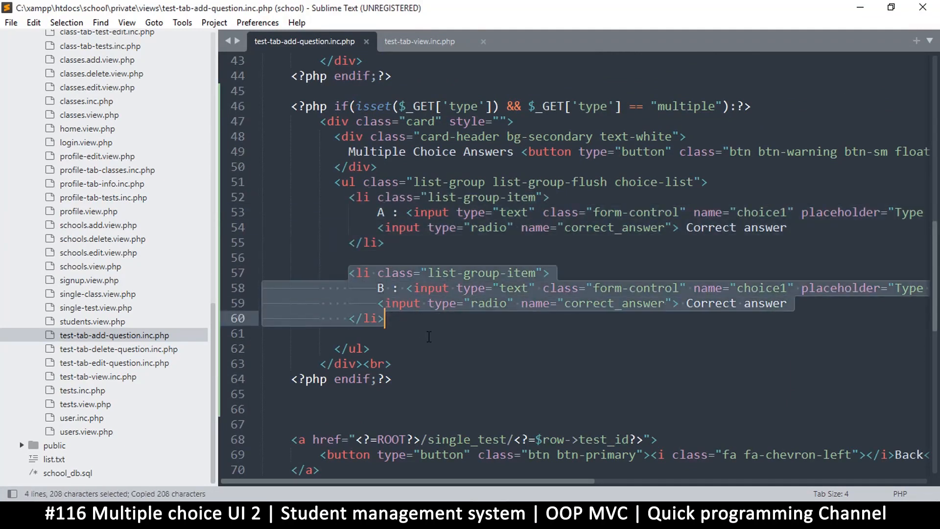
mouse_move(417, 304)
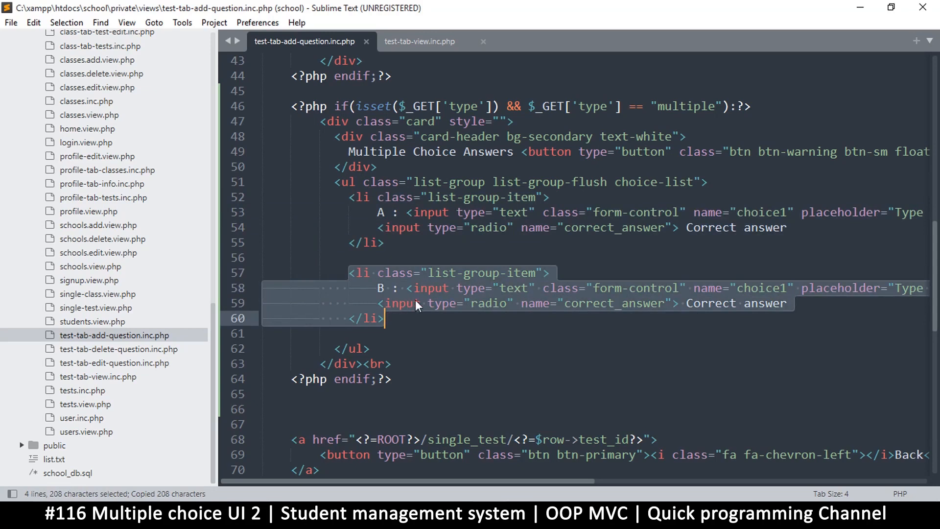
left_click(411, 288)
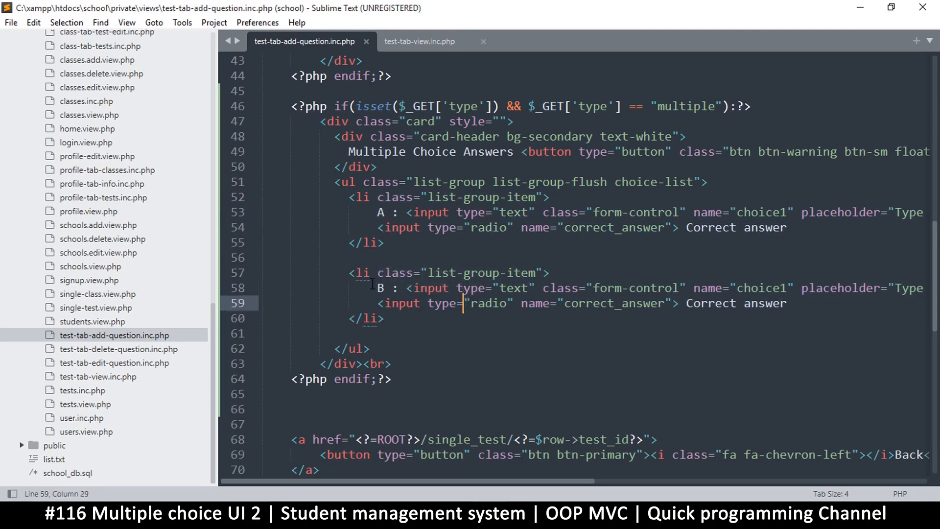
left_click_drag(372, 282, 390, 318)
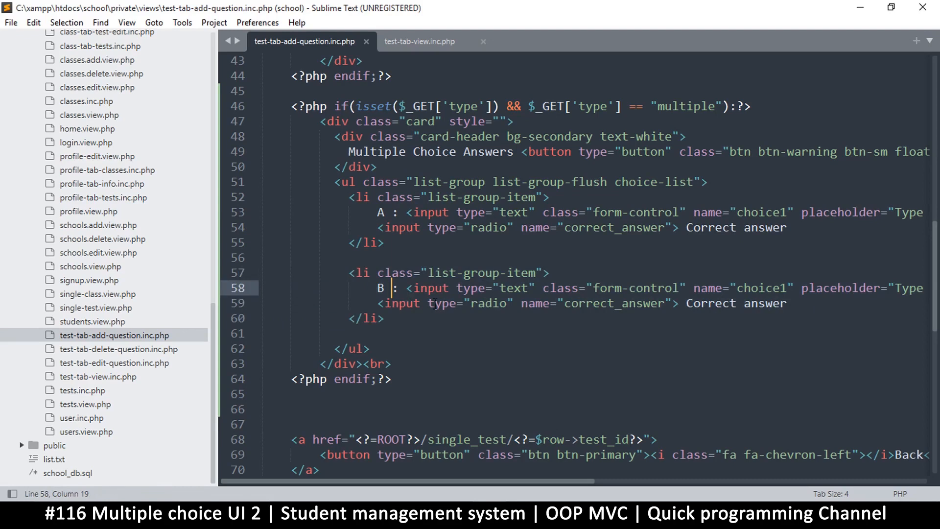
left_click_drag(348, 272, 390, 303)
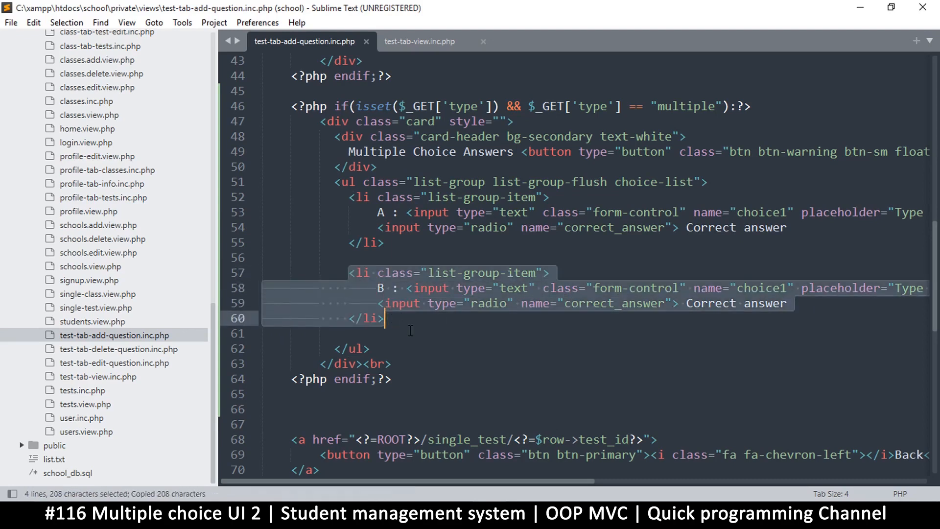
mouse_move(397, 326)
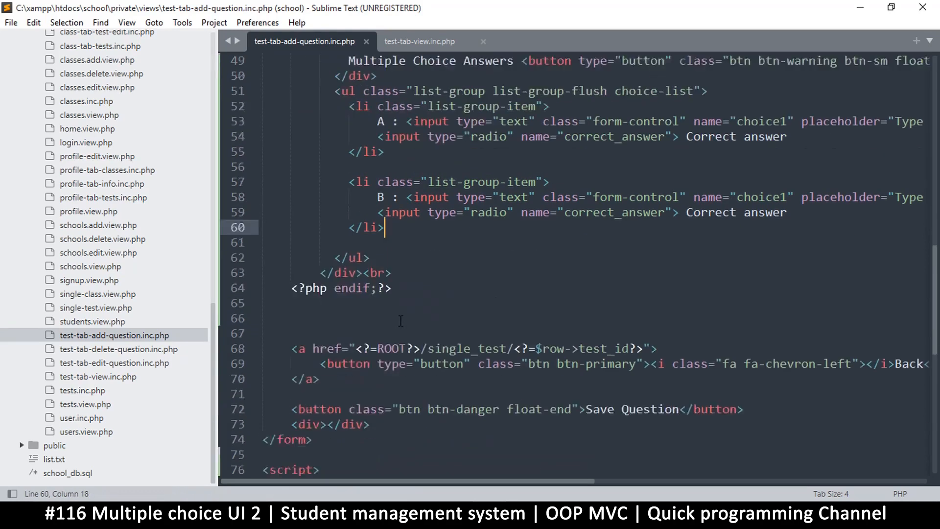
Step: Declare the add_choice function inside the script block
scroll("down", 3)
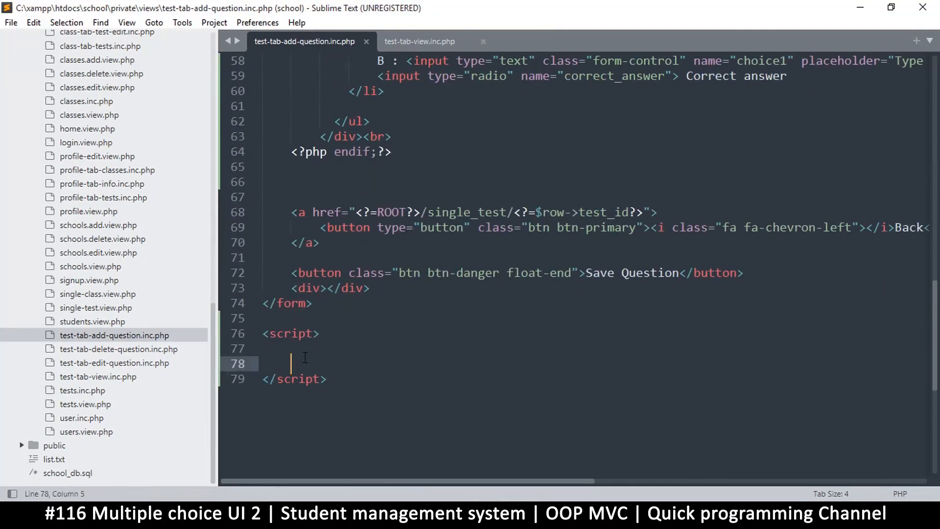
type("function")
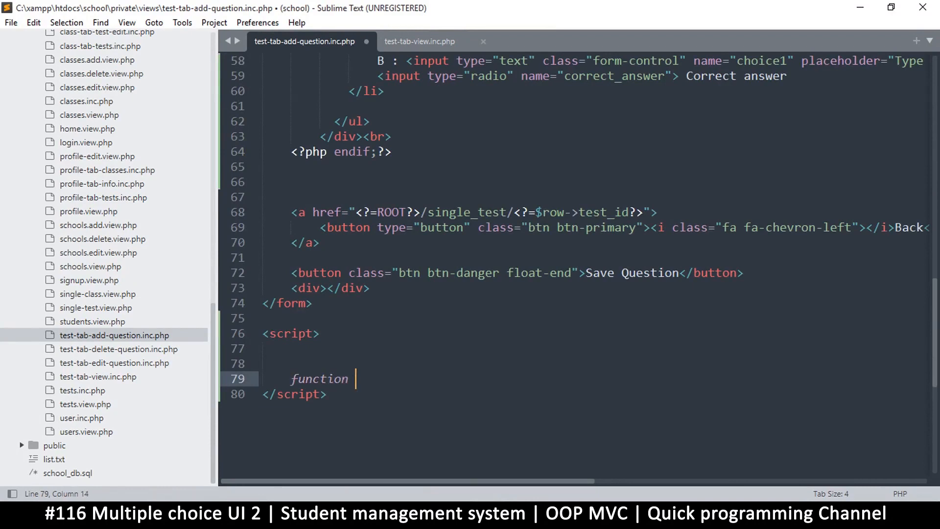
type("a")
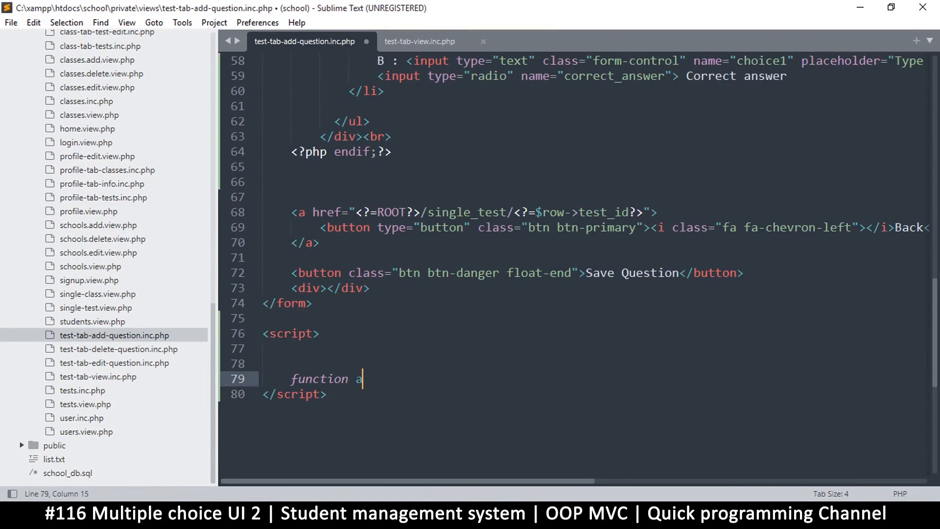
type("dd")
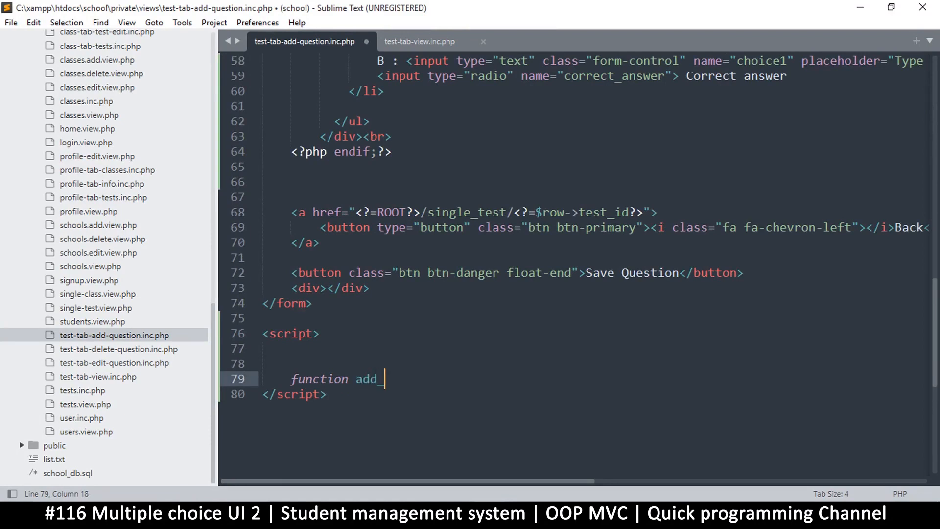
type("_choice(")
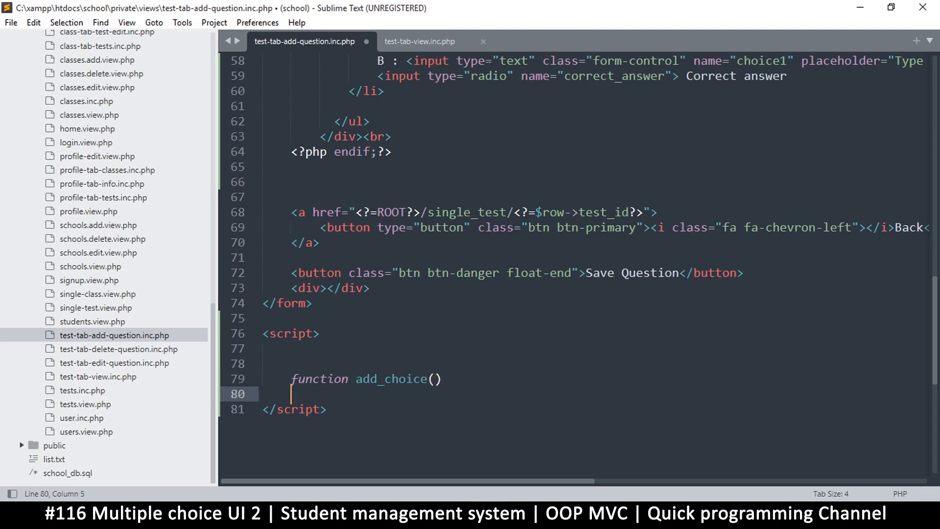
type("{")
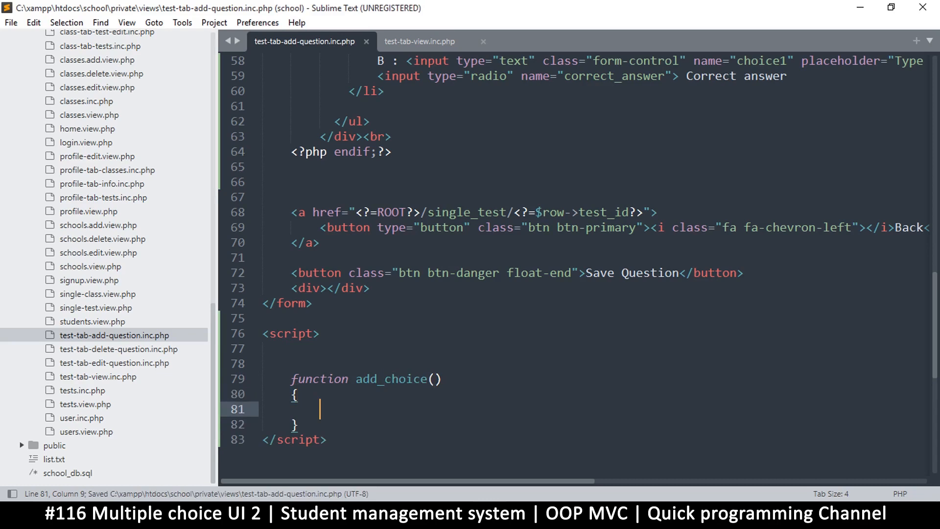
Step: Start its body with 'var choices = document.querySelector'
type("var")
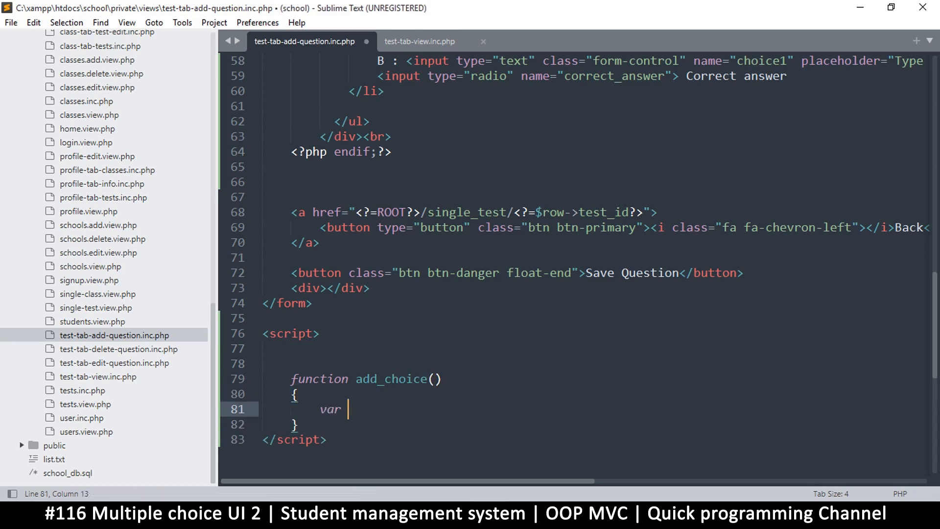
type("co")
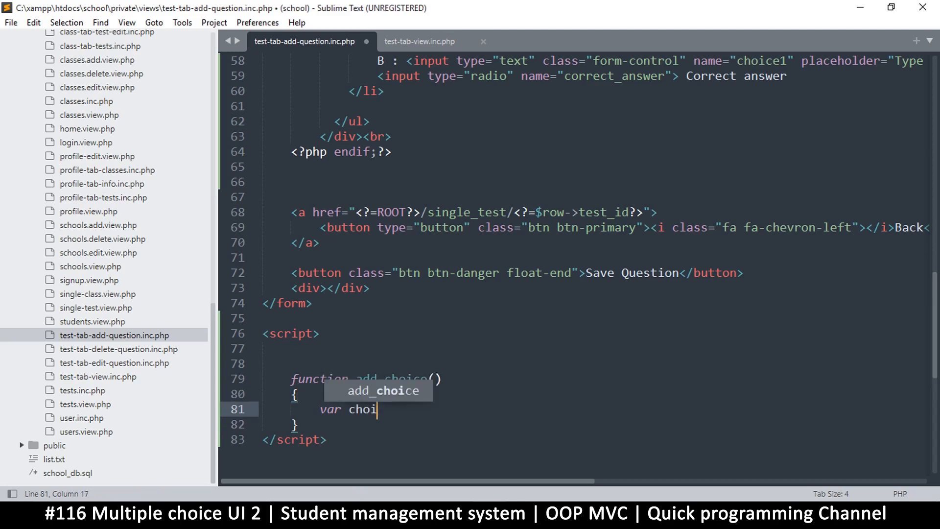
type("ces =")
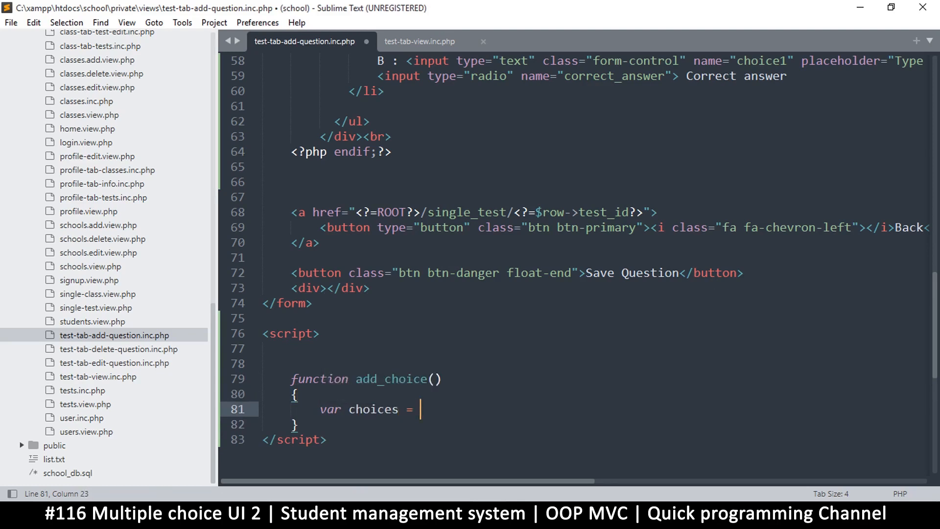
type("docum")
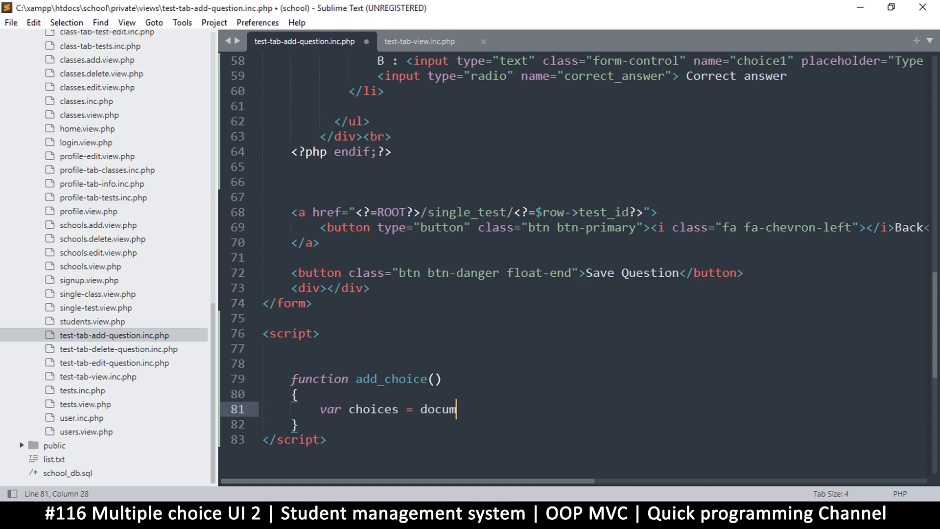
type("ent.qu")
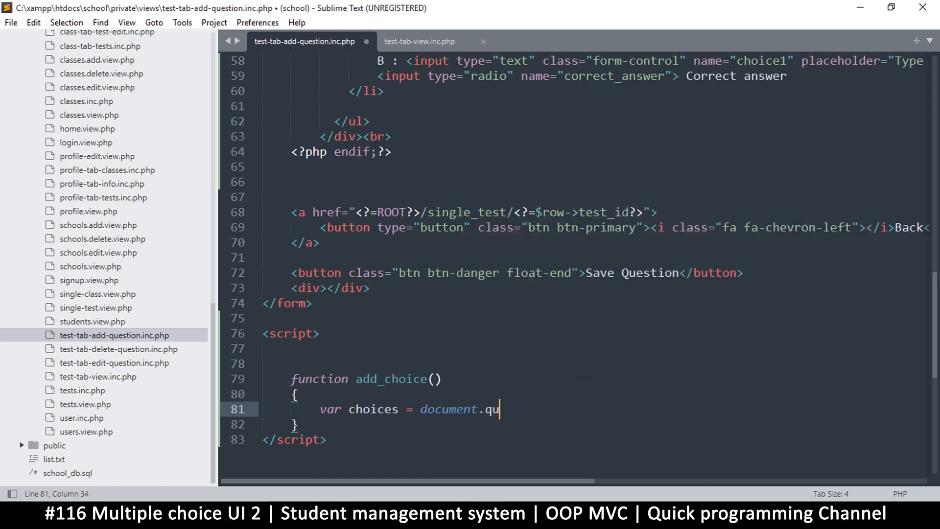
type("ery")
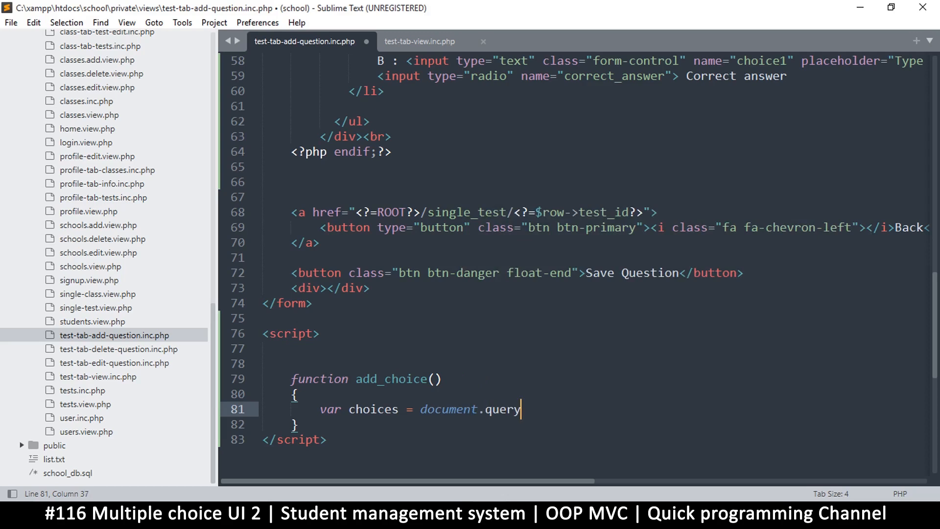
type("Select")
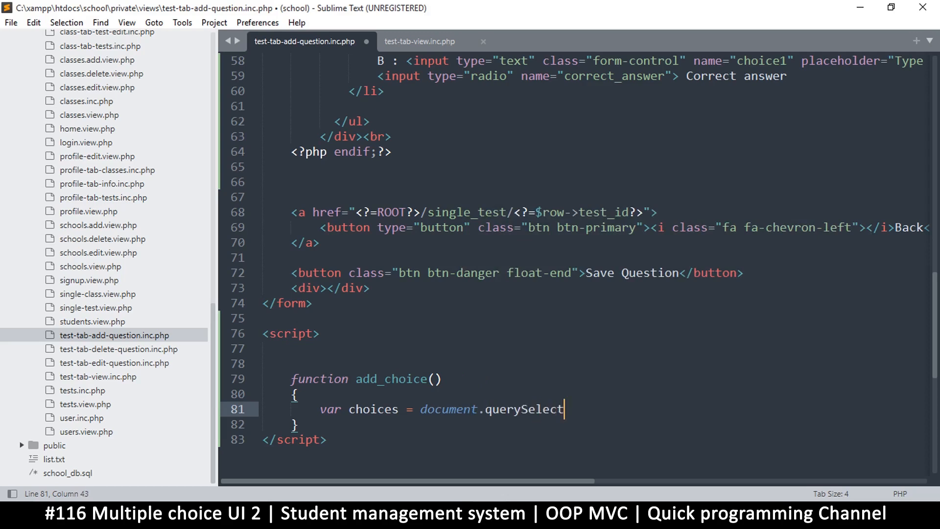
type("or")
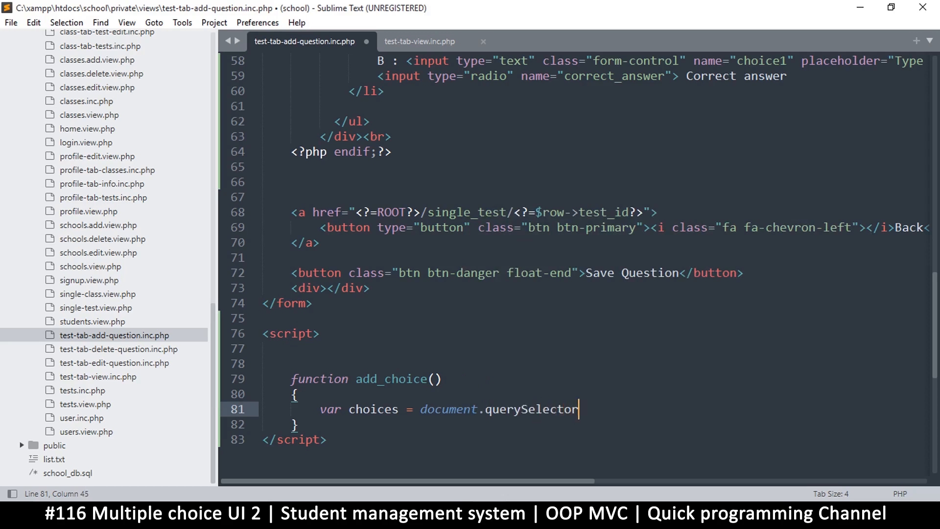
Step: Complete the query as querySelector(".choice-list")
type("(\"\")")
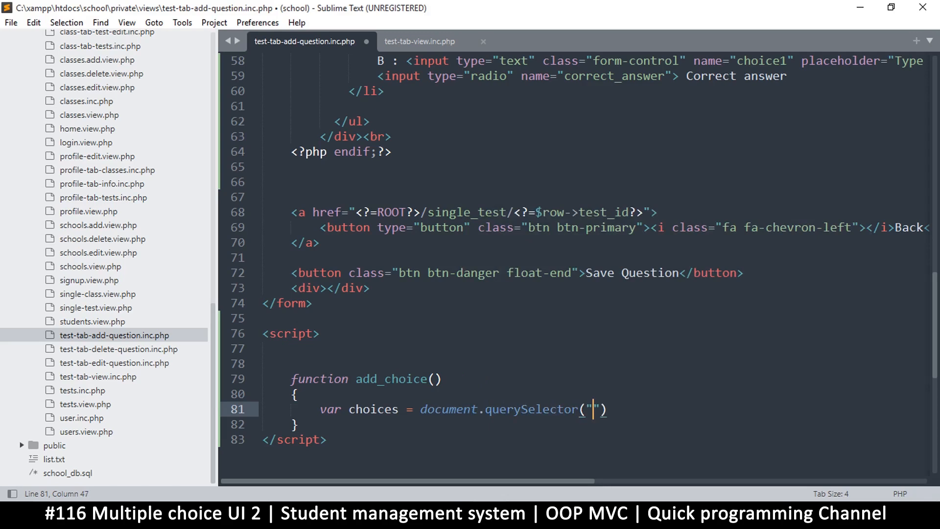
type(".cho")
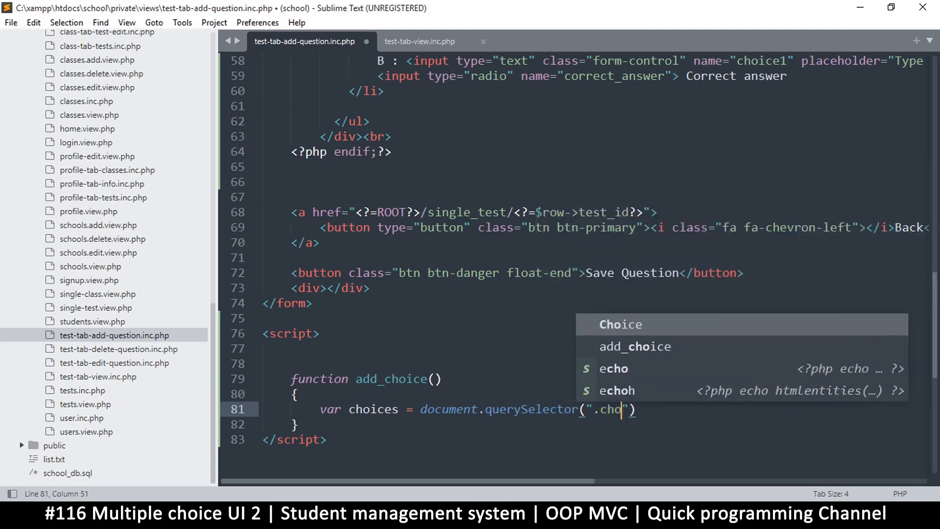
type("ic")
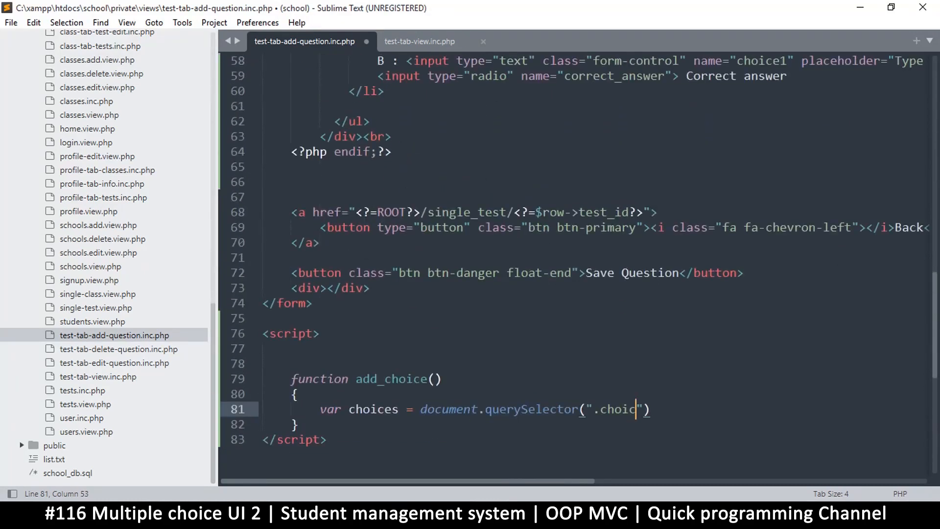
type("e-list")
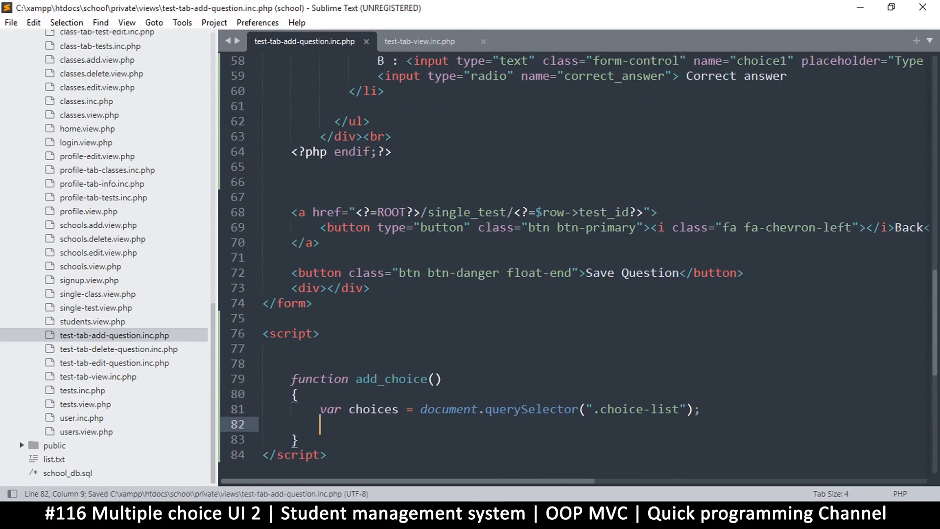
Step: Append the B list item markup to choices.innerHTML via a template string, and save
type("choice")
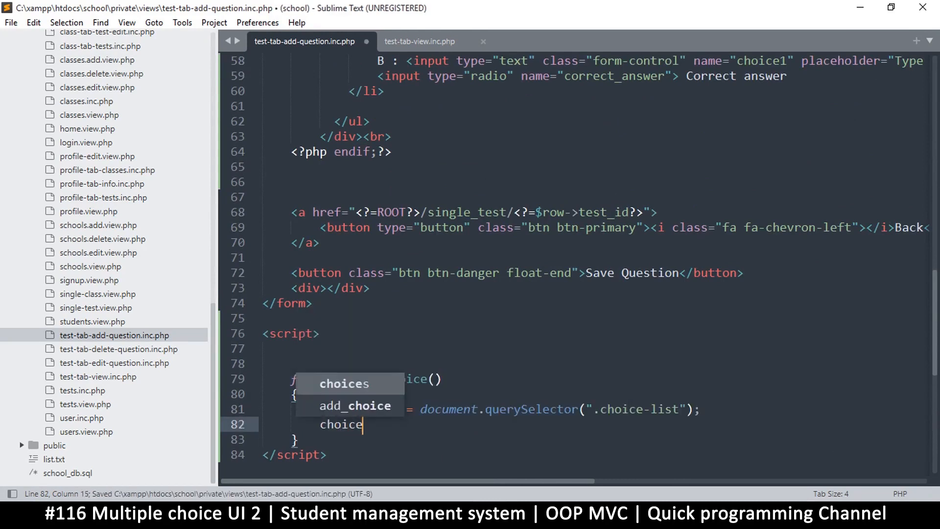
type(".add")
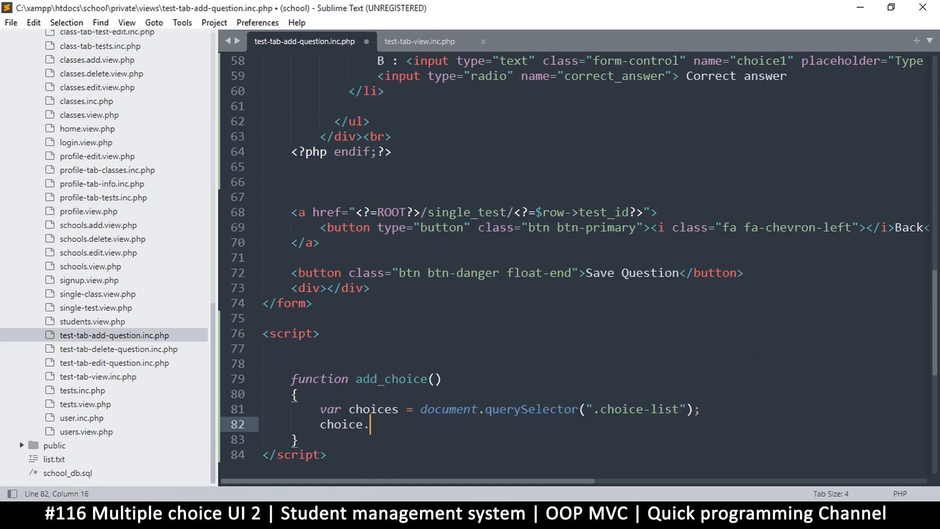
type("choices")
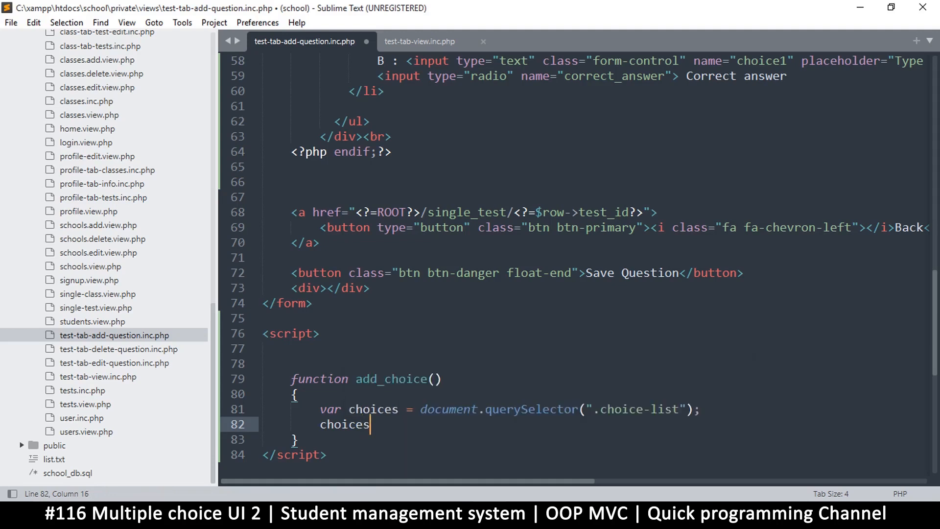
type(".inn")
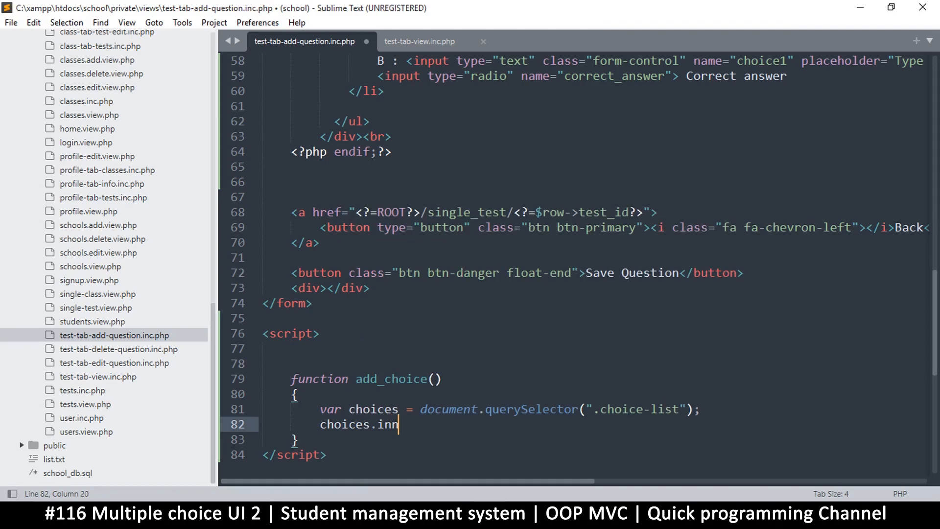
type("erHT")
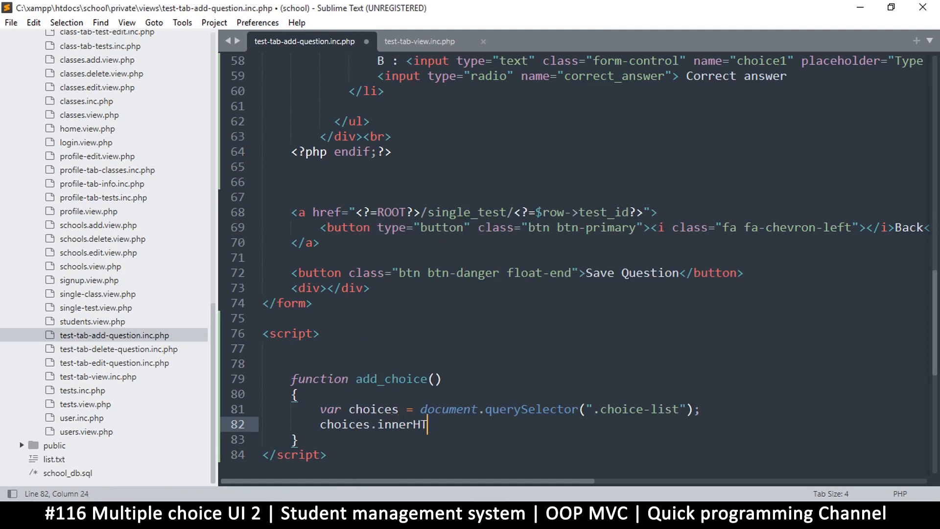
type("ML")
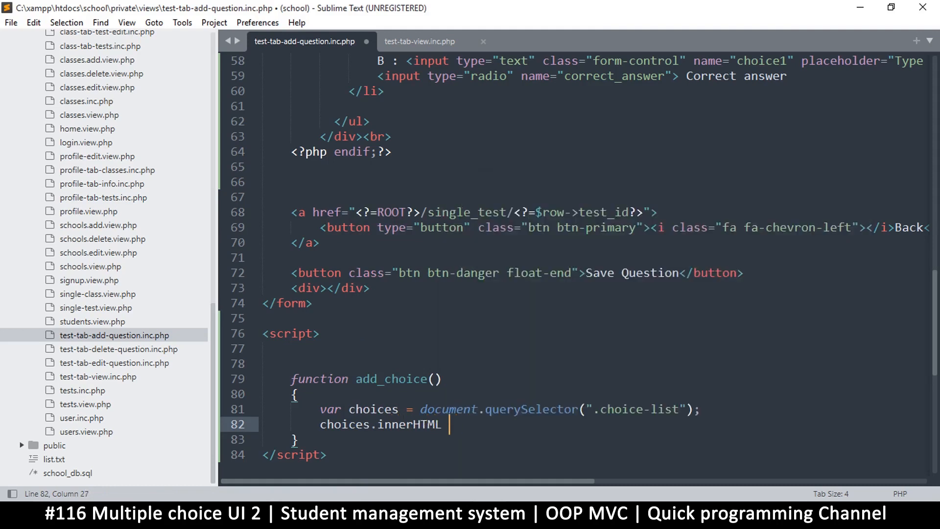
type("+=")
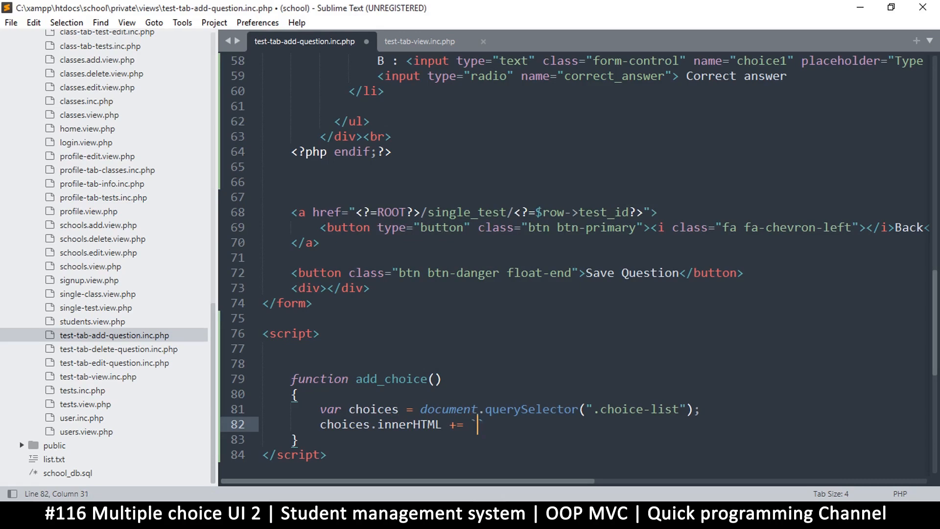
type("`")
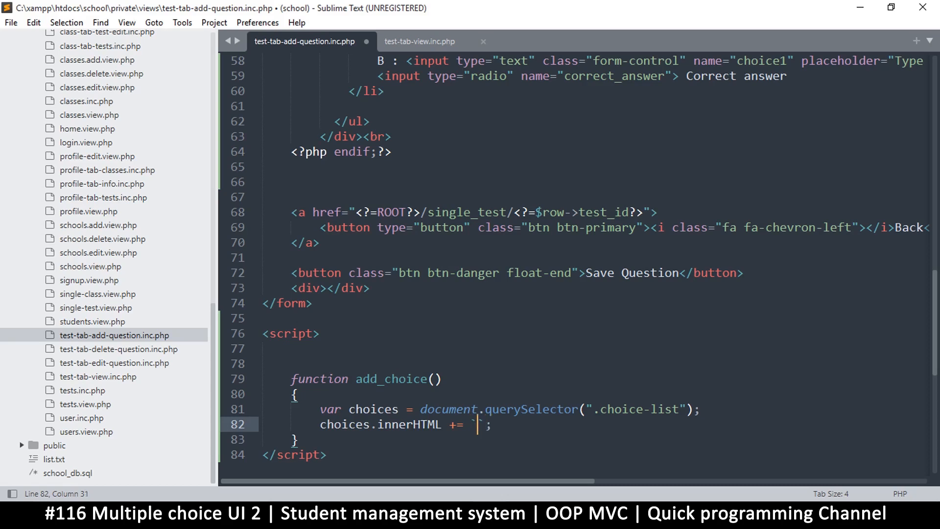
type("`")
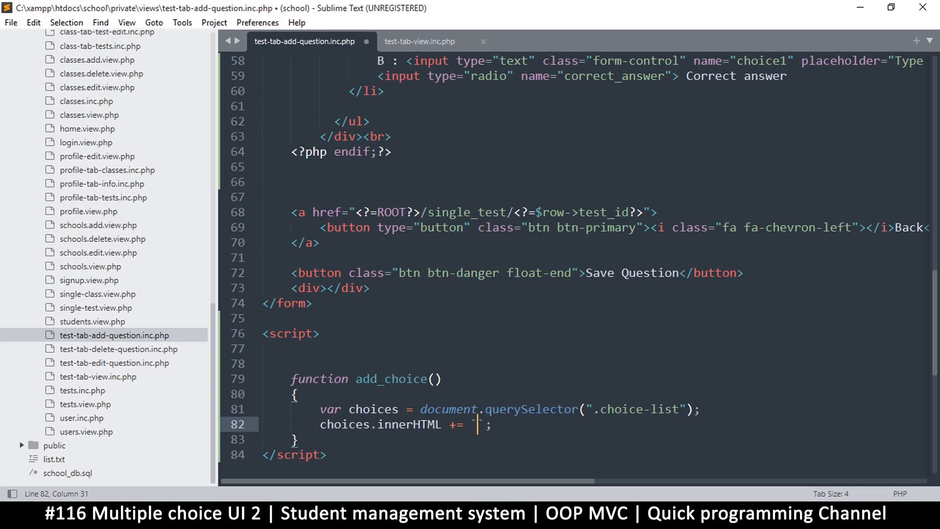
mouse_move(641, 321)
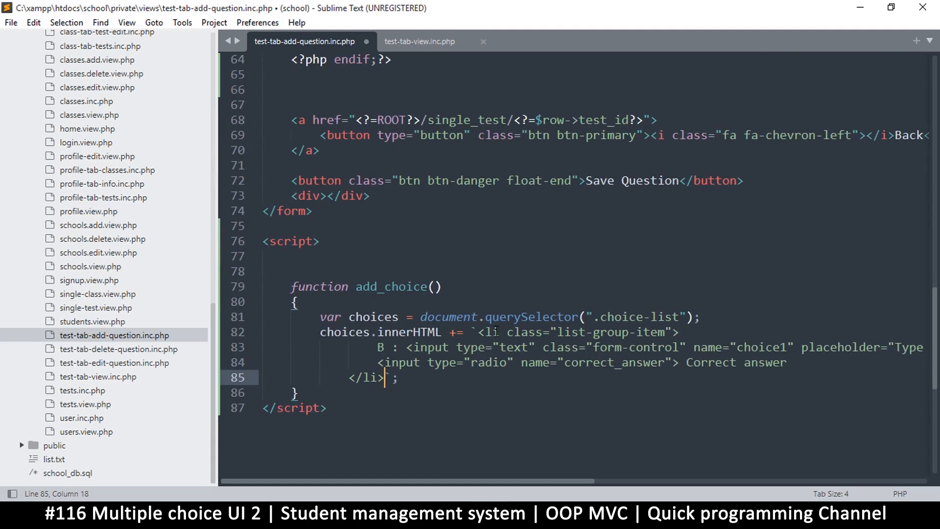
key("ctrl+s")
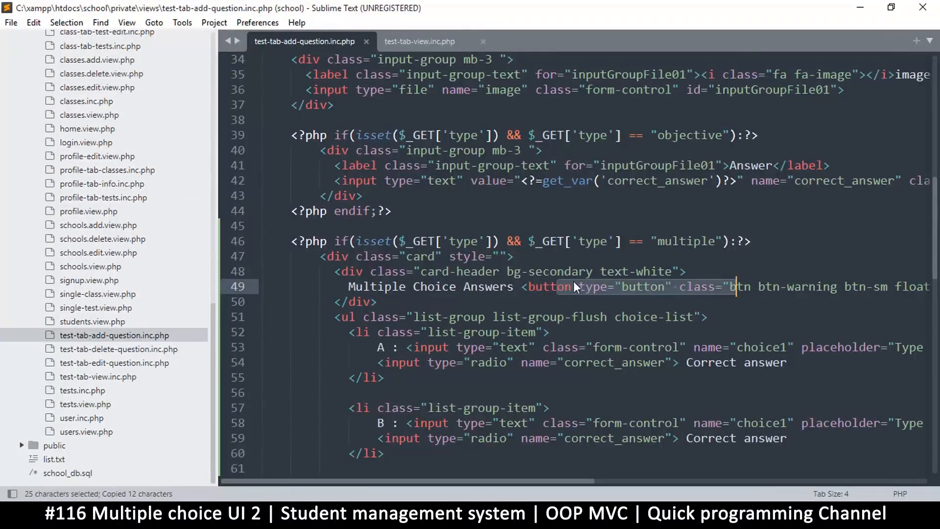
Step: Add onclick="add_choice()" to the line 49 button tag and save
type("onclick=\"add_choice(")
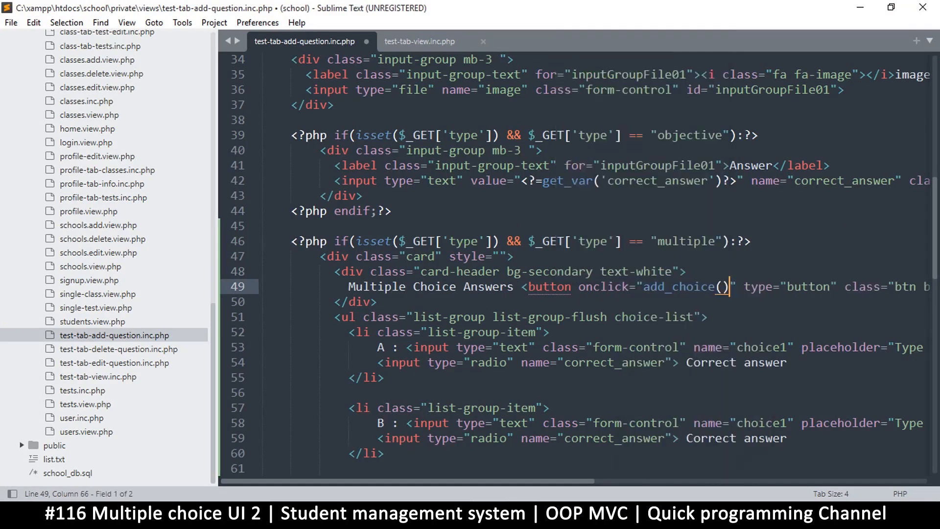
key("ctrl+s")
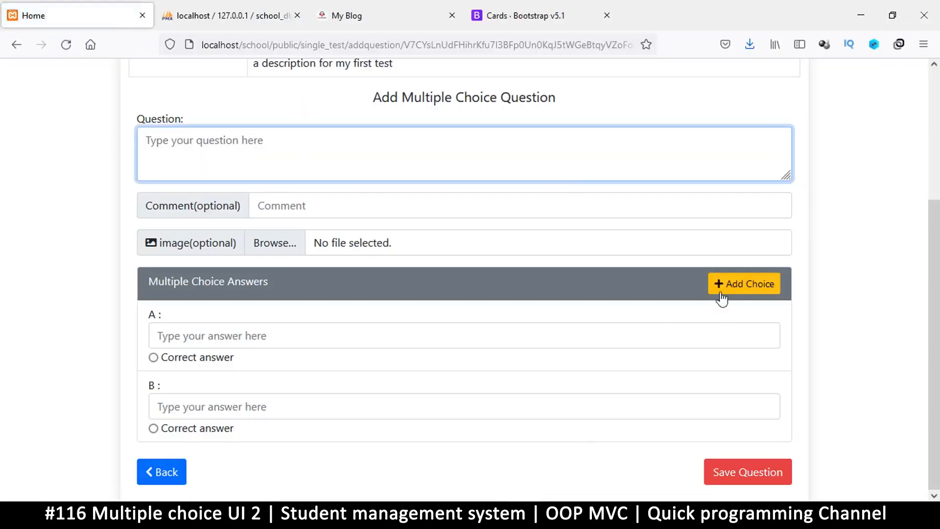
Step: Add two choices in Firefox, mark answer A correct, and inspect the repeated B labels
left_click(744, 284)
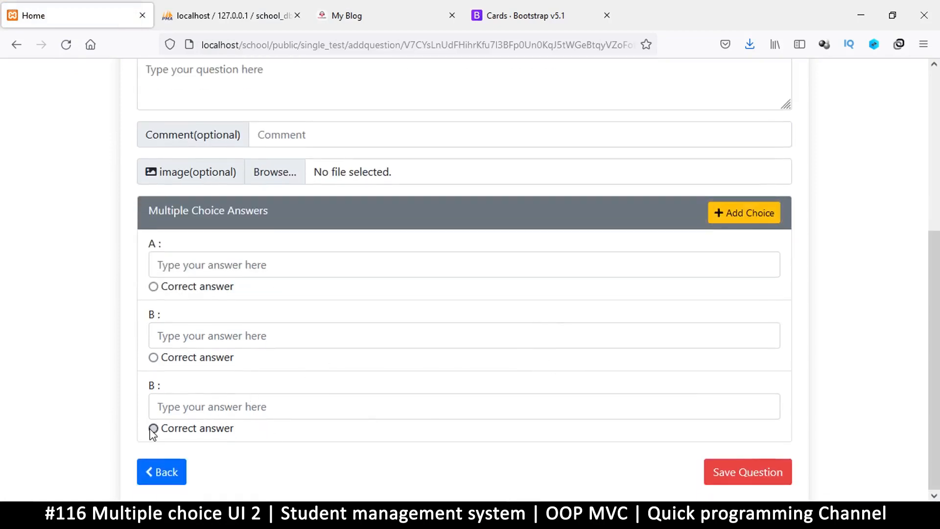
left_click(154, 286)
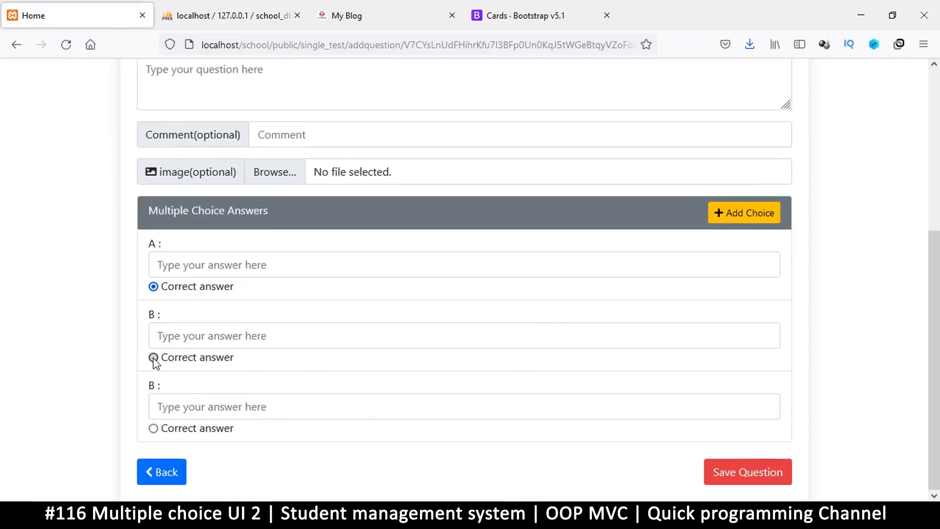
left_click(744, 213)
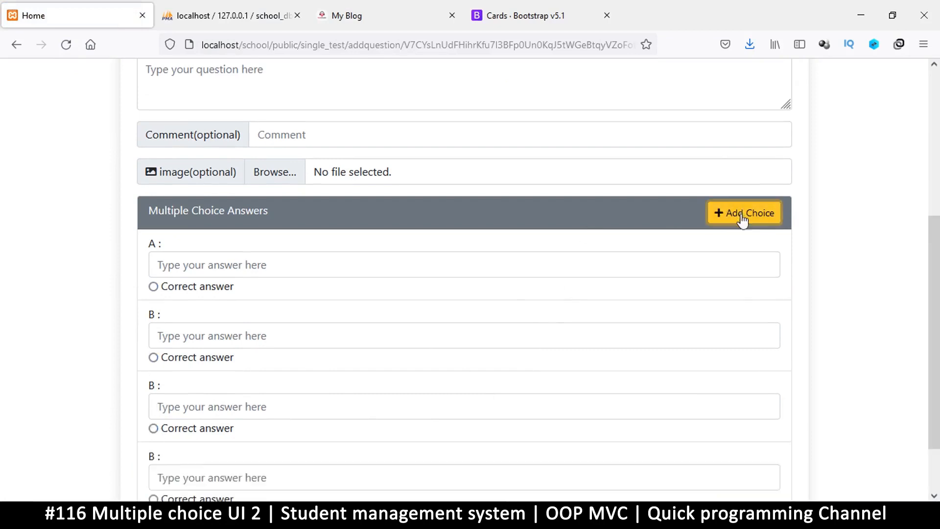
scroll("down", 3)
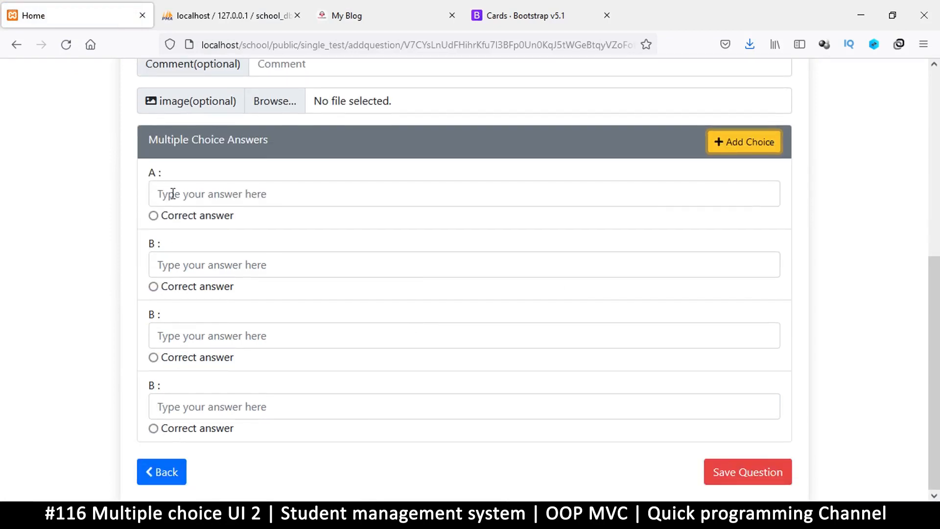
left_click(461, 193)
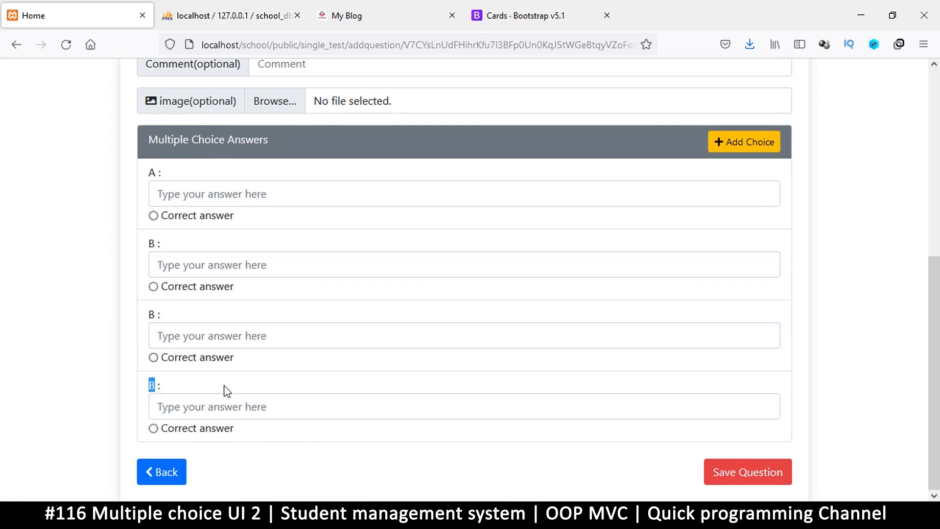
left_click(464, 274)
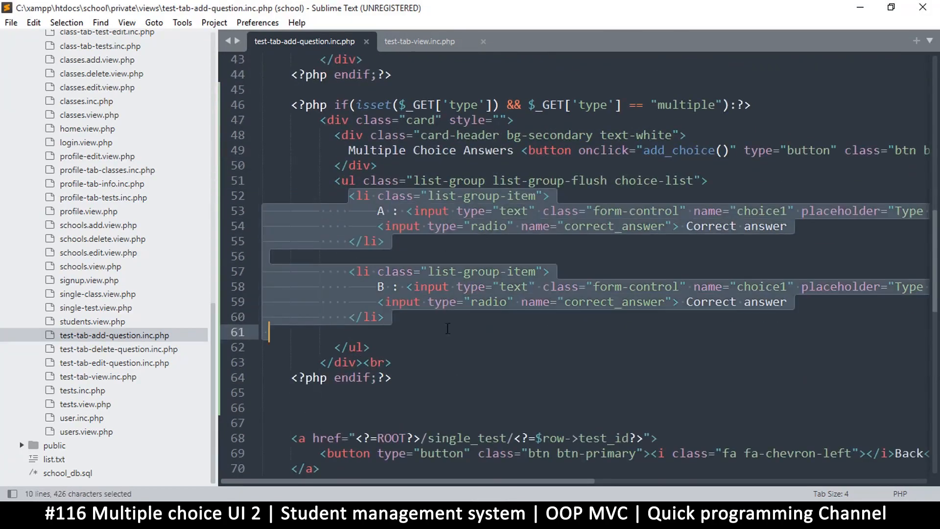
Step: Insert a blank line above add_choice in the script, select all, and save
scroll("down", 3)
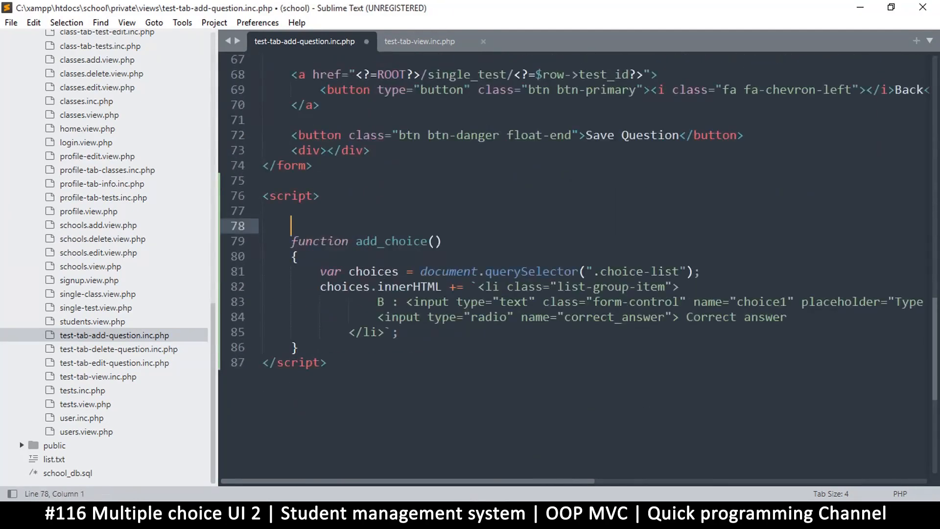
key("ctrl+a")
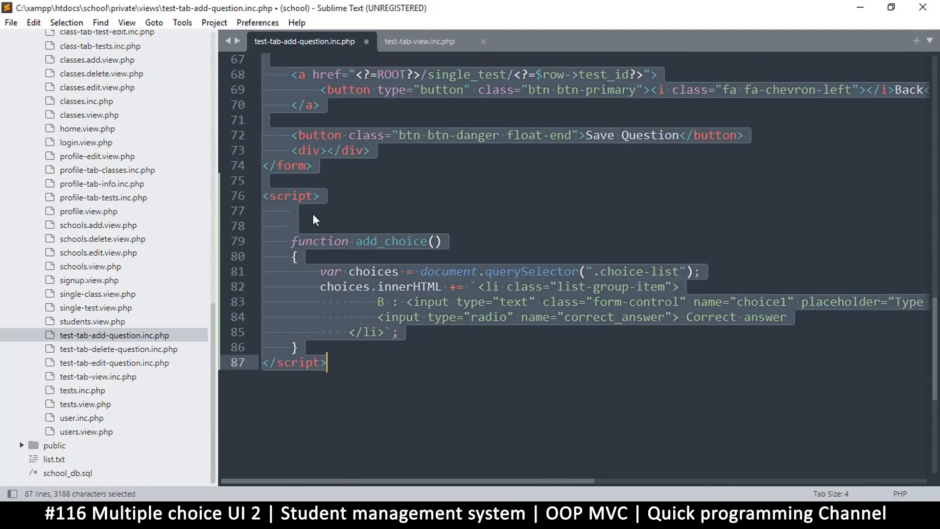
key("ctrl+s")
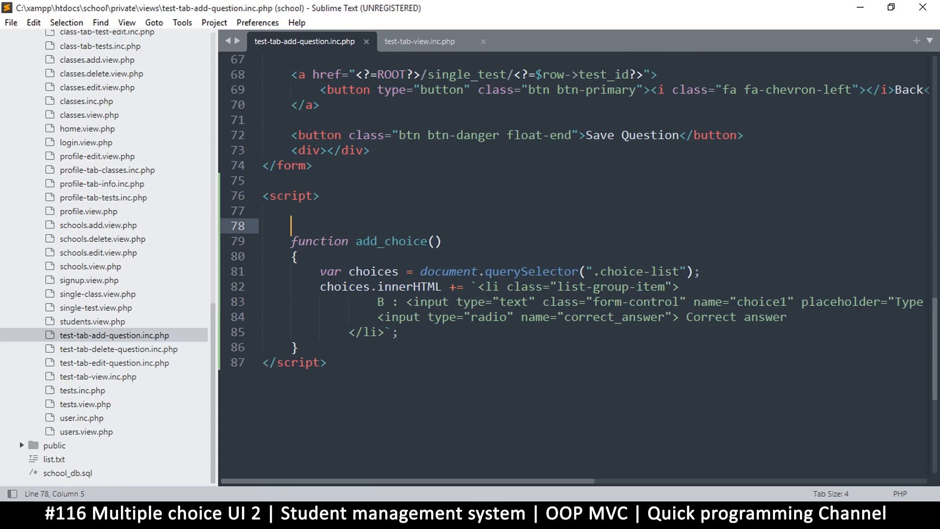
Step: Declare 'var letters = []' above the add_choice function
type("const")
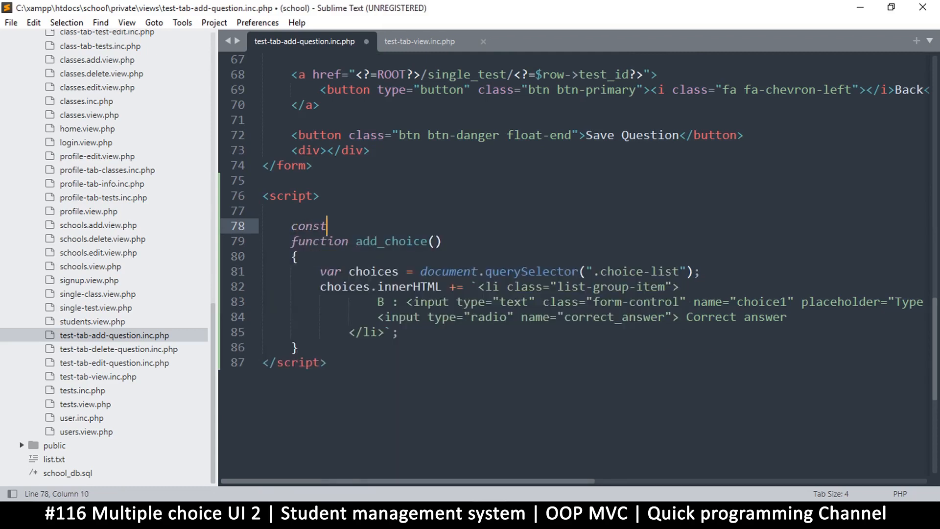
type("le")
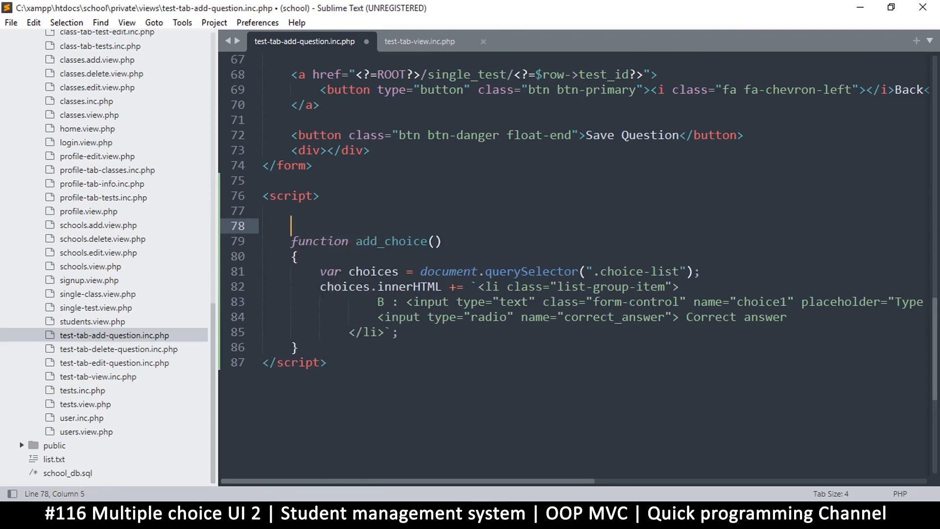
type("var")
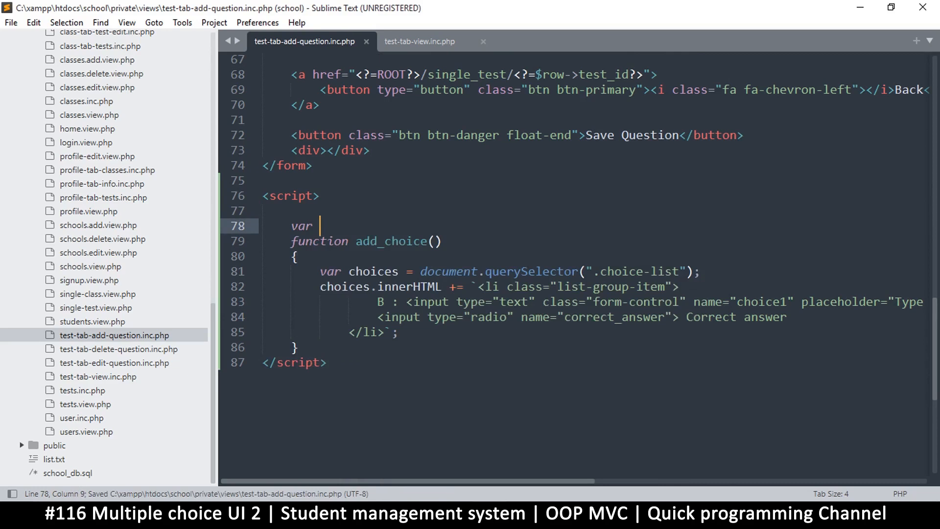
type("letters")
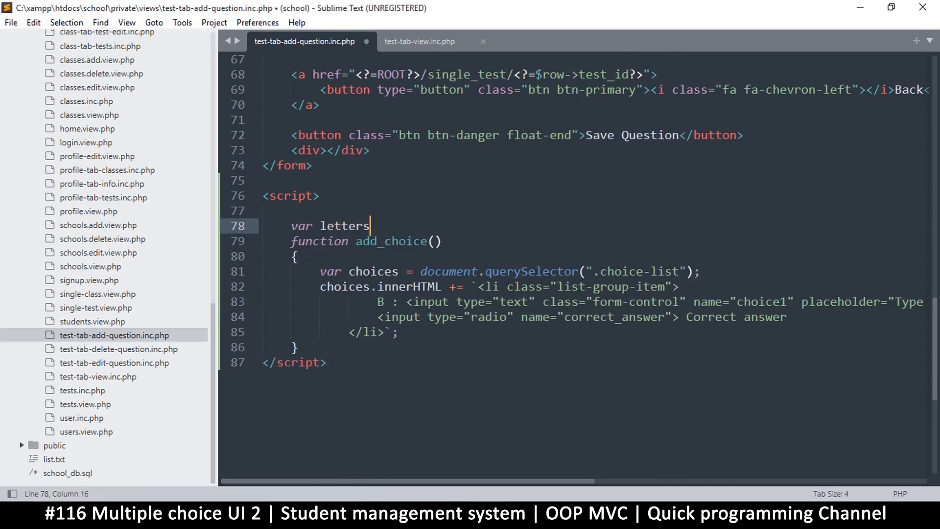
type("=")
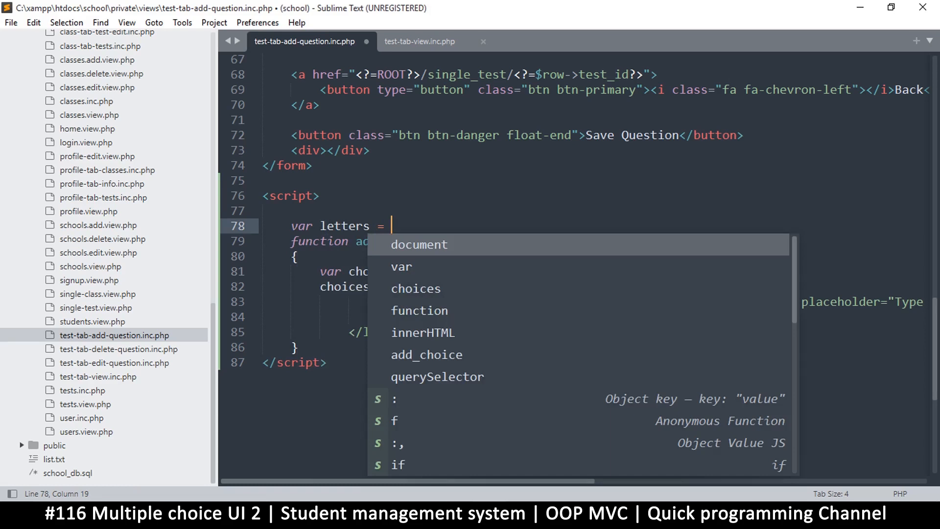
type("[];")
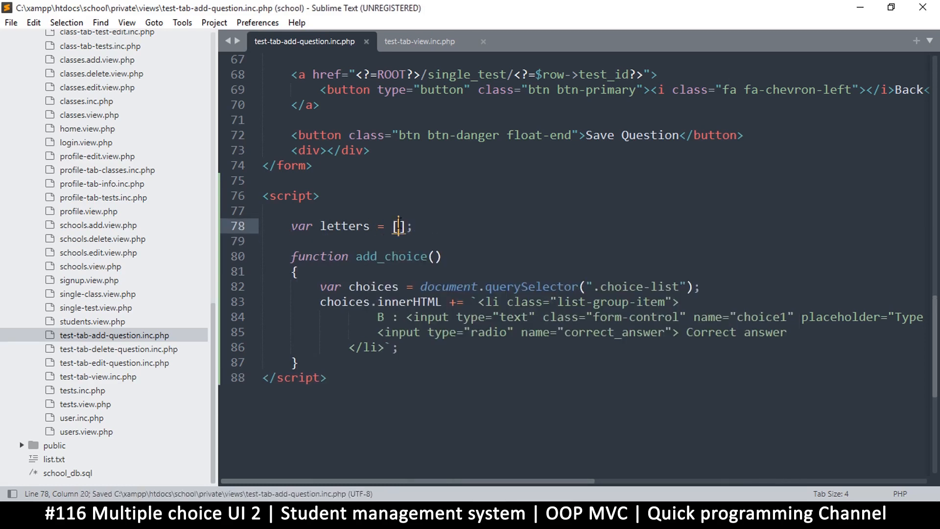
Step: Fill the letters array with 'A' through 'J' and save
type("'A','")
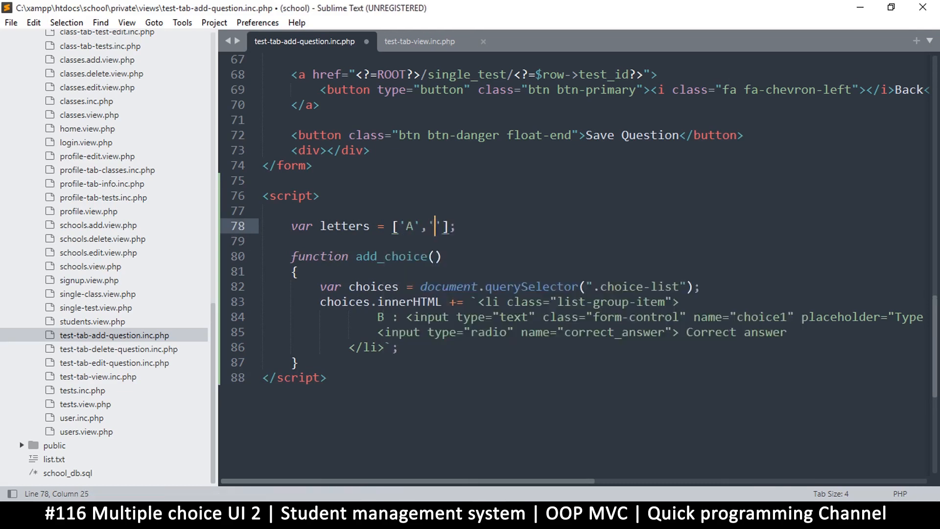
type("B")
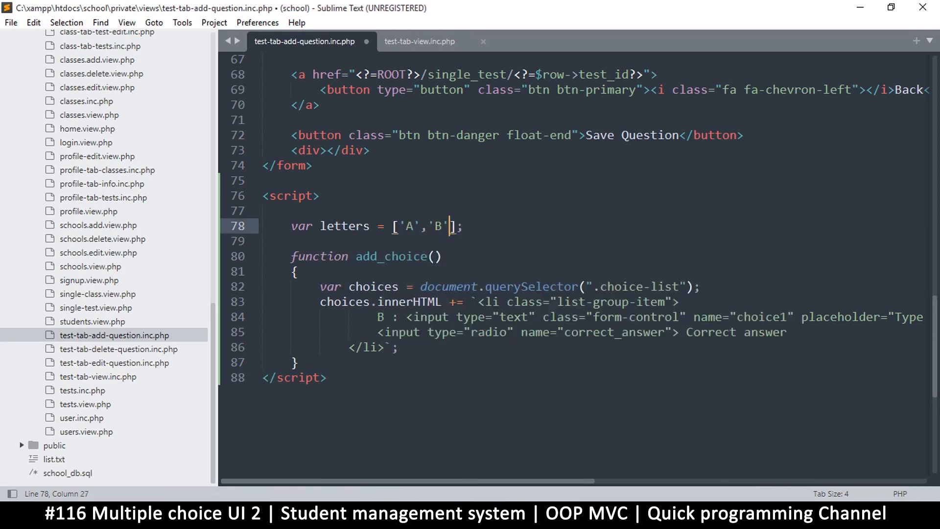
type(",")
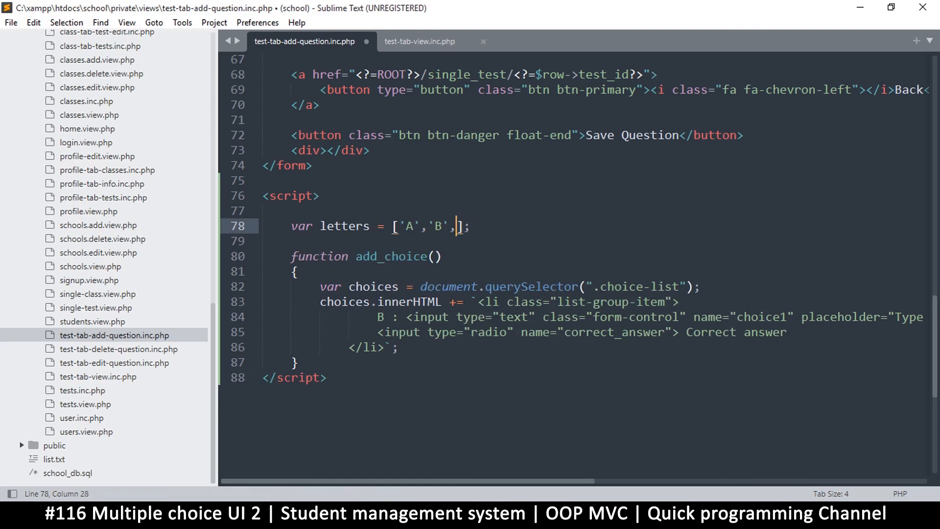
type("'C'")
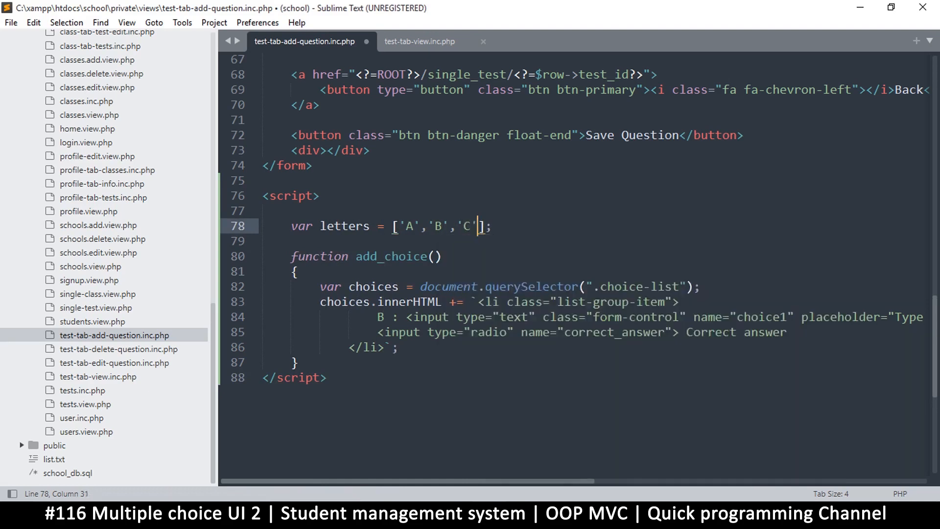
type(",'D")
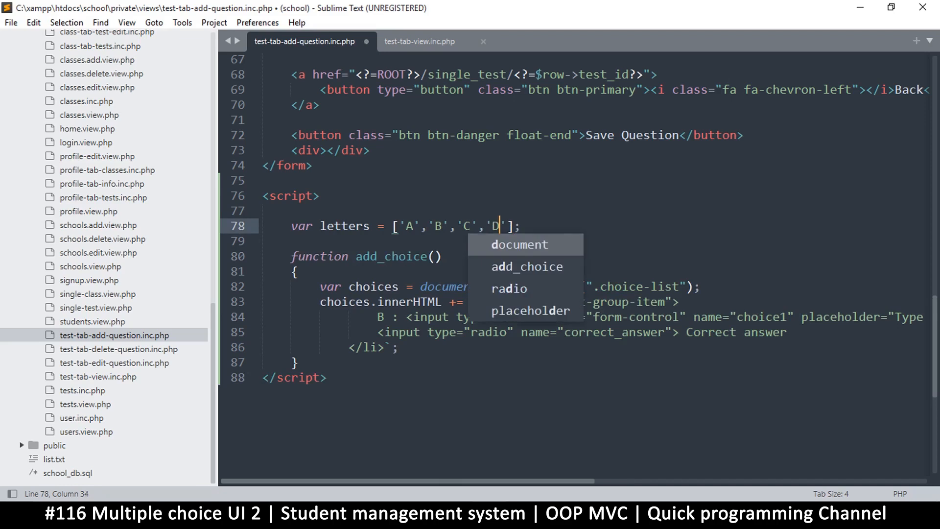
type("','F")
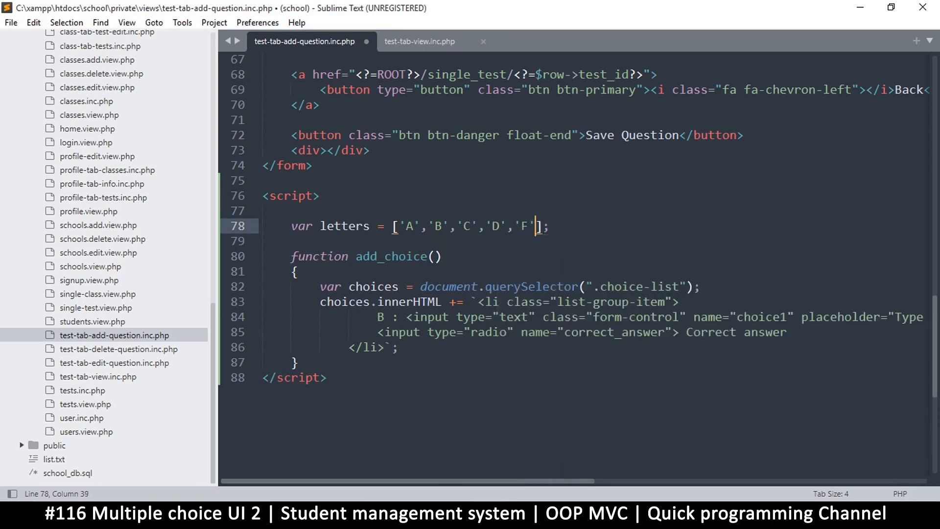
type(",'G',")
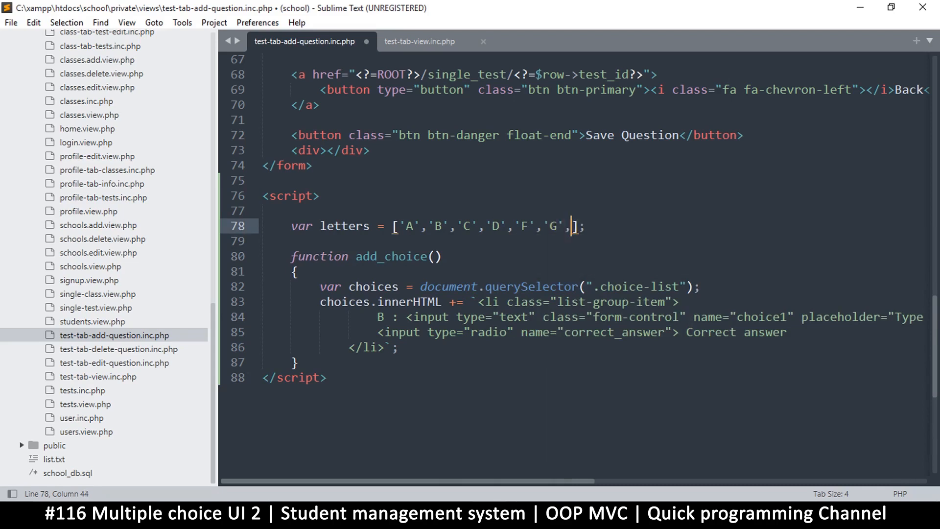
type("'H")
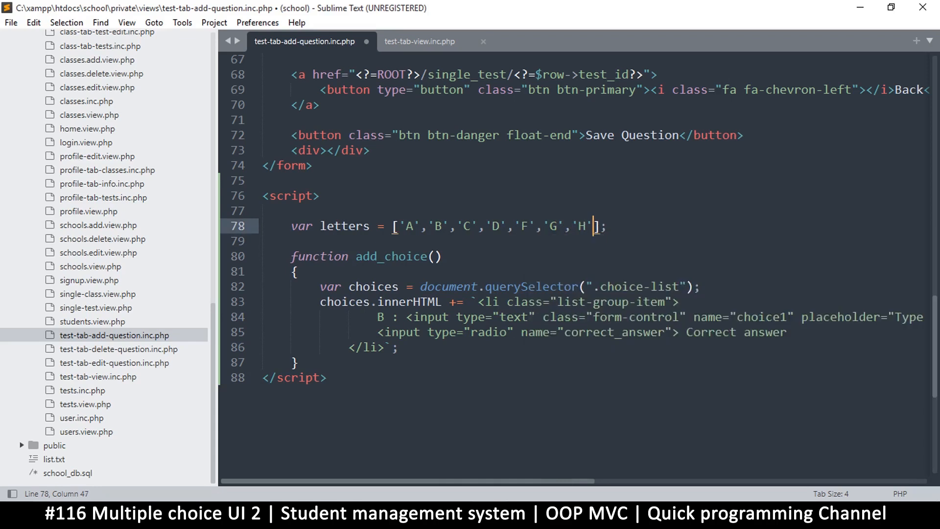
type(",'I'")
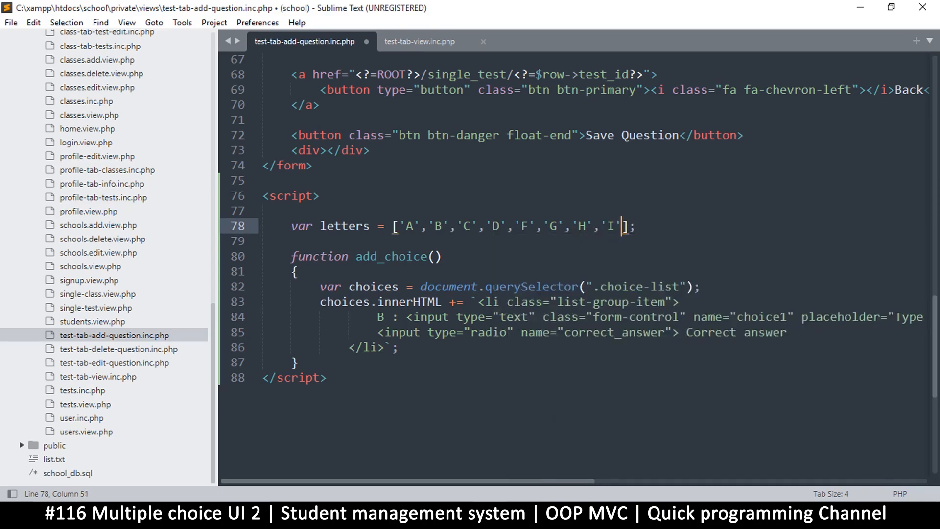
type(",'")
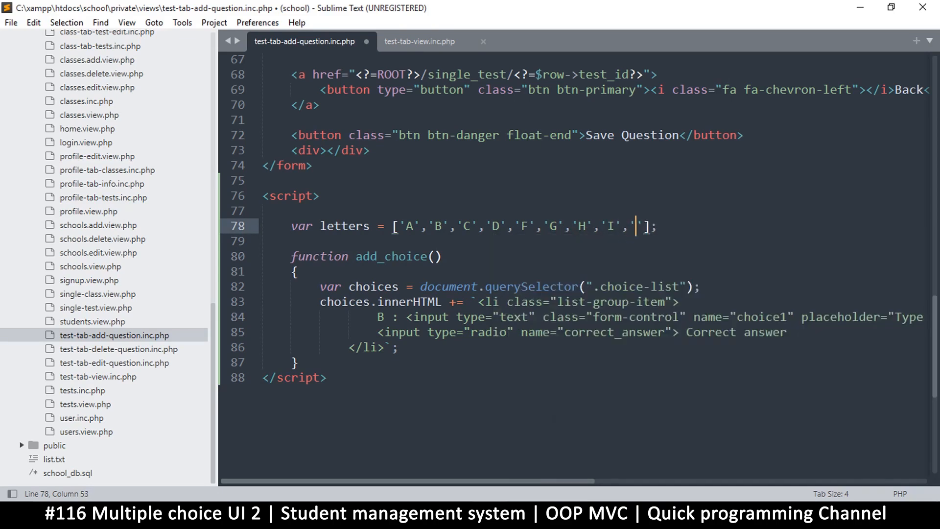
type("J")
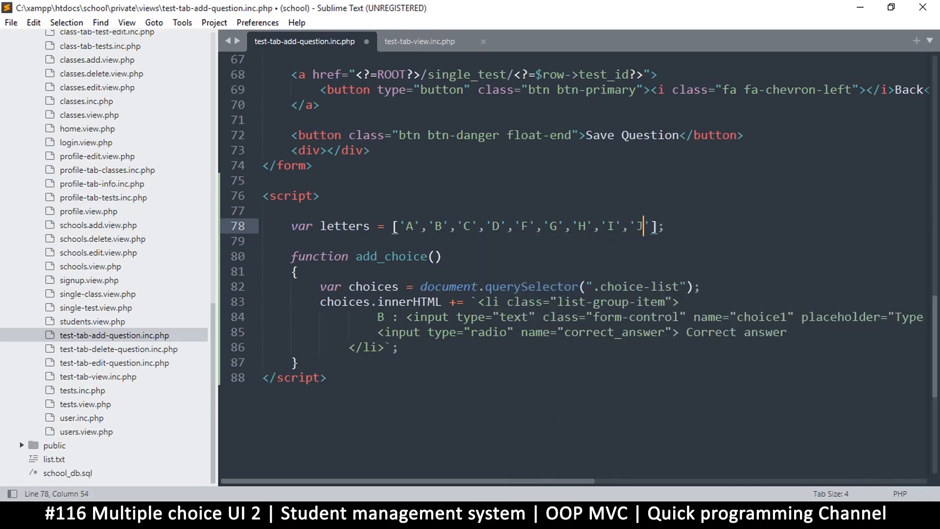
left_click_drag(392, 226, 639, 226)
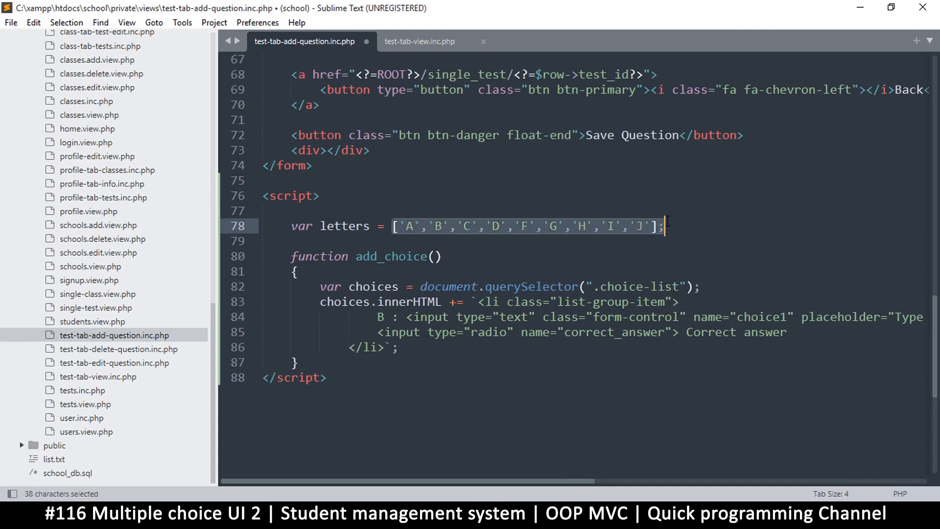
key("ctrl+s")
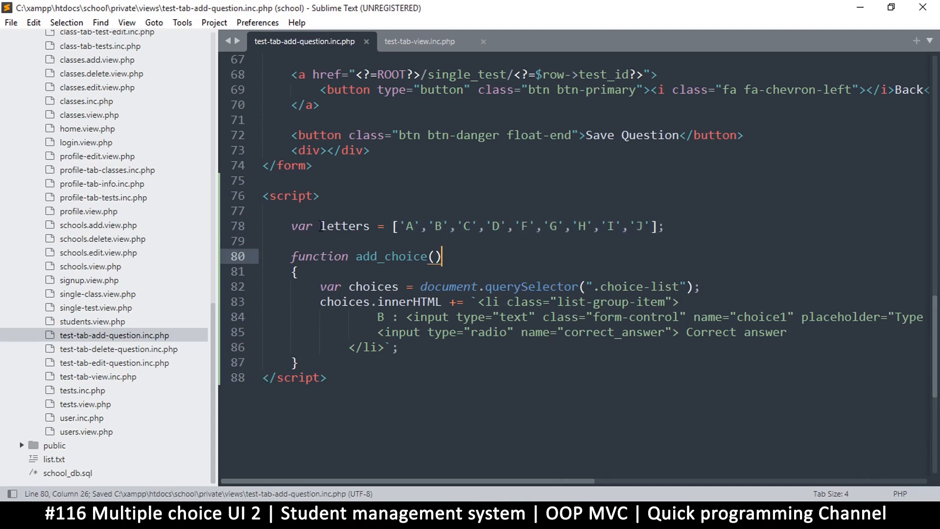
double_click(343, 226)
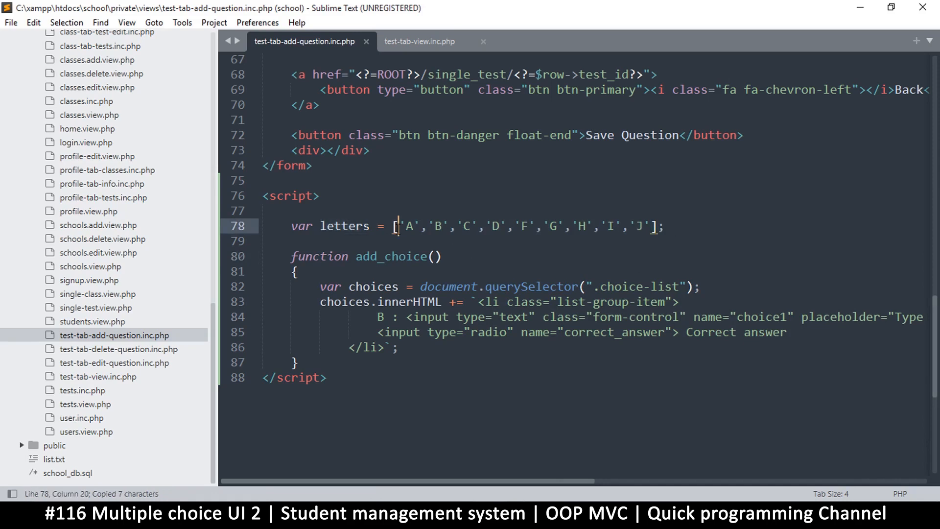
key("ctrl+s")
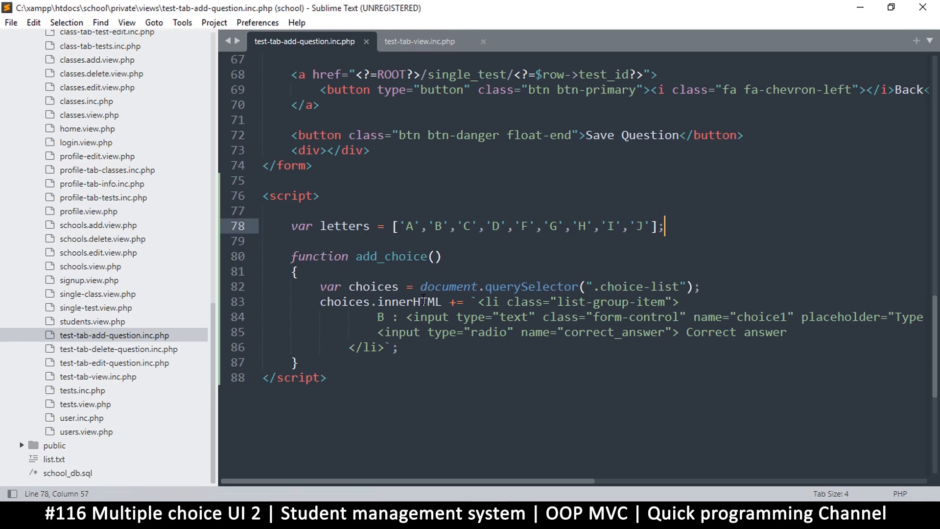
double_click(373, 286)
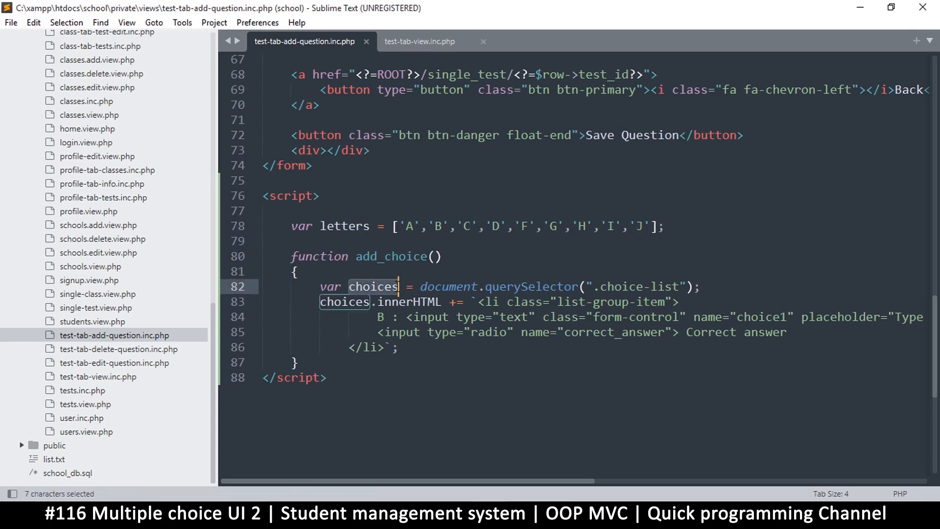
key("ctrl+c")
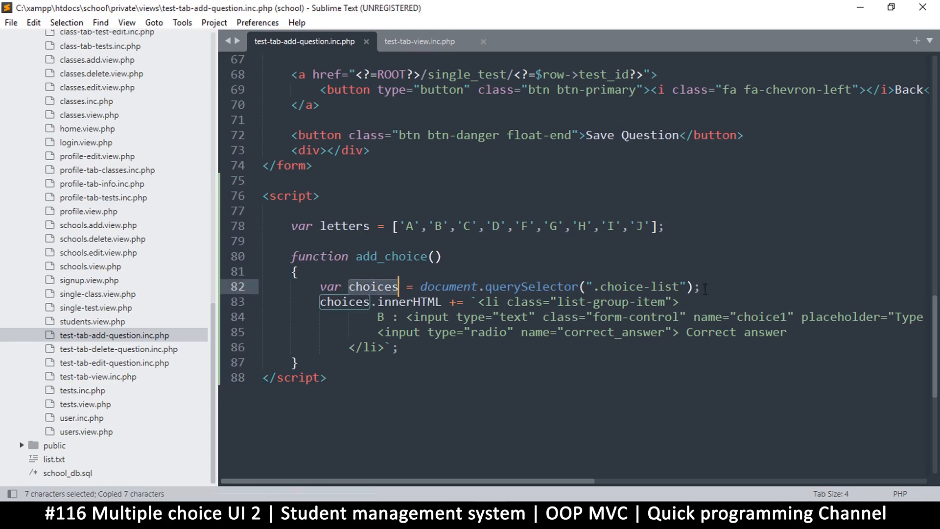
key("enter")
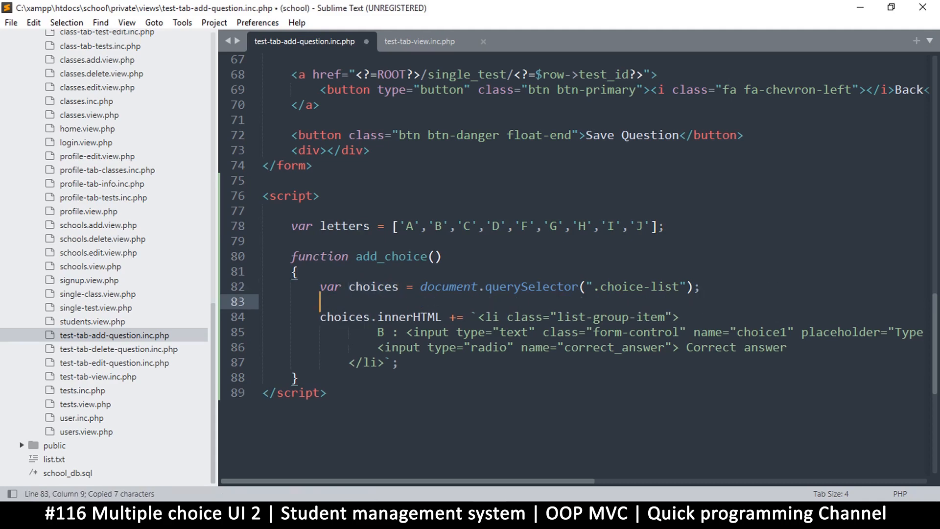
key("ctrl+s")
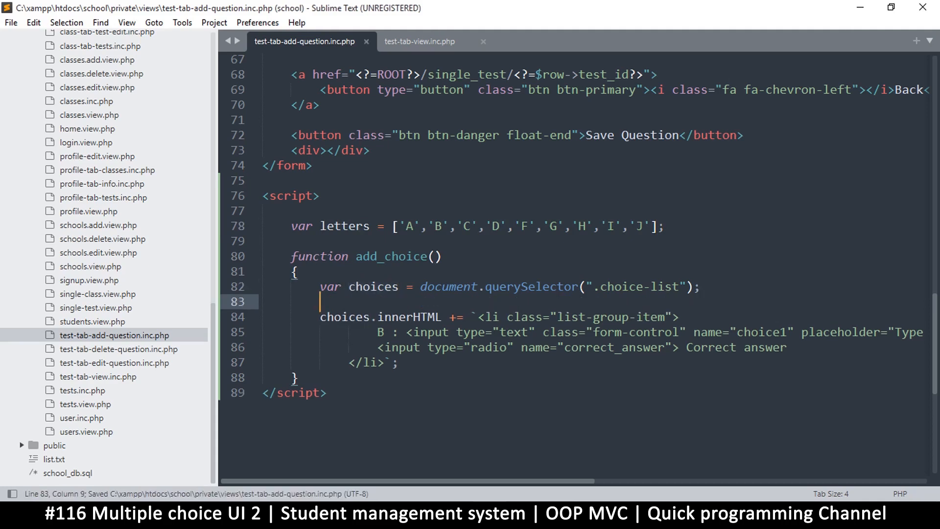
type("v")
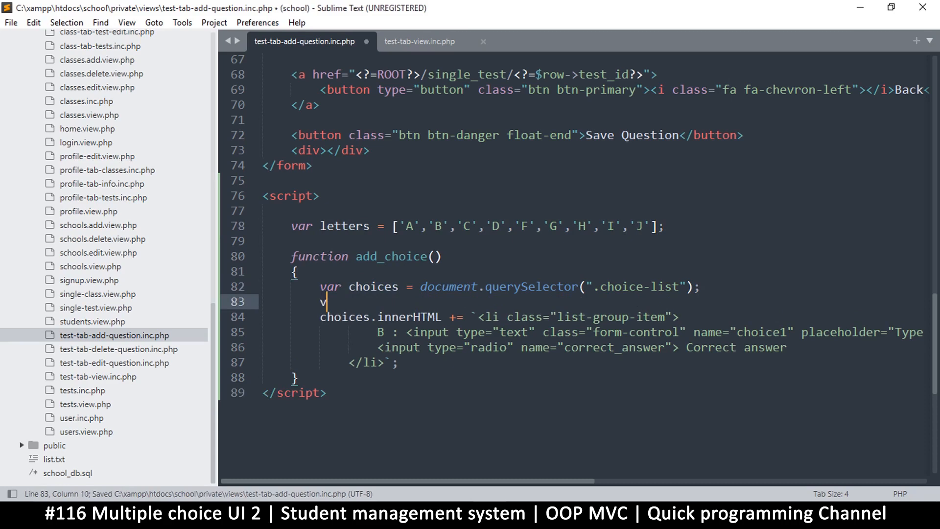
type("ar")
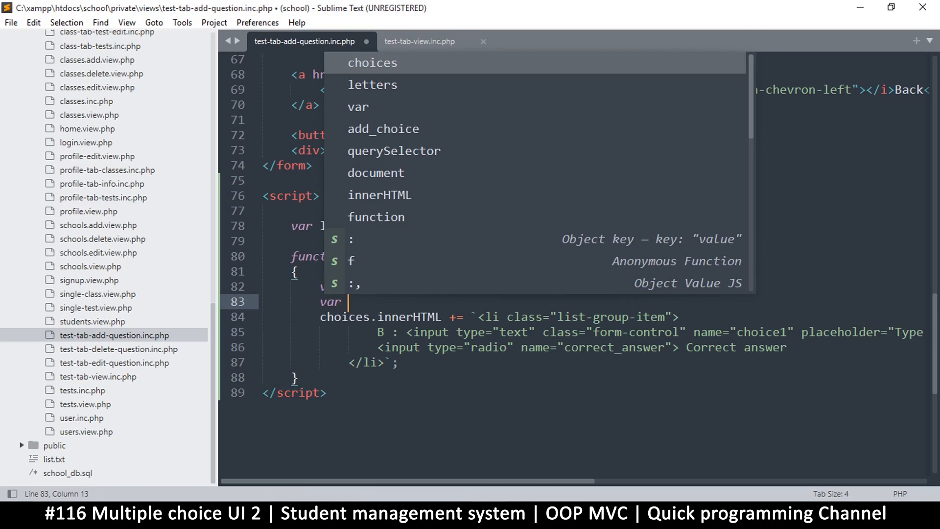
type("ite")
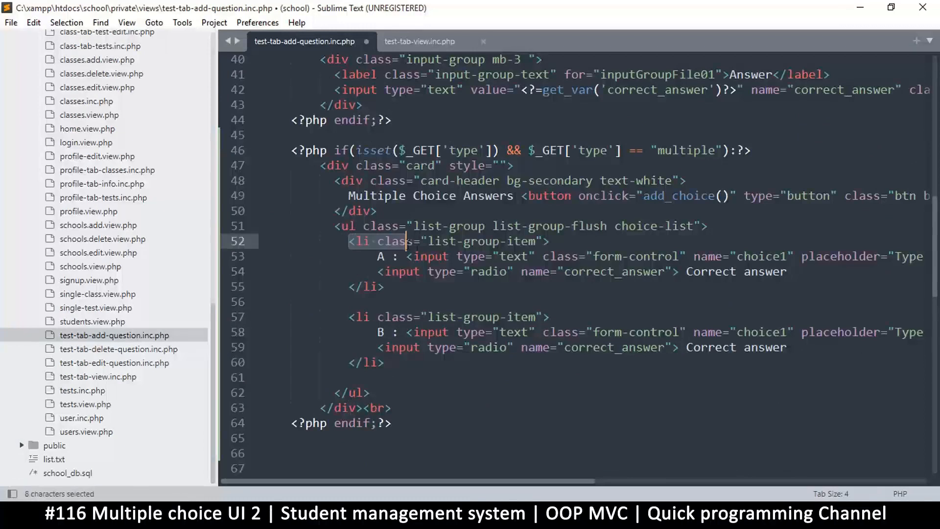
left_click(413, 271)
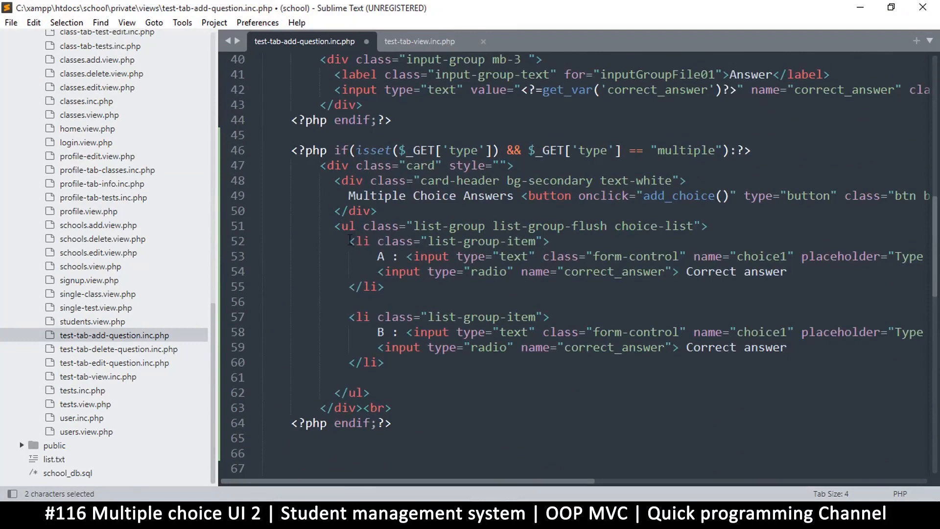
left_click_drag(349, 241, 384, 362)
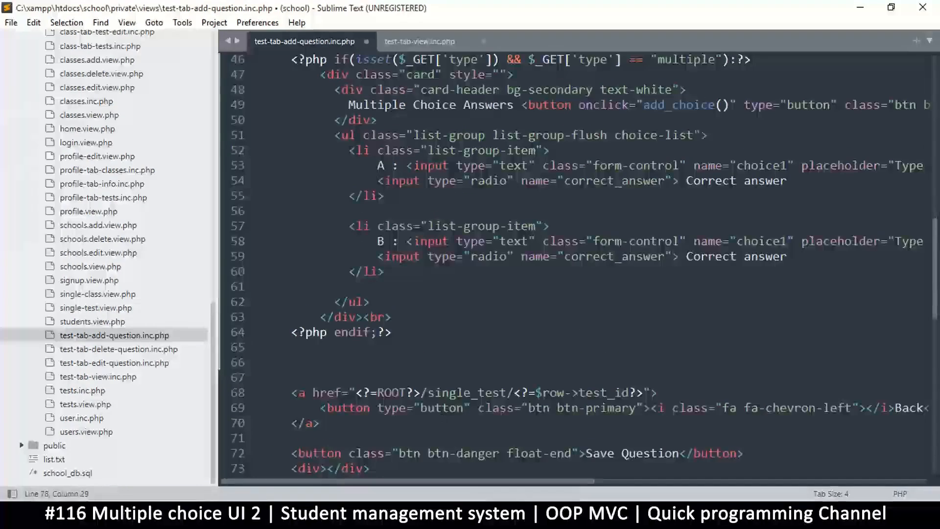
left_click_drag(350, 150, 385, 271)
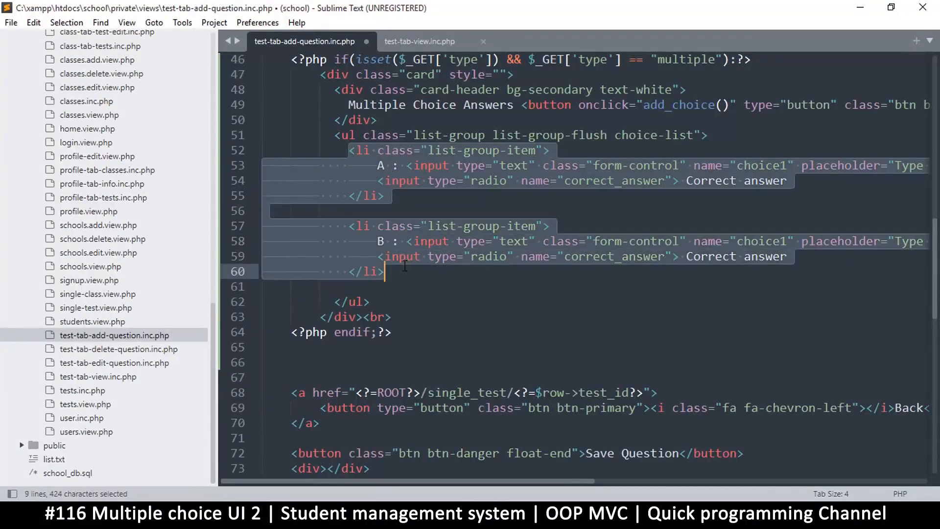
mouse_move(384, 203)
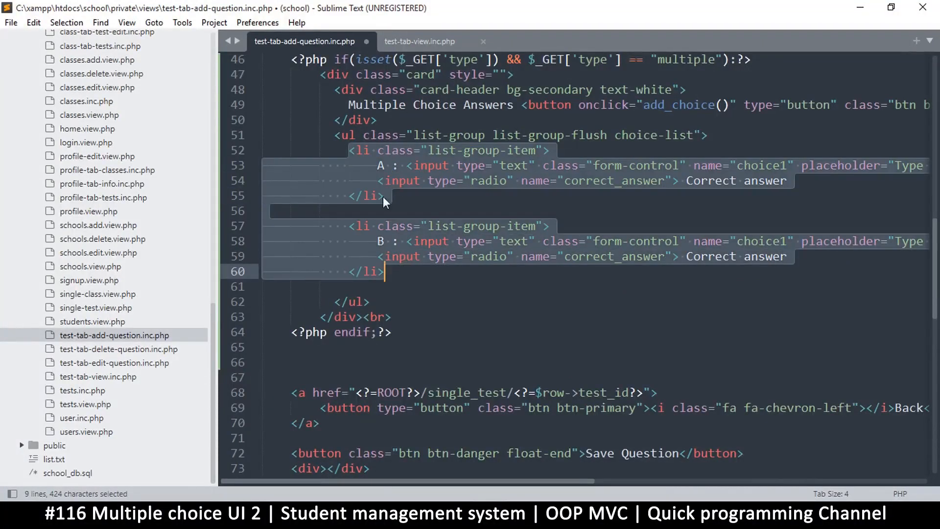
scroll("down", 3)
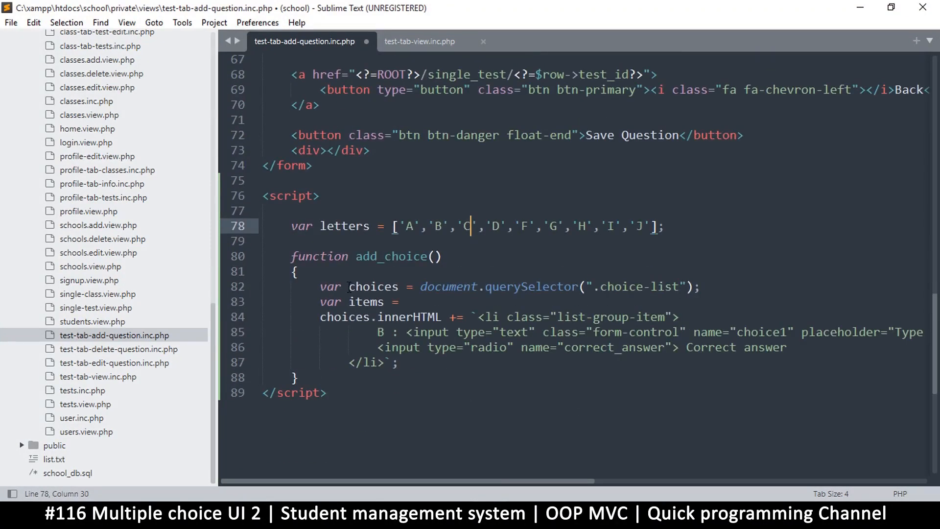
mouse_move(271, 302)
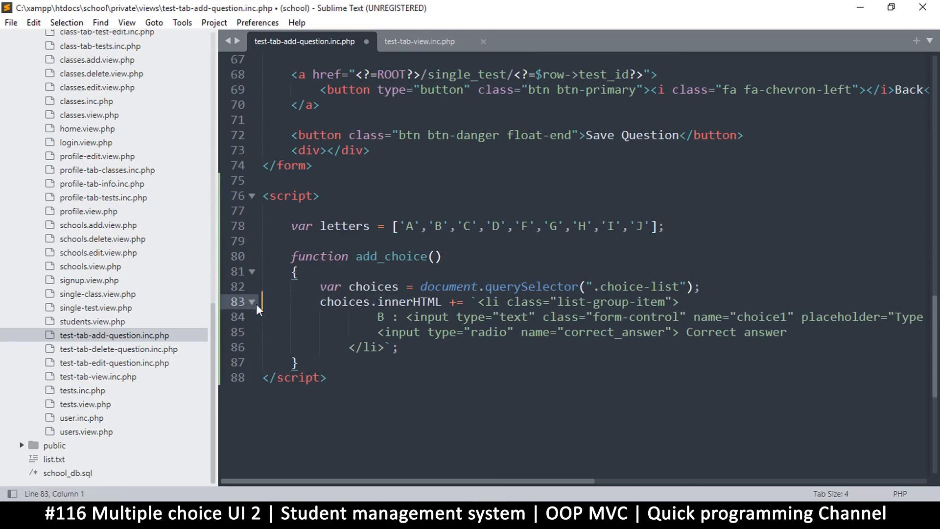
Step: Put the template's li markup on its own indented lines and wrap the B label in ${}
key("ctrl+s")
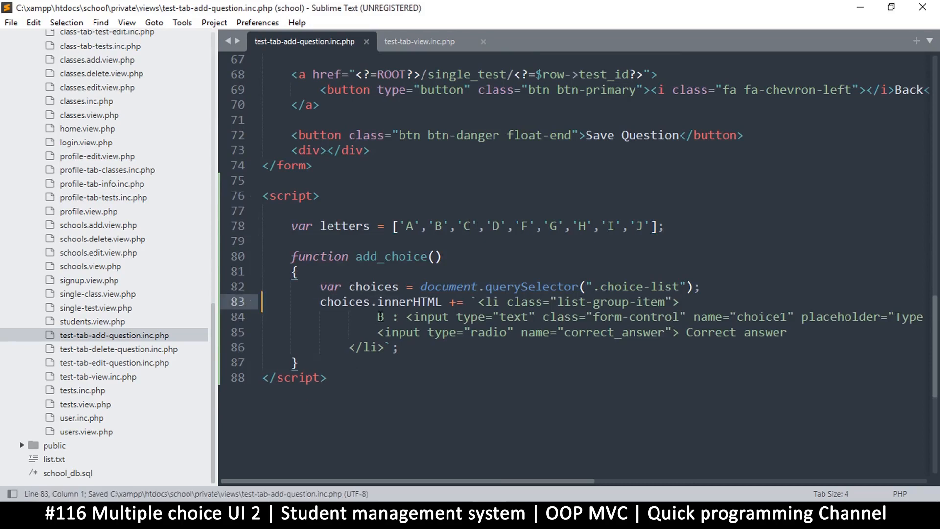
left_click(471, 302)
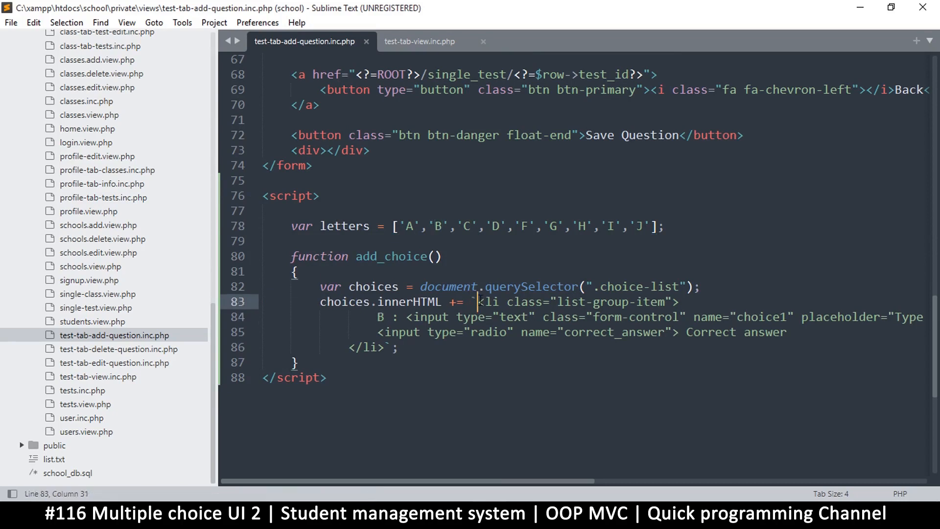
key("Enter")
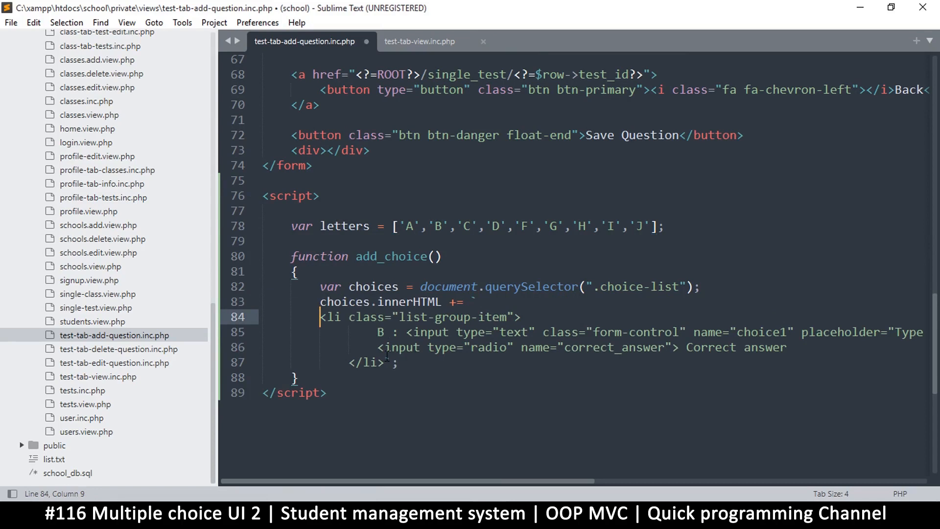
key("enter")
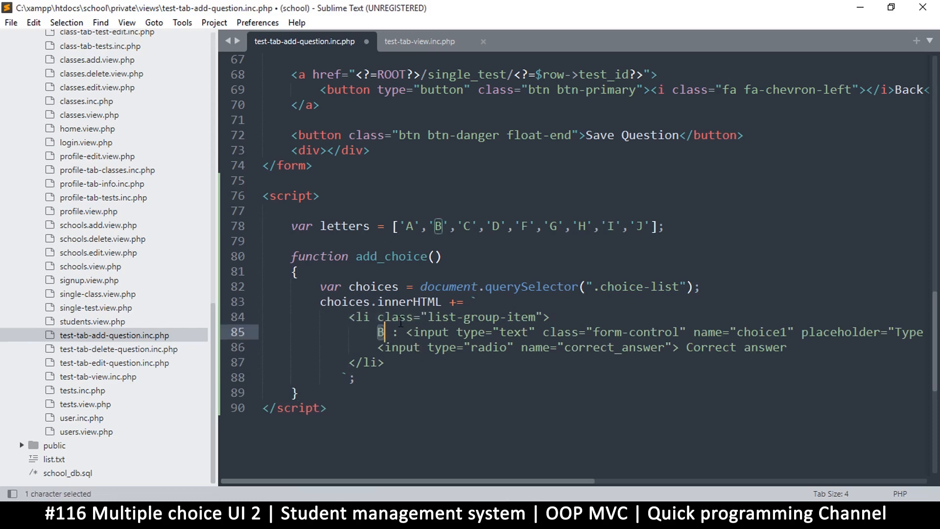
type("${}")
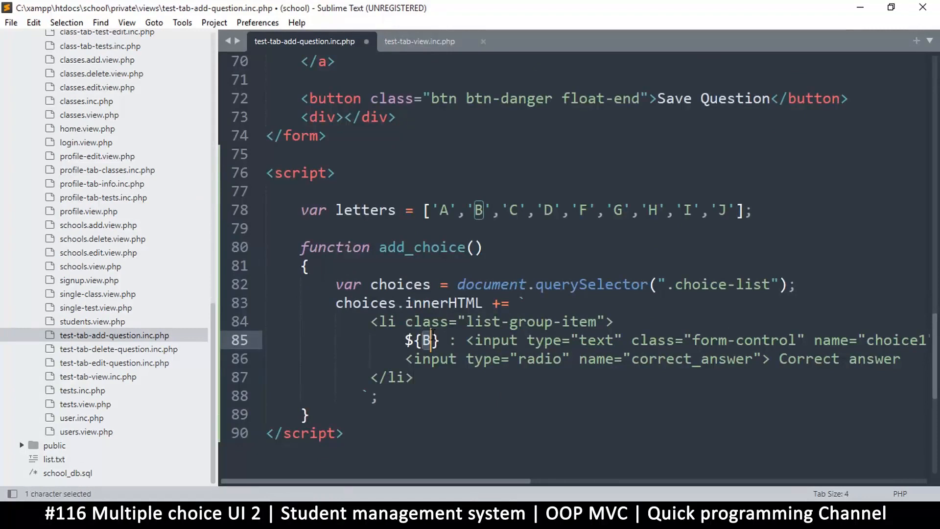
key("ctrl+s")
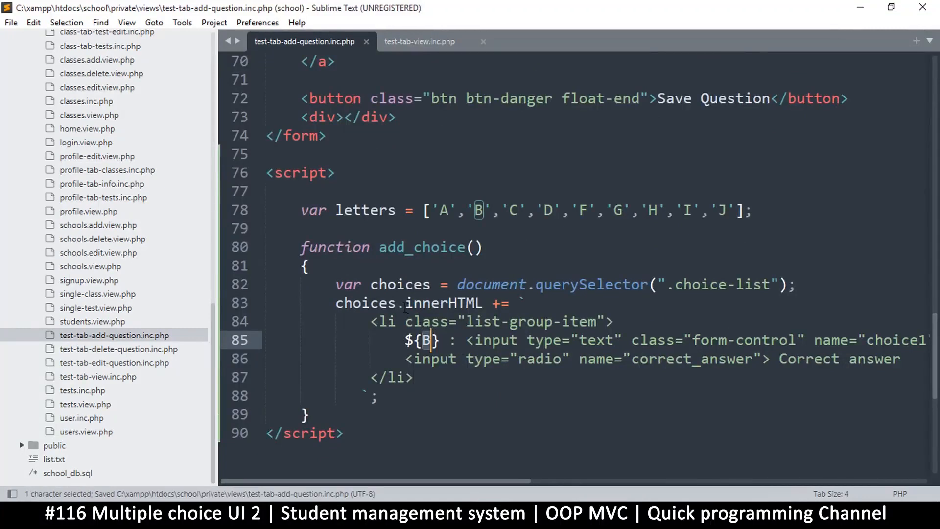
Step: Type the choices.children.length expression inside the label placeholder
double_click(399, 284)
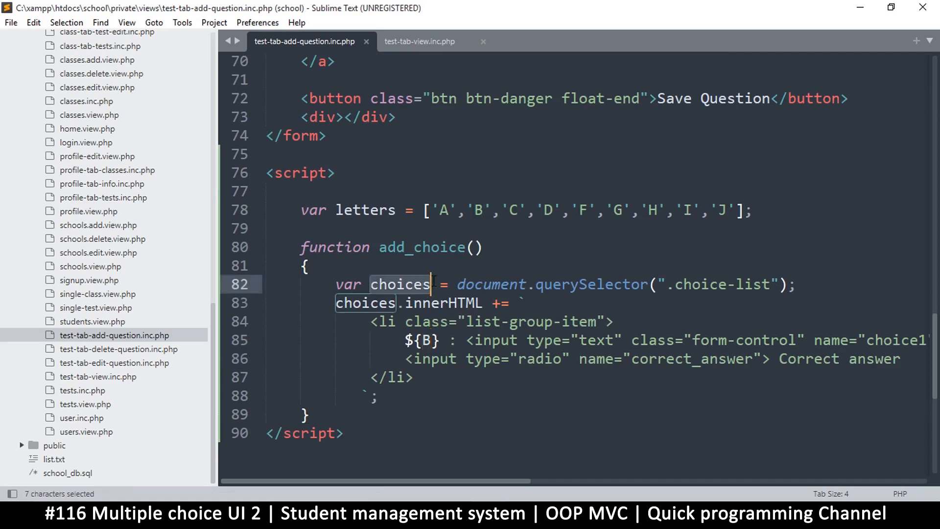
key("ctrl+c")
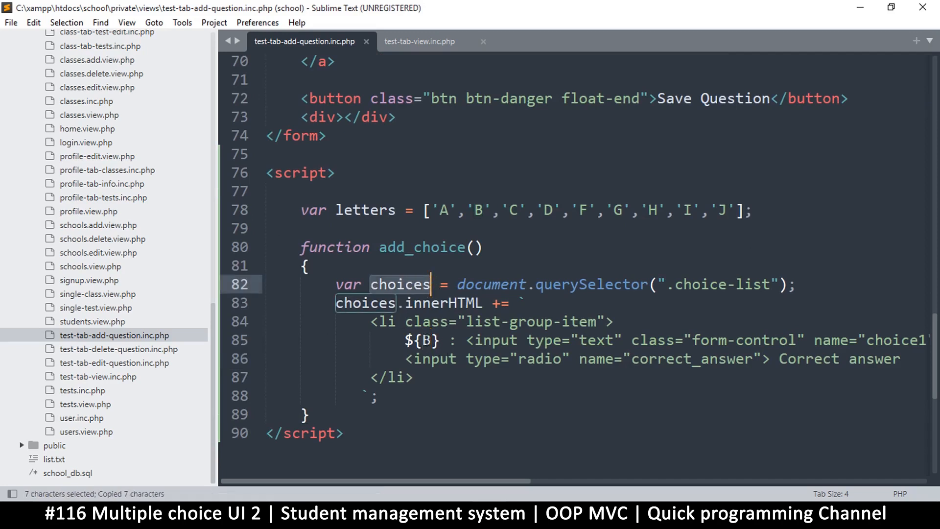
type("choices.chil")
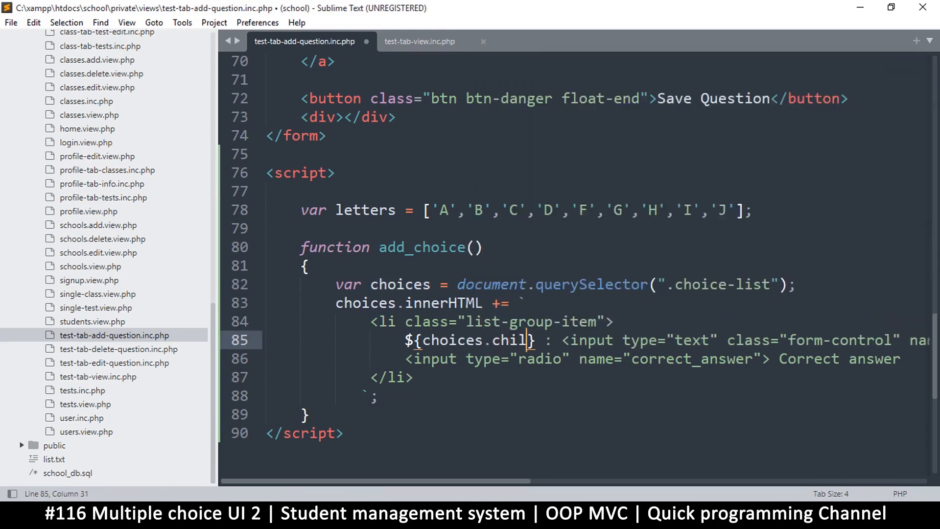
type("dren")
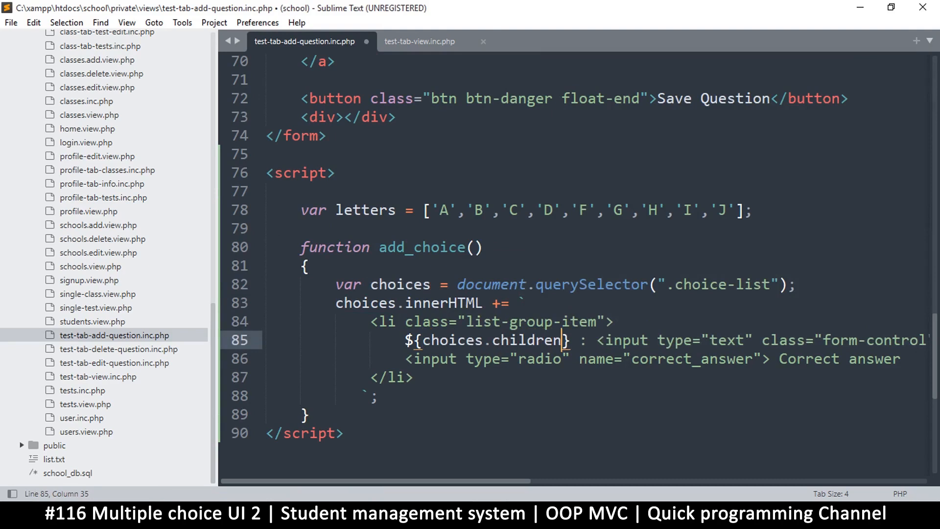
type(".len")
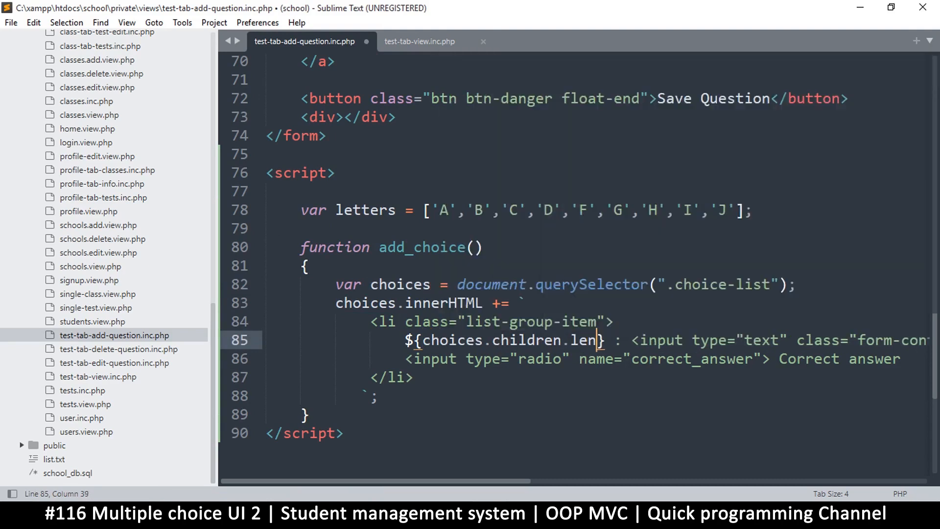
type("gth")
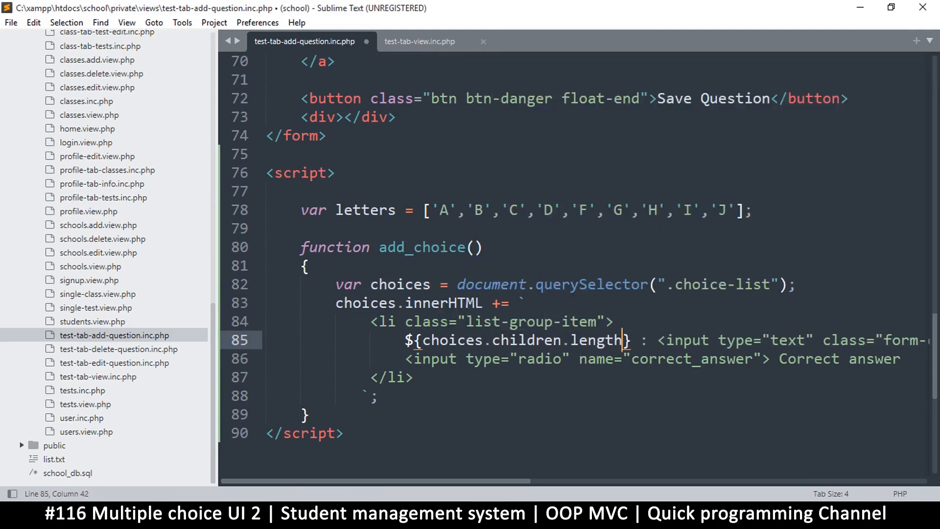
left_click_drag(423, 340, 623, 340)
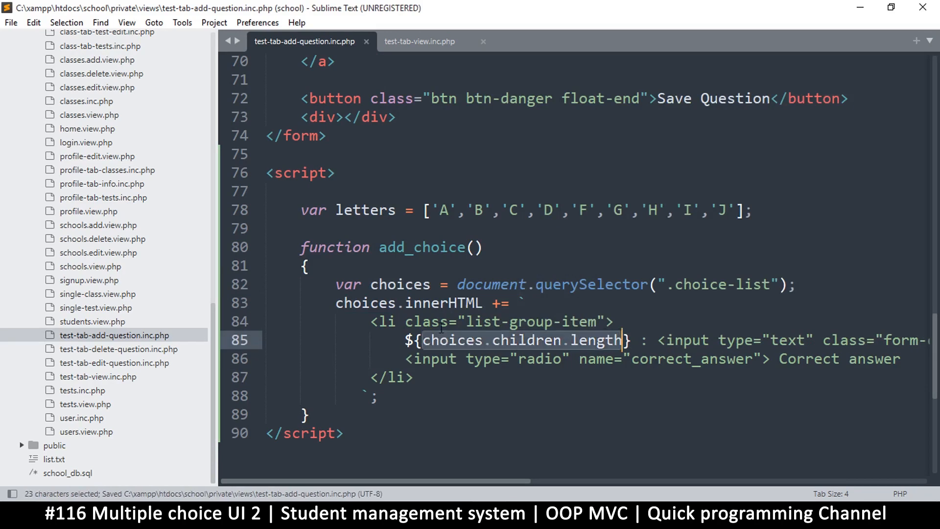
Step: Wrap it as letters[choices.children.length] so the label uses the next letter
left_click(436, 341)
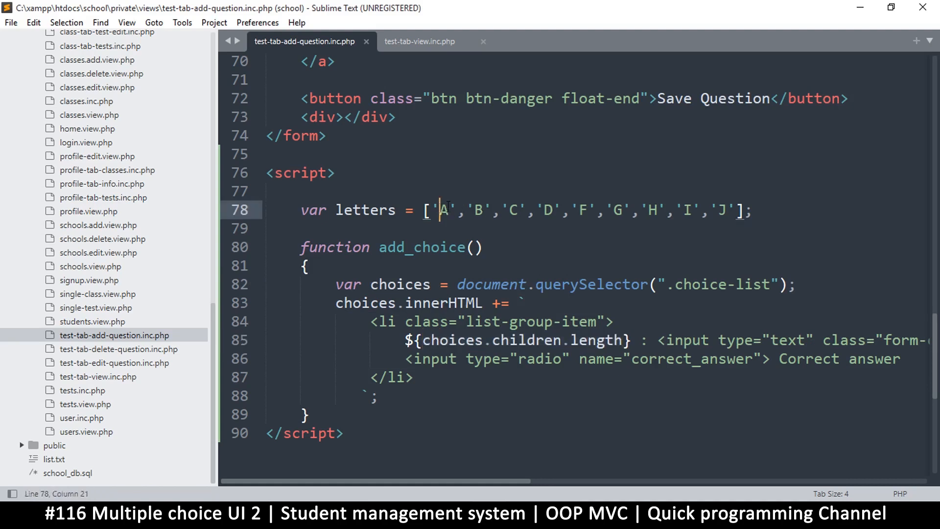
left_click(346, 209)
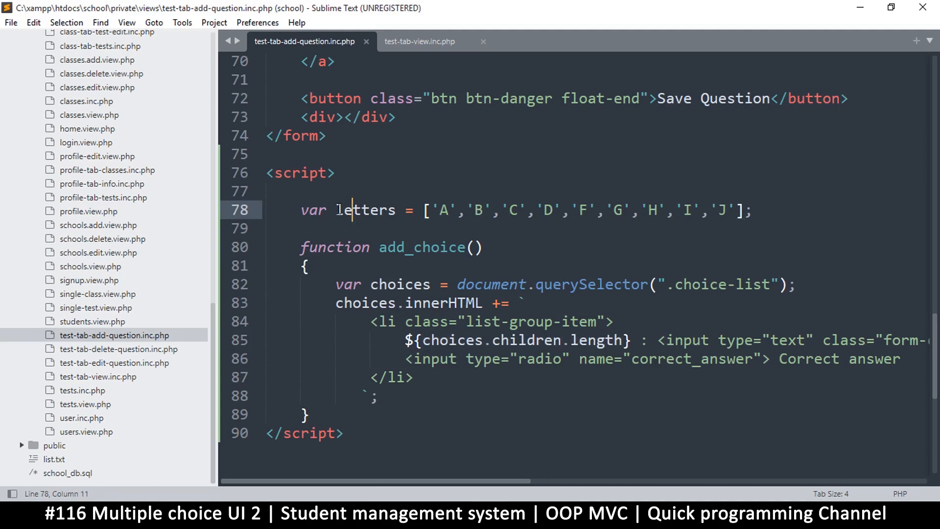
double_click(366, 210)
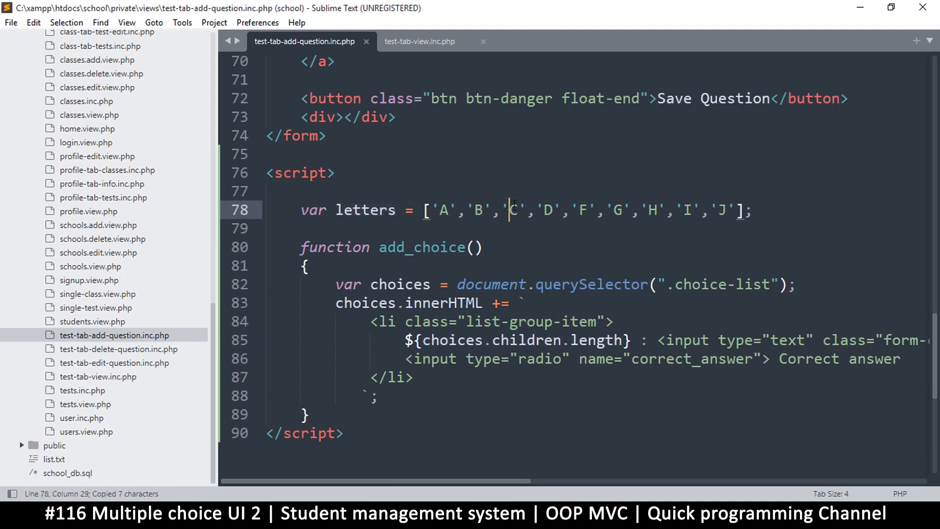
double_click(512, 210)
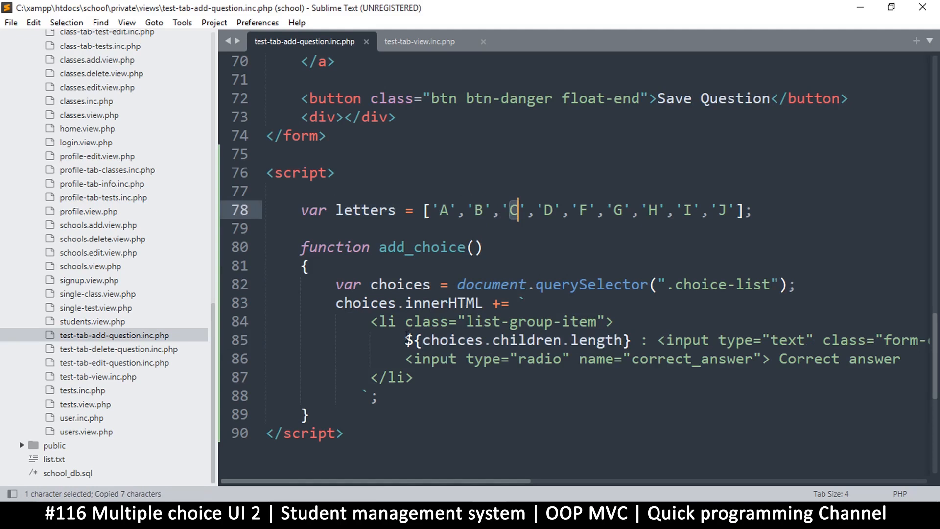
type("letters")
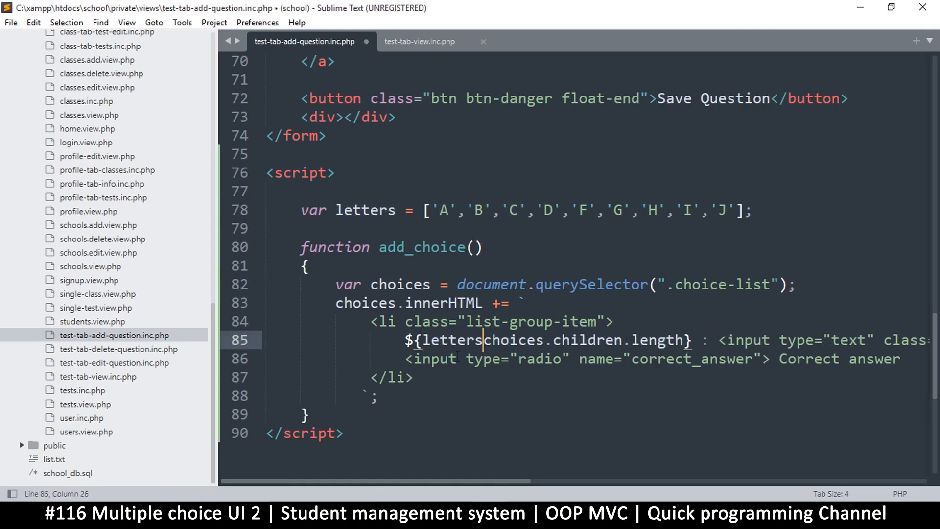
type("[")
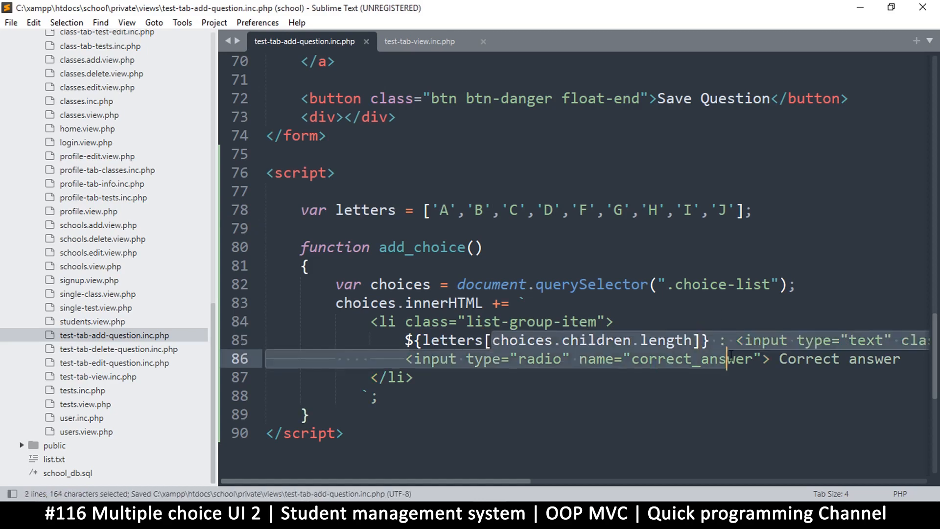
left_click(469, 340)
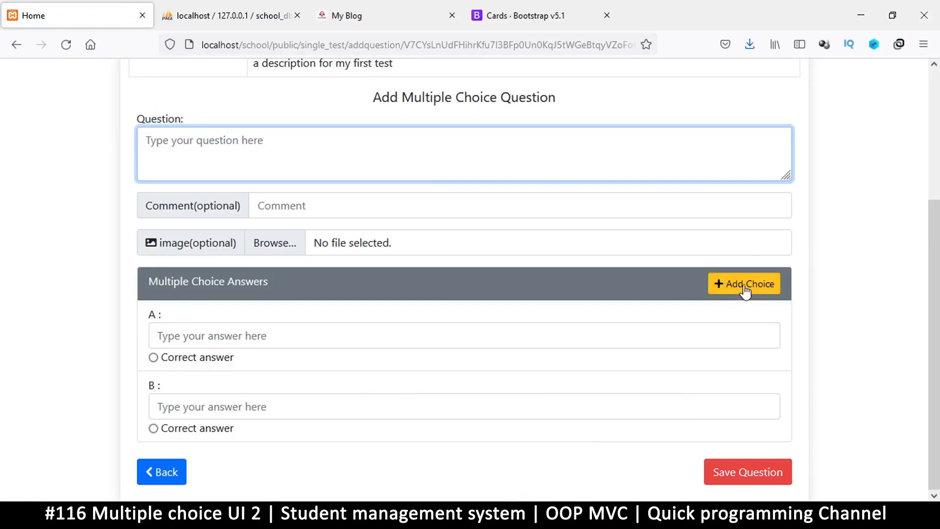
Step: Add answer choices C through J and beyond, revealing extra items labelled undefined
left_click(744, 284)
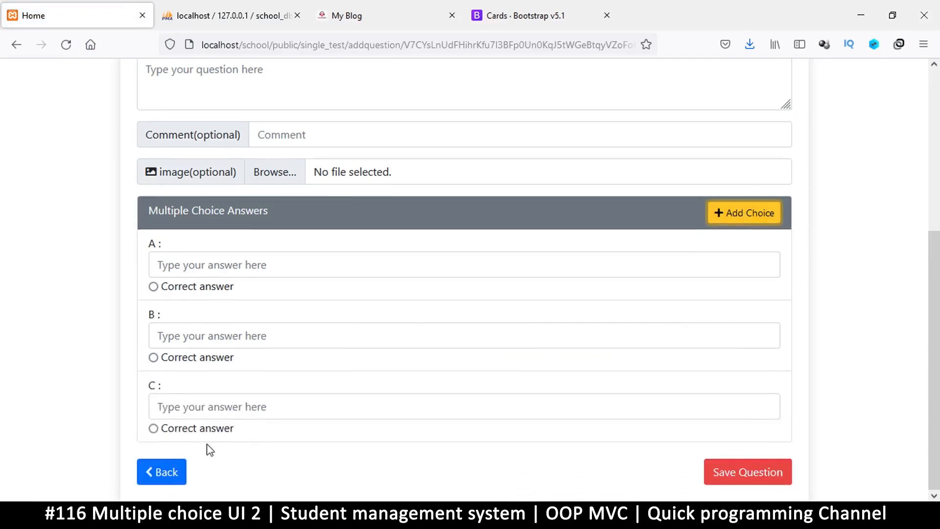
left_click(745, 213)
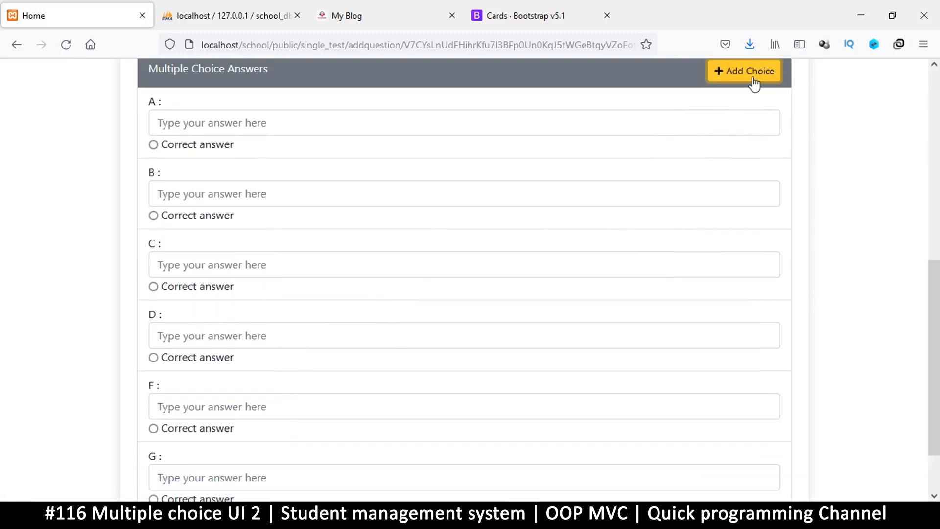
left_click(744, 70)
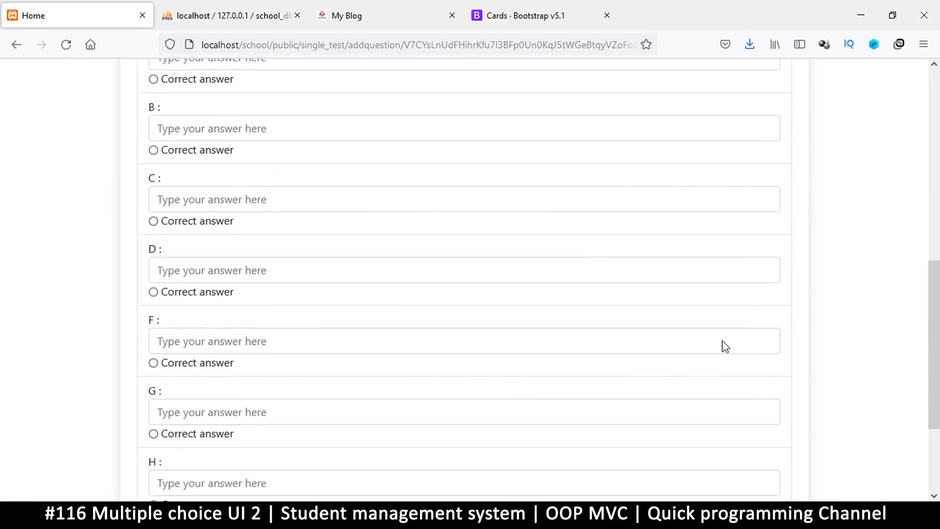
scroll("up", 3)
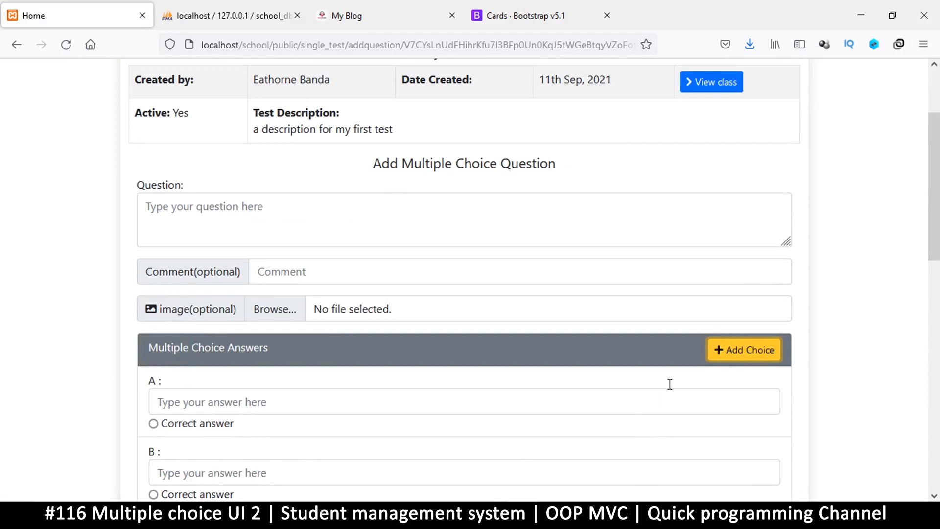
scroll("down", 3)
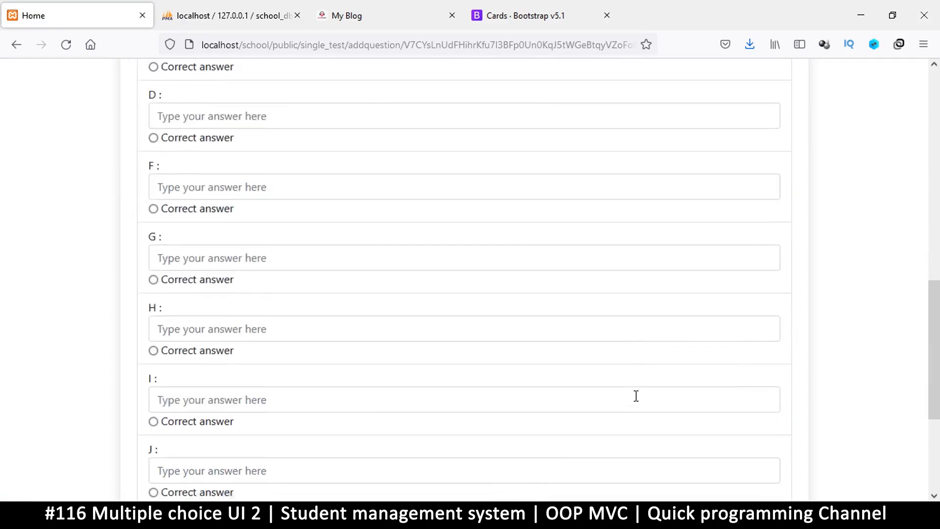
scroll("down", 3)
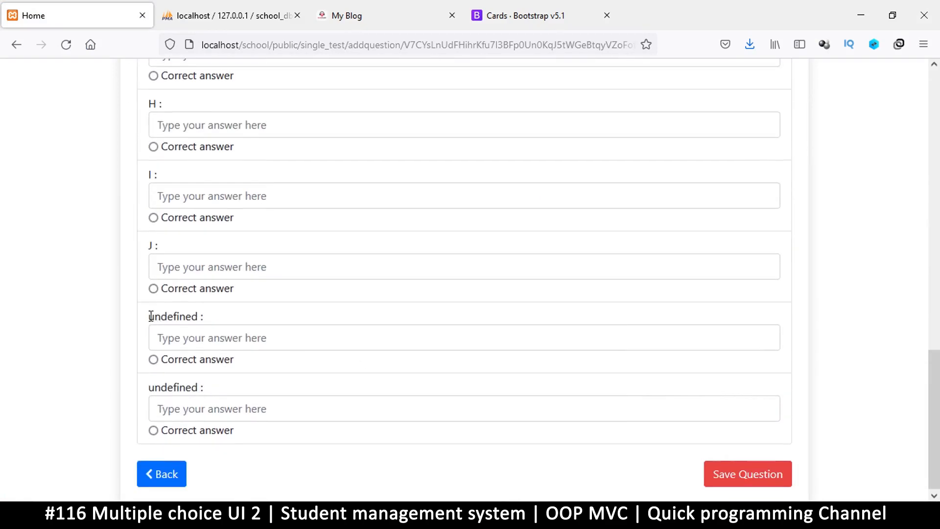
double_click(174, 387)
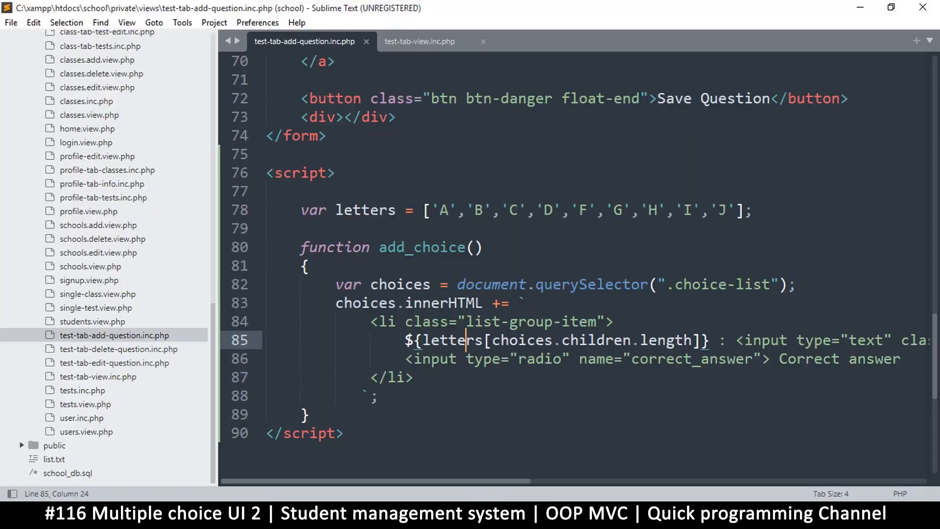
Step: Examine the letters lookup and choices.children.length in the label expression
double_click(522, 340)
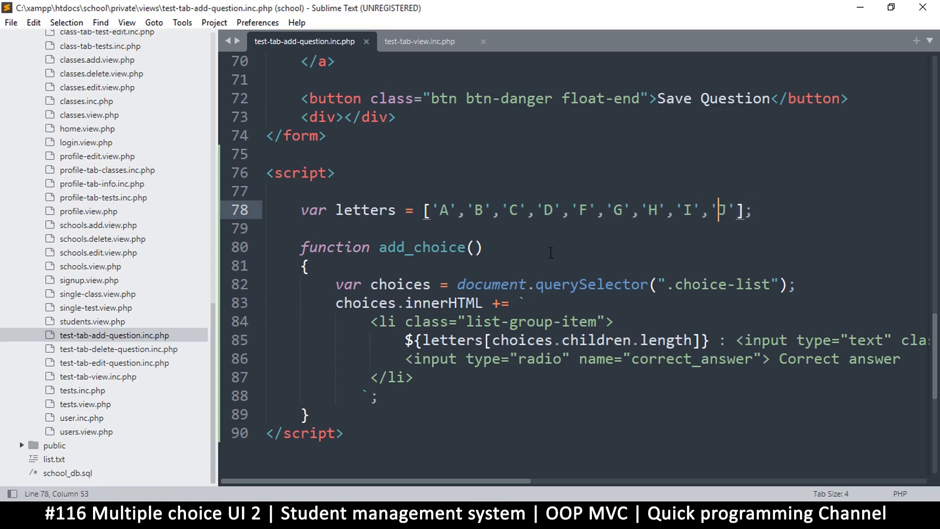
mouse_move(374, 397)
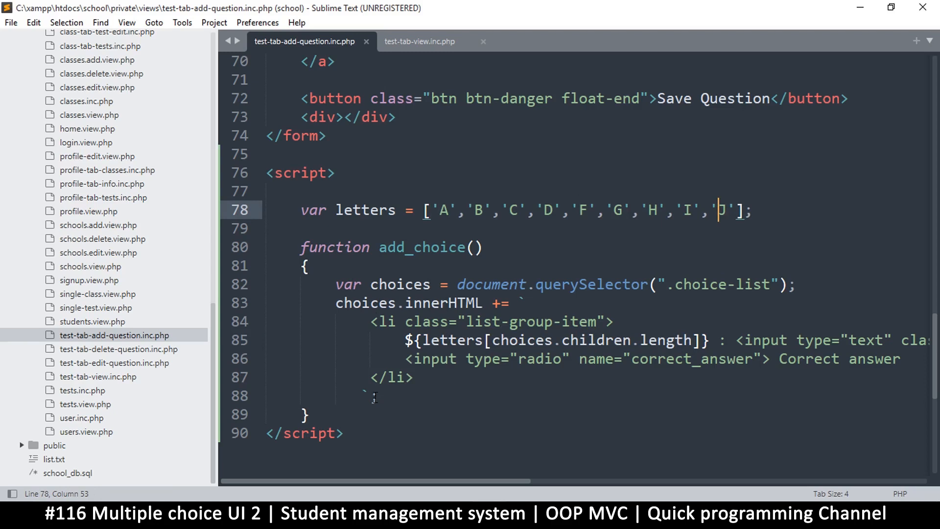
left_click_drag(335, 283, 395, 378)
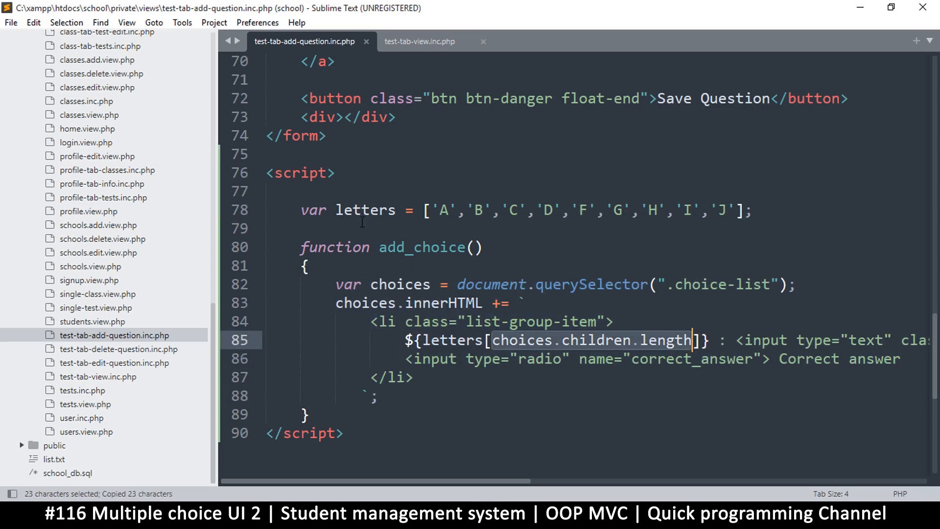
double_click(365, 210)
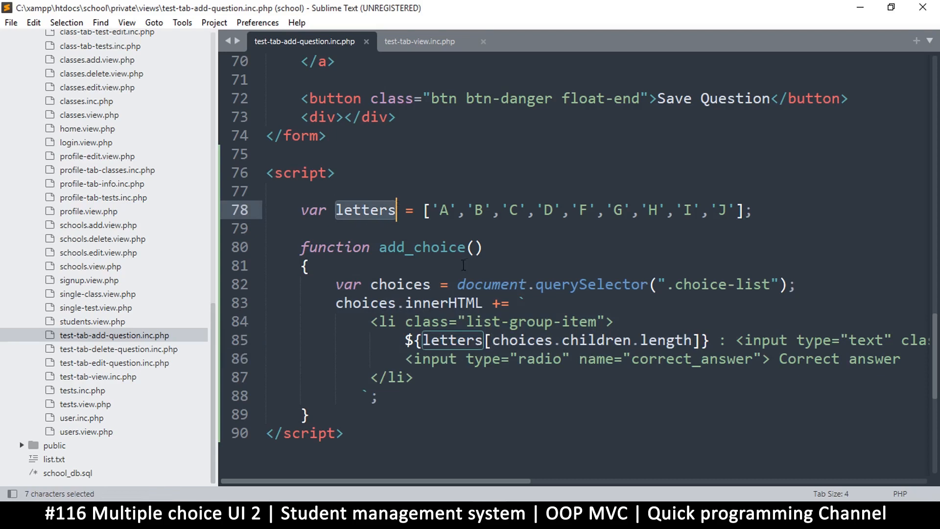
Step: Wrap the innerHTML append in if(choices.children.length < letters.length) and save
left_click(525, 209)
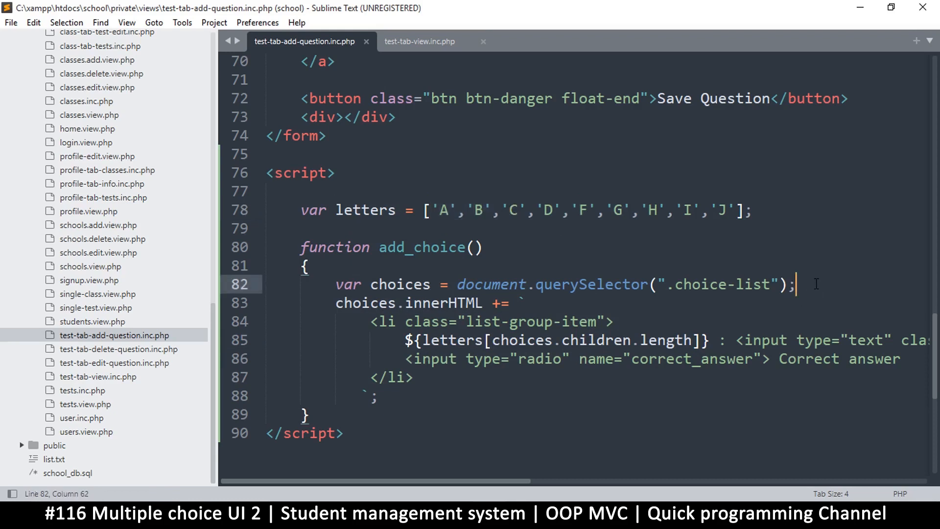
type("if(choices.children.length")
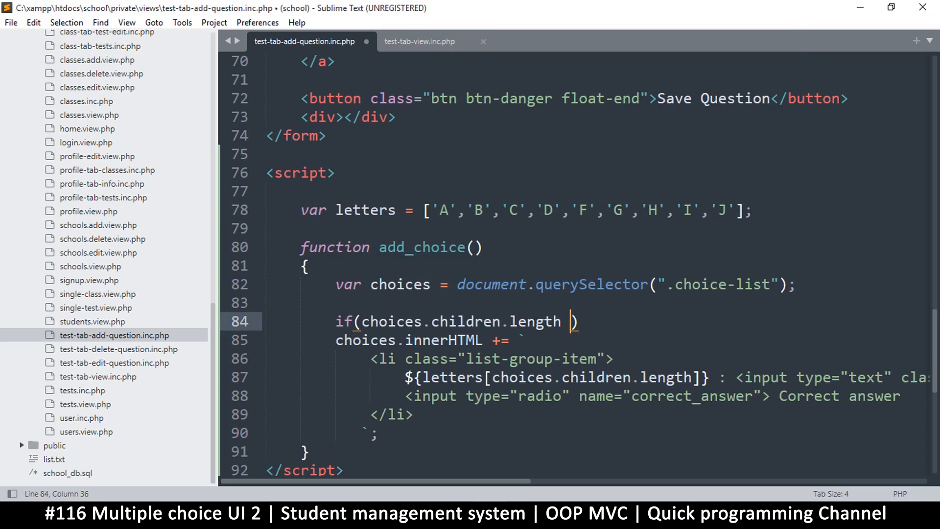
type("<")
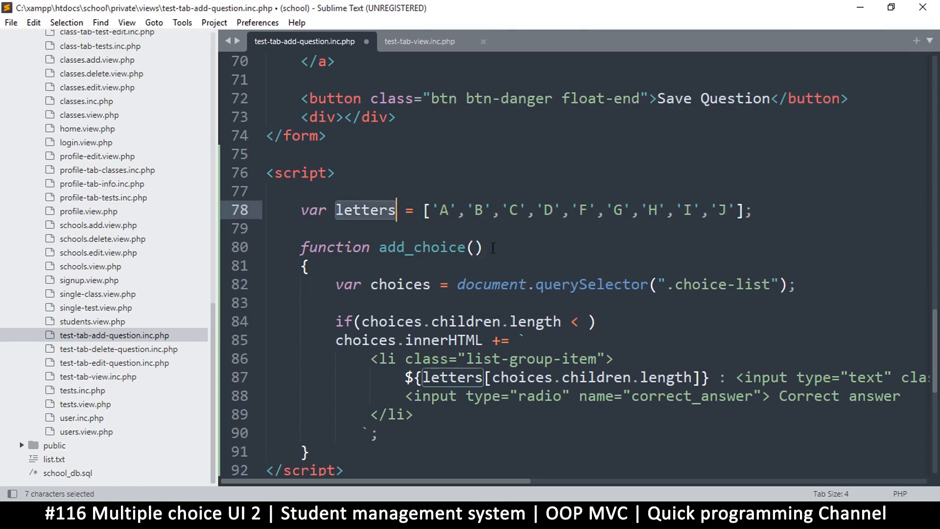
type("letters")
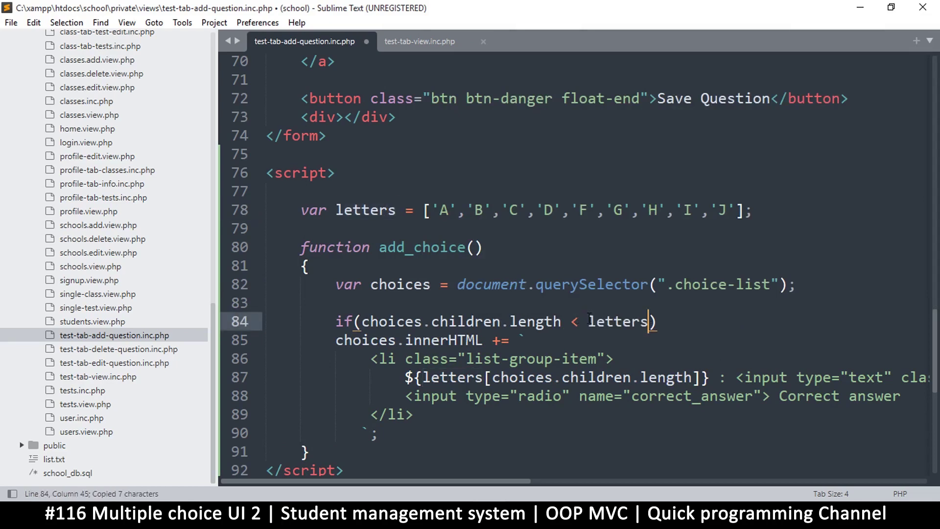
type(".length")
type("}")
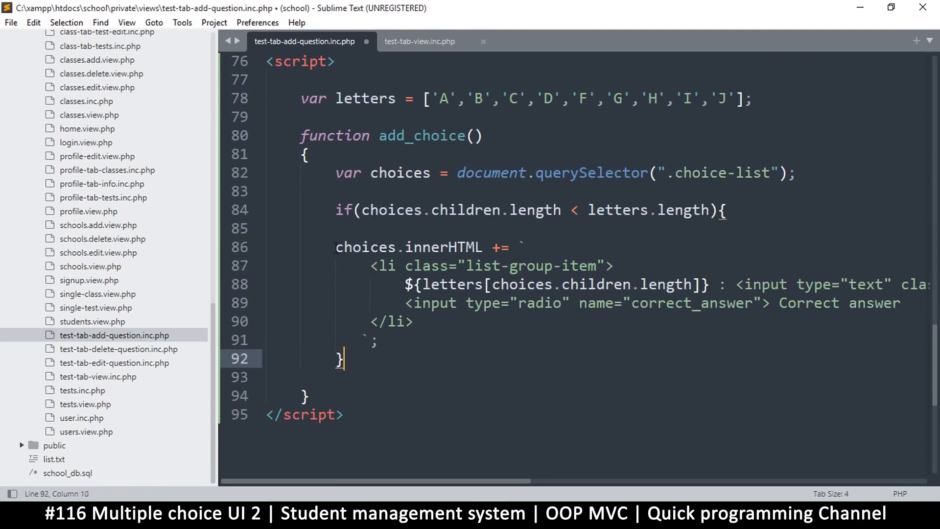
mouse_move(755, 208)
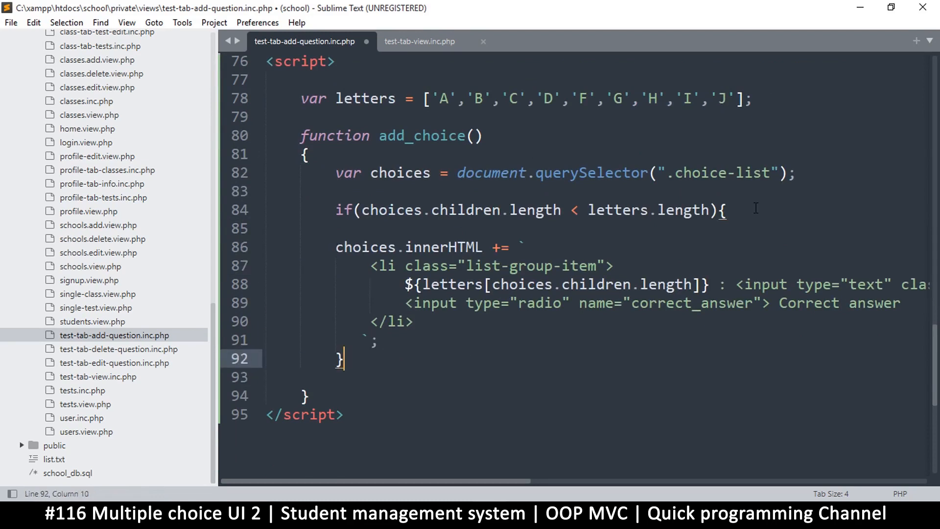
left_click(337, 248)
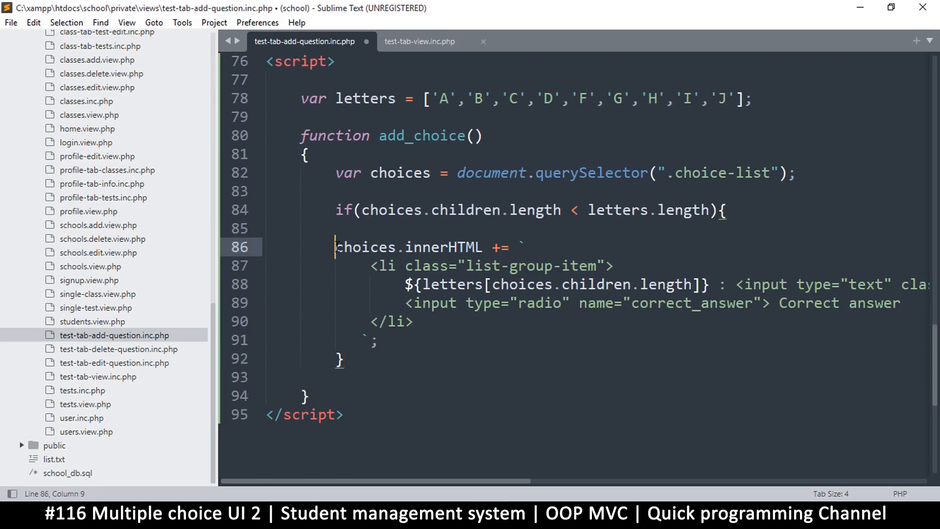
key("ctrl+s")
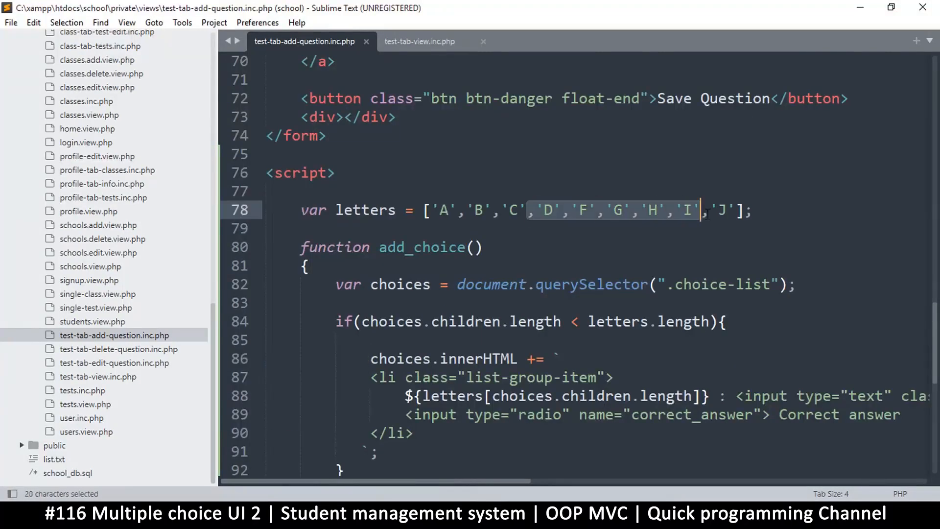
key("Ctrl+x")
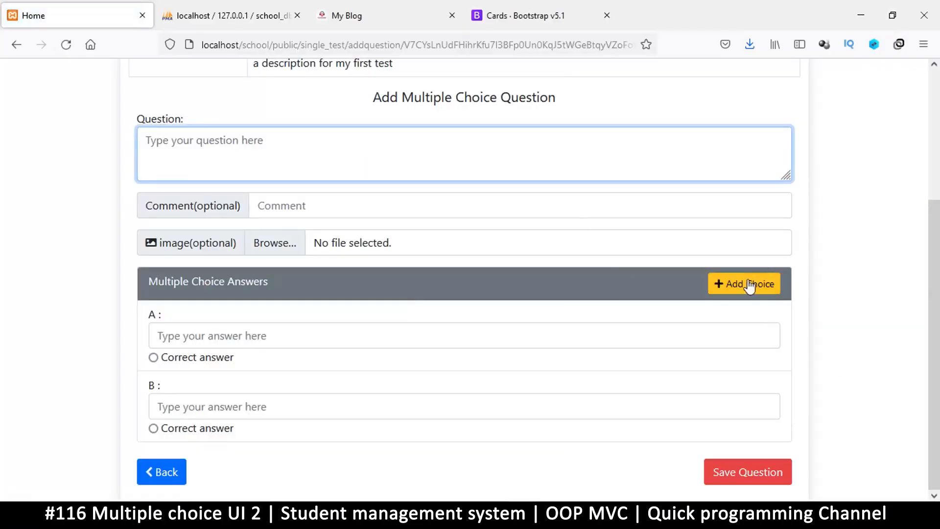
Step: Add answer choice C to the reloaded form, then return to the editor
left_click(745, 284)
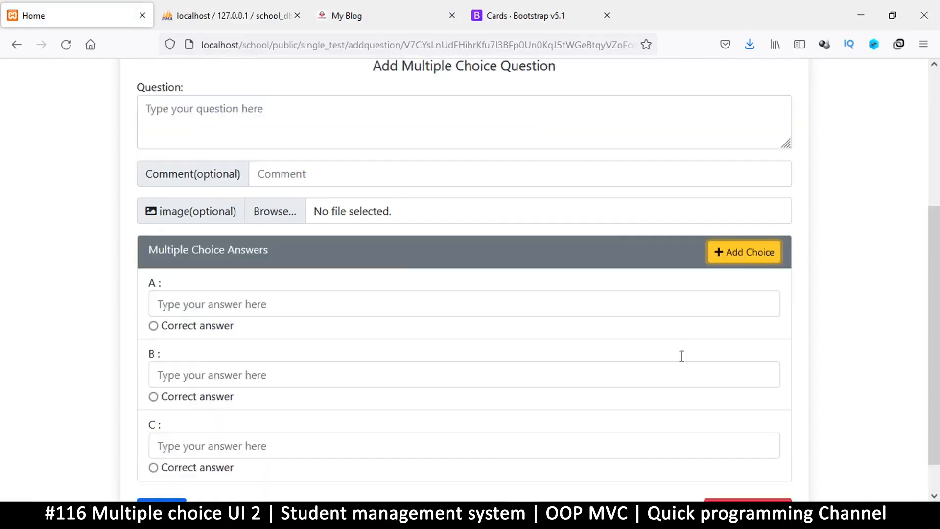
scroll("down", 3)
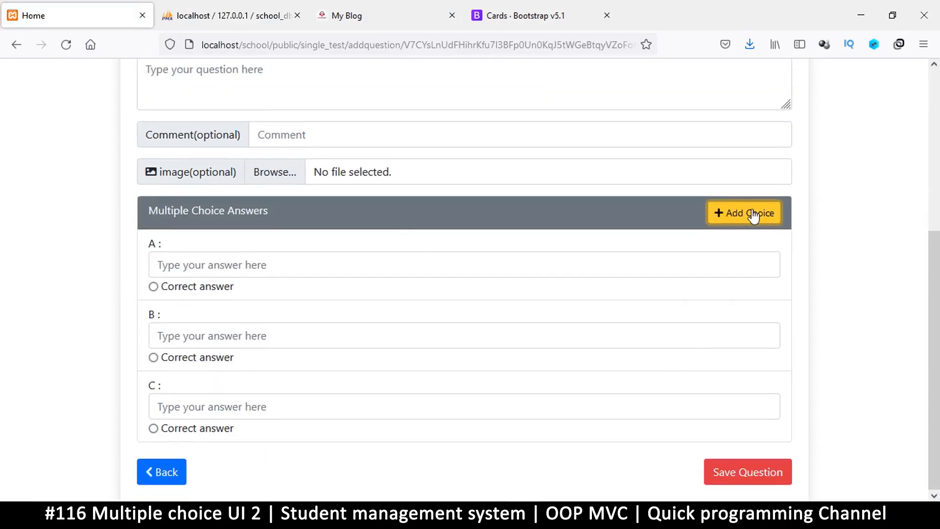
mouse_move(481, 451)
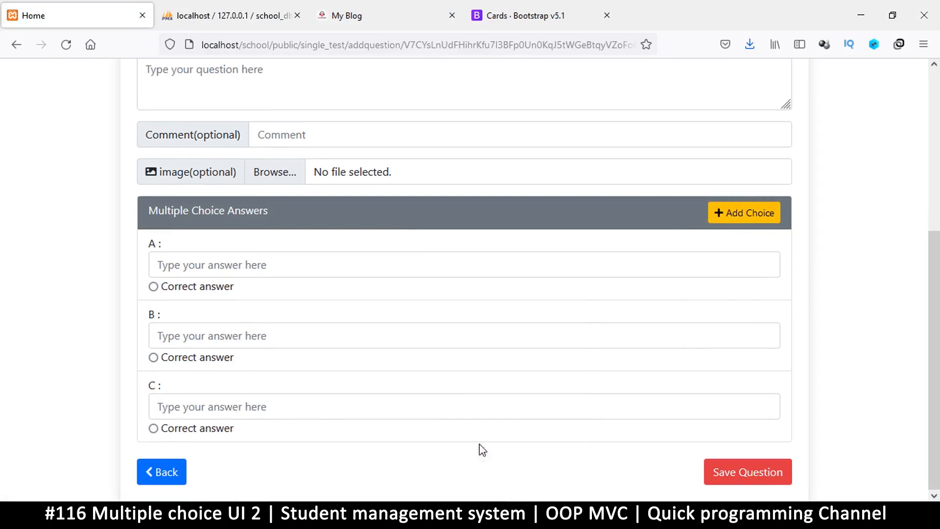
key("F12")
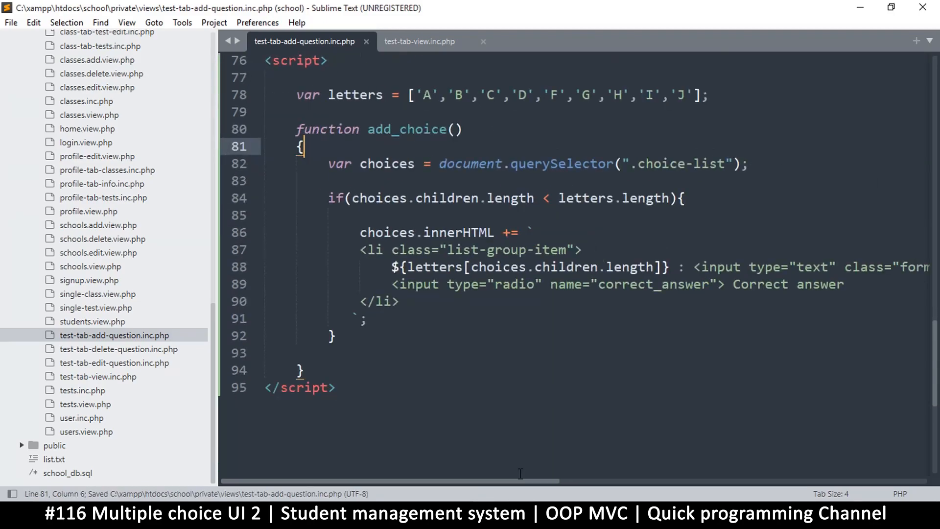
Step: Name appended choice inputs choice${choices.children.length} instead of ${1} in the template
scroll("right", 3)
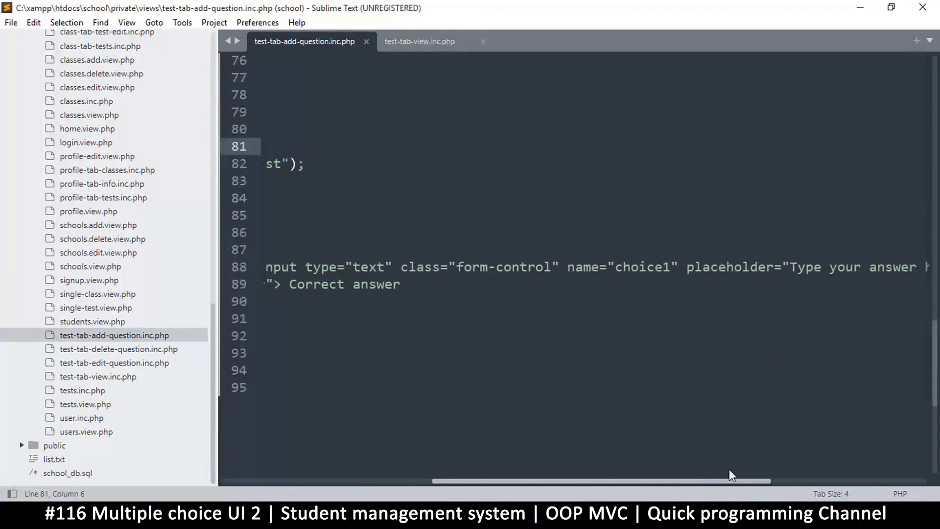
double_click(628, 268)
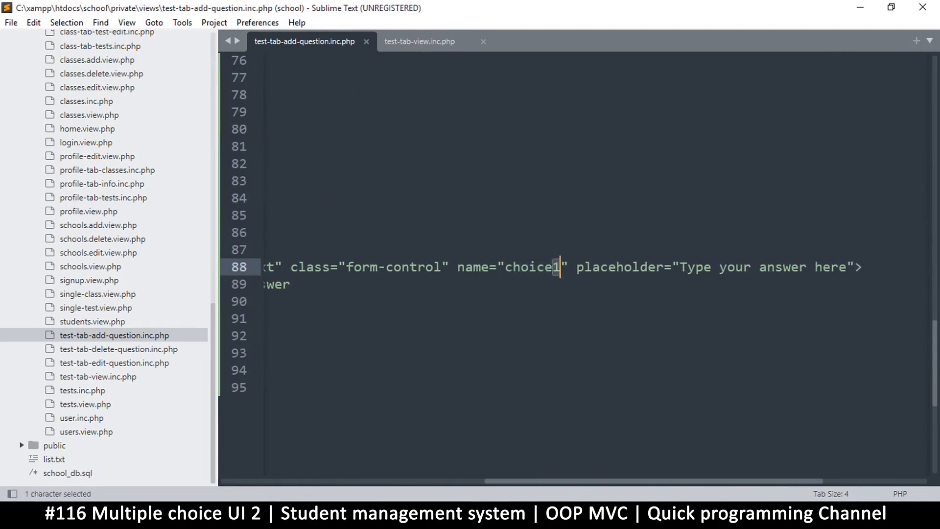
type("${}")
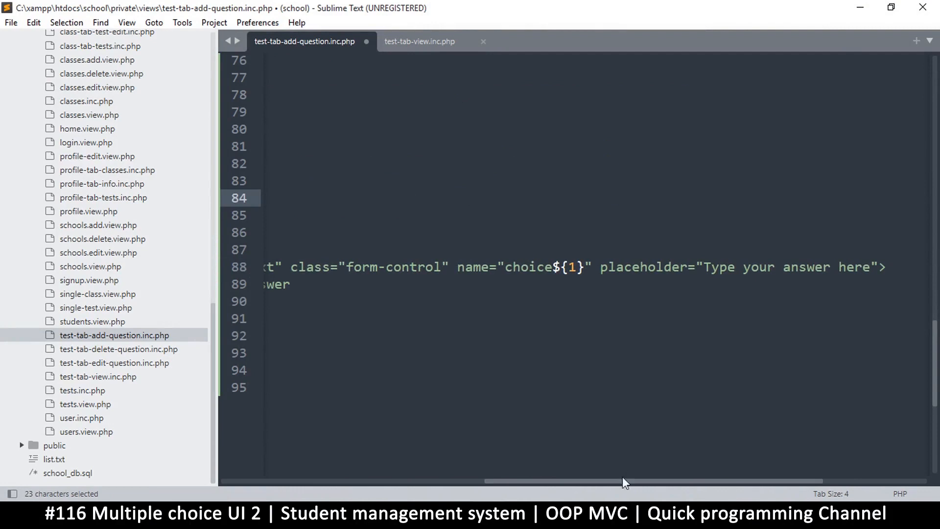
scroll("left", 3)
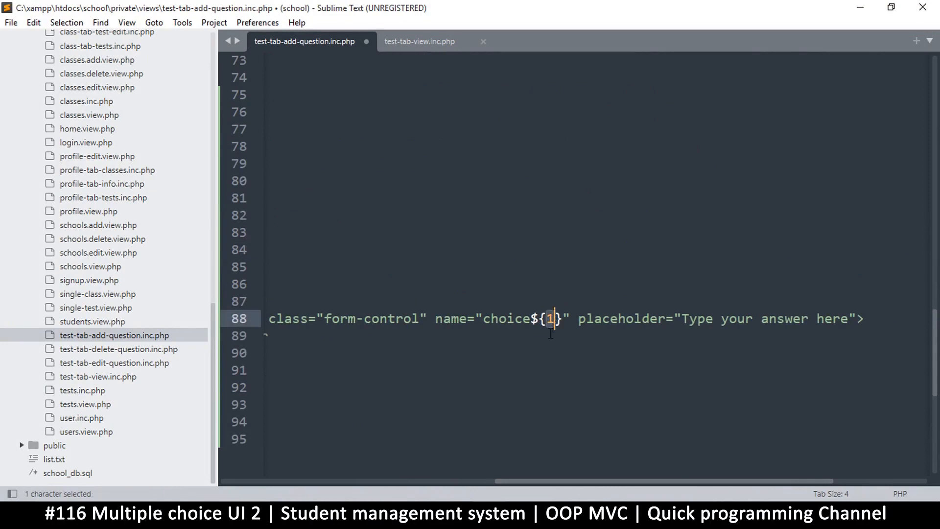
type("choices.children.length")
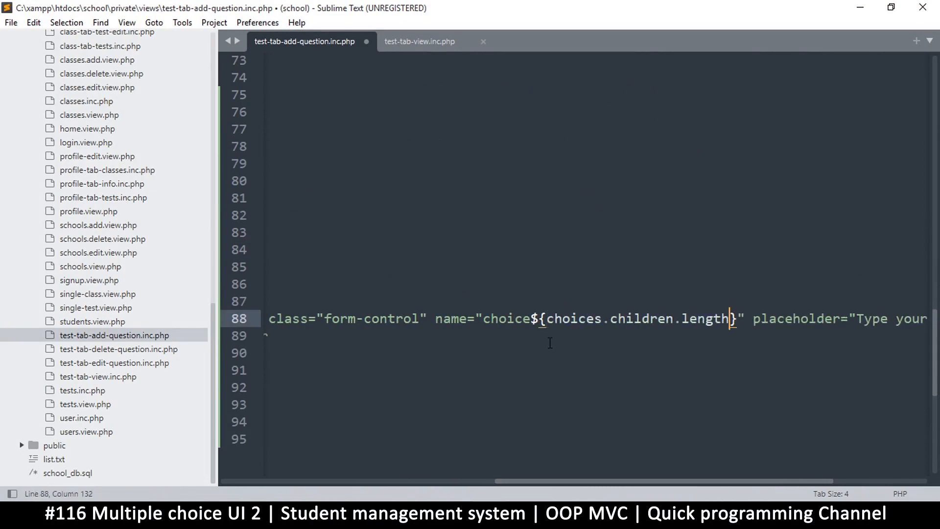
Step: Rename answer B's input from choice1 to choice2
left_click_drag(541, 319, 729, 318)
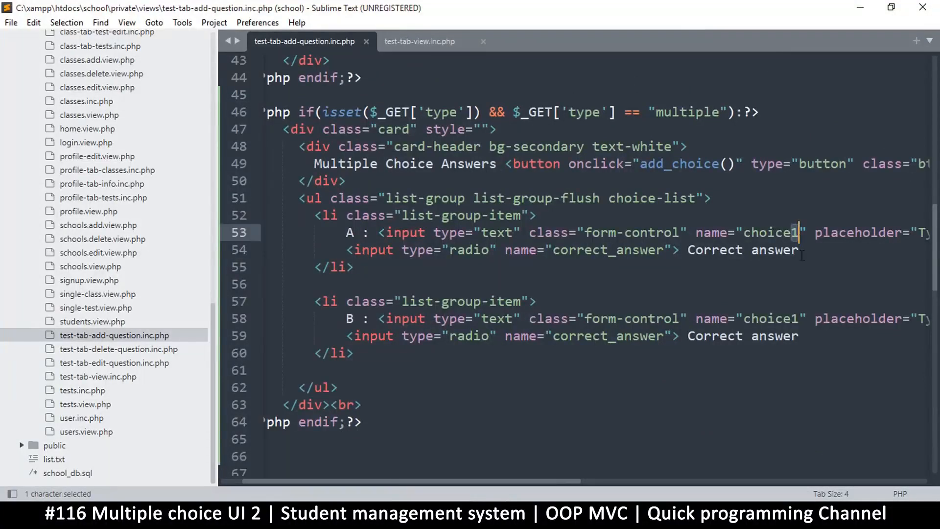
type("2")
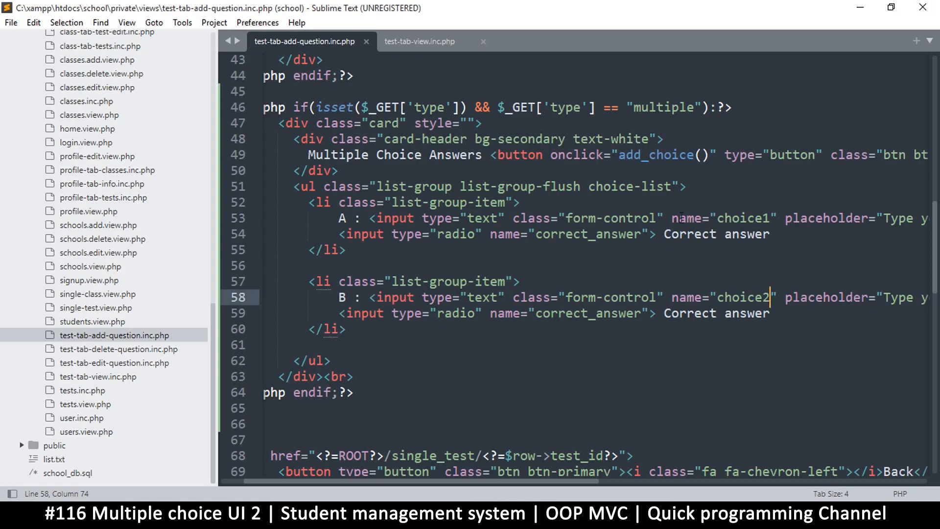
double_click(738, 218)
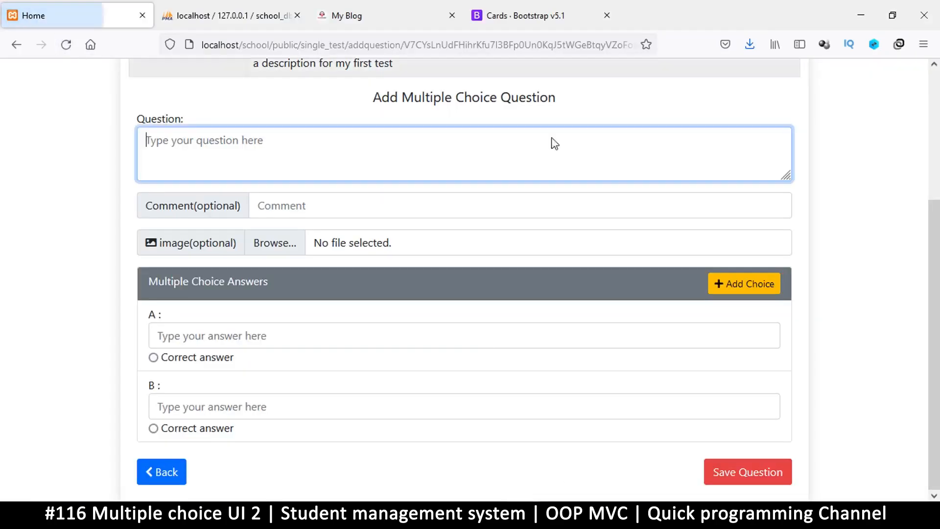
Step: Add answer C and inspect its markup, finding its input also named choice2
left_click(744, 284)
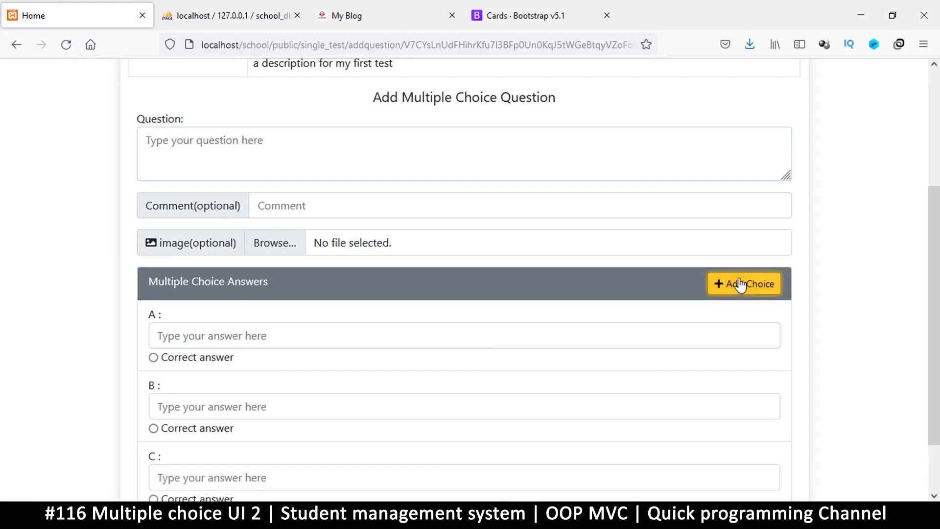
key("F12")
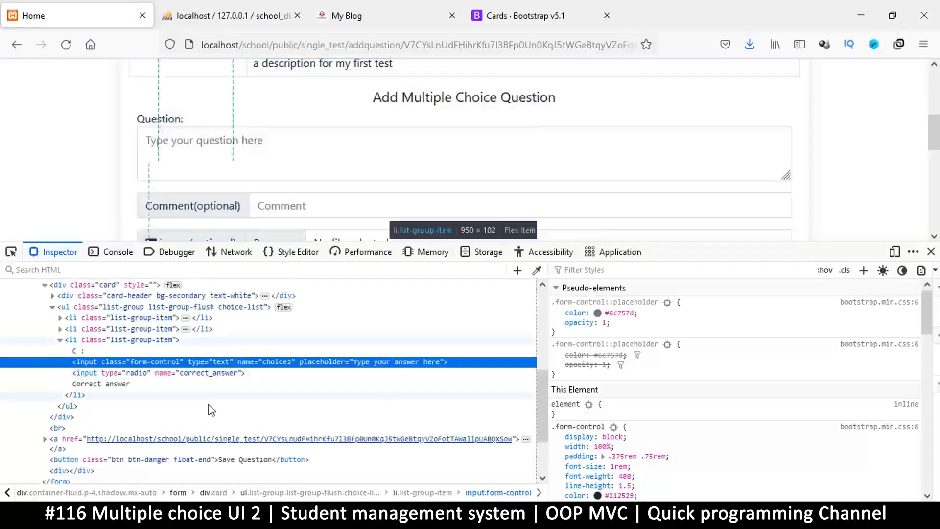
mouse_move(291, 364)
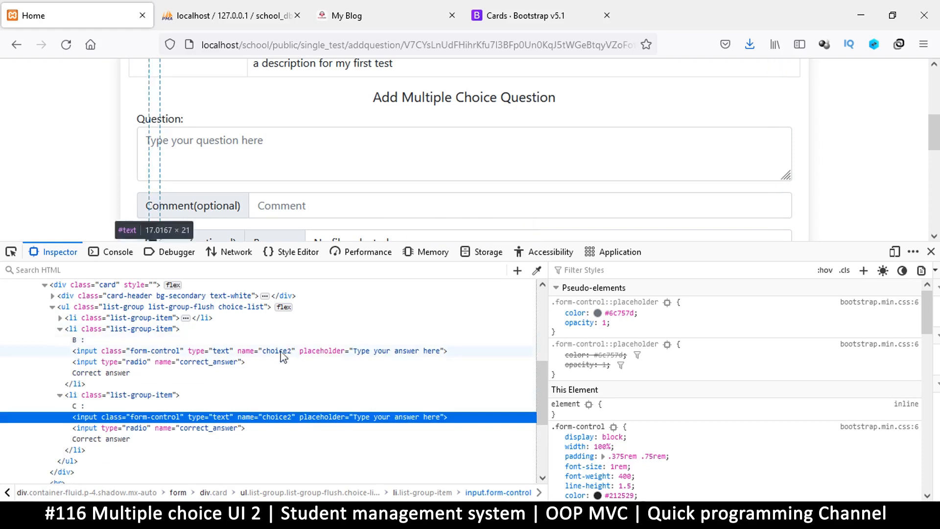
scroll("down", 3)
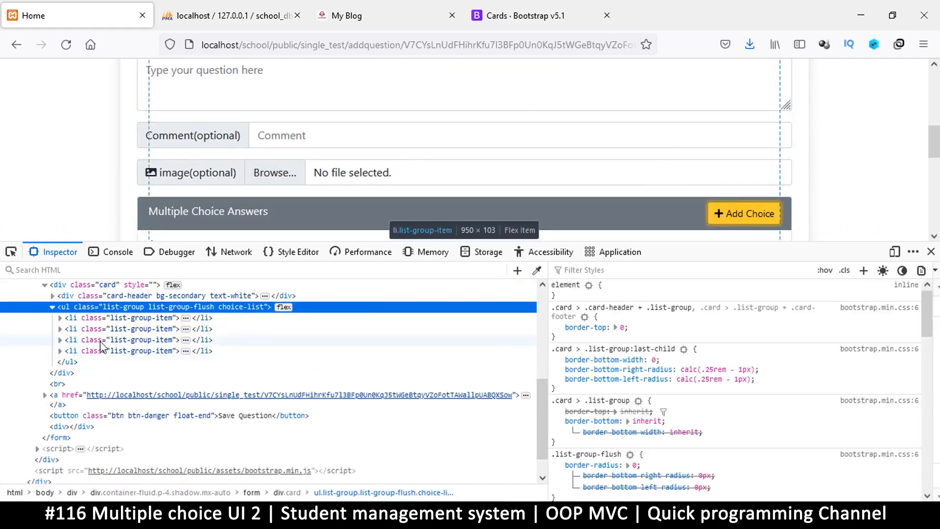
scroll("down", 3)
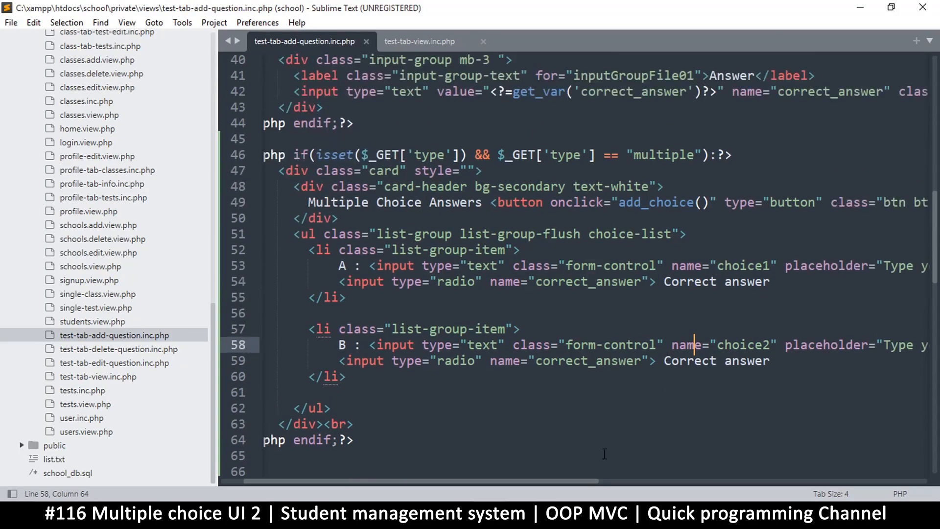
scroll("right", 3)
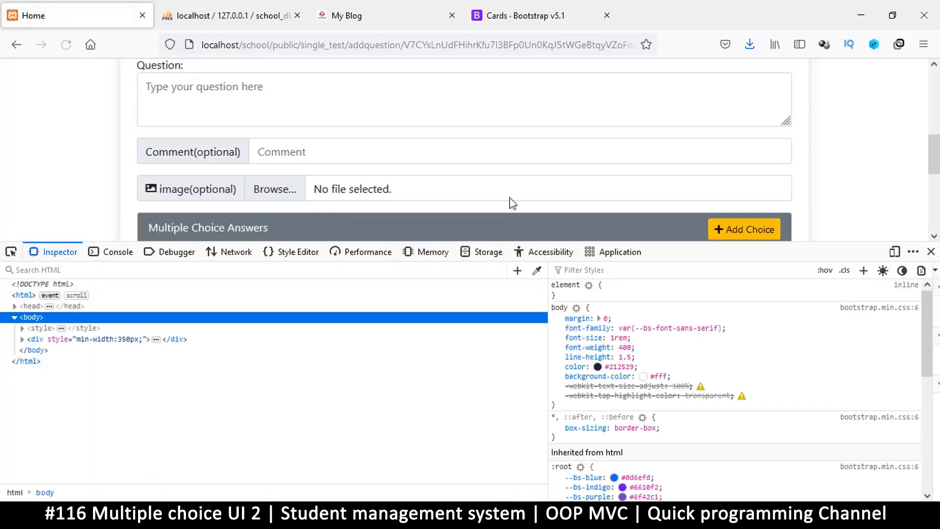
Step: Inspect the A–D choice markup, confirming D is choice3, then open phpMyAdmin's test_questions
scroll("down", 3)
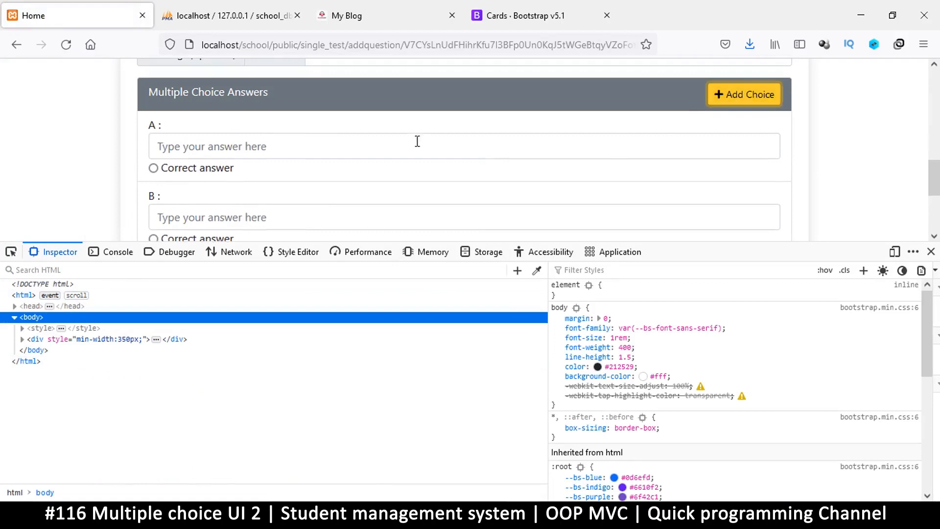
scroll("down", 3)
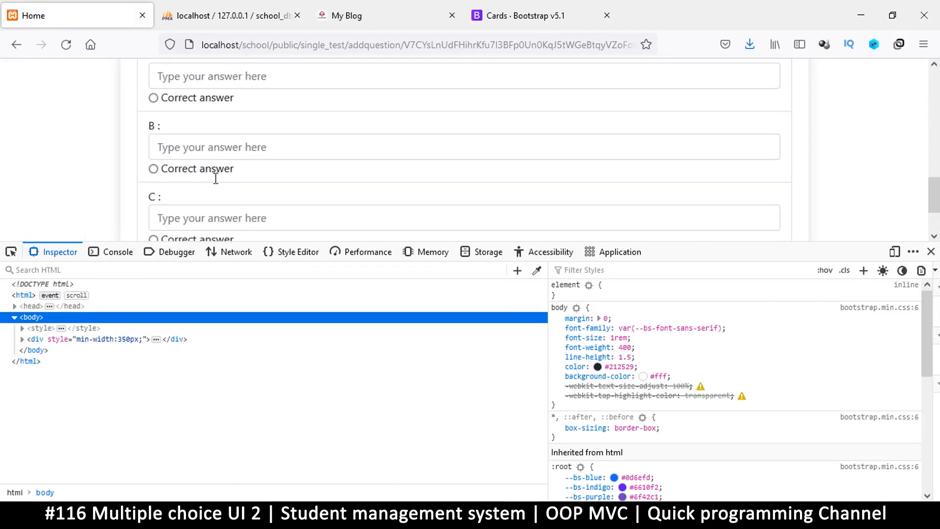
right_click(210, 218)
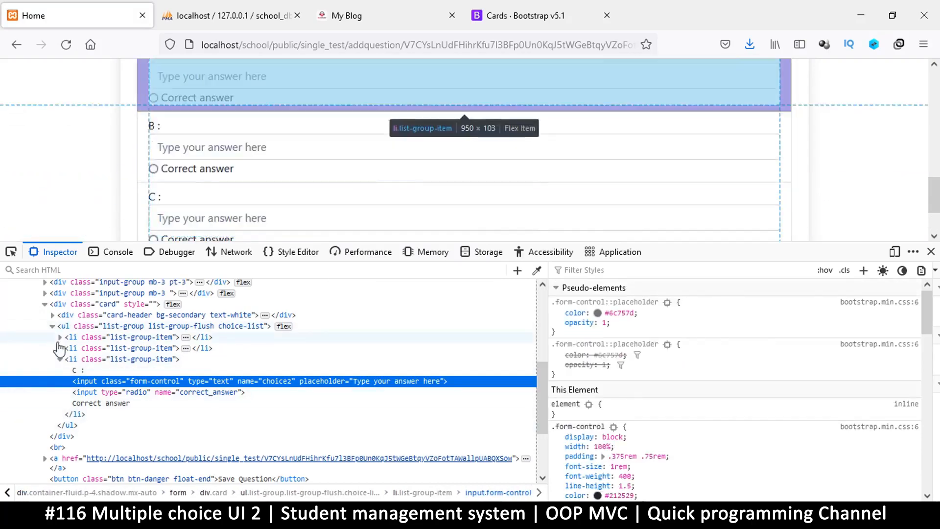
left_click(60, 347)
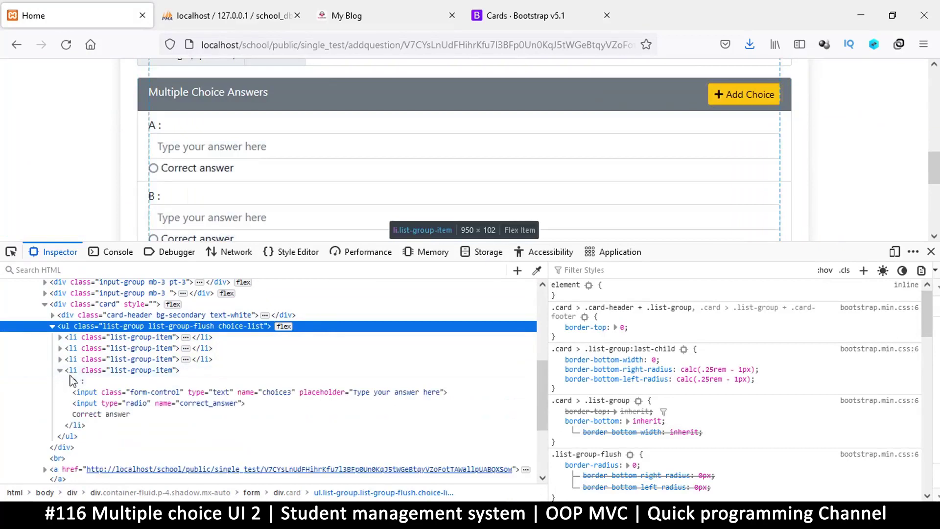
scroll("down", 3)
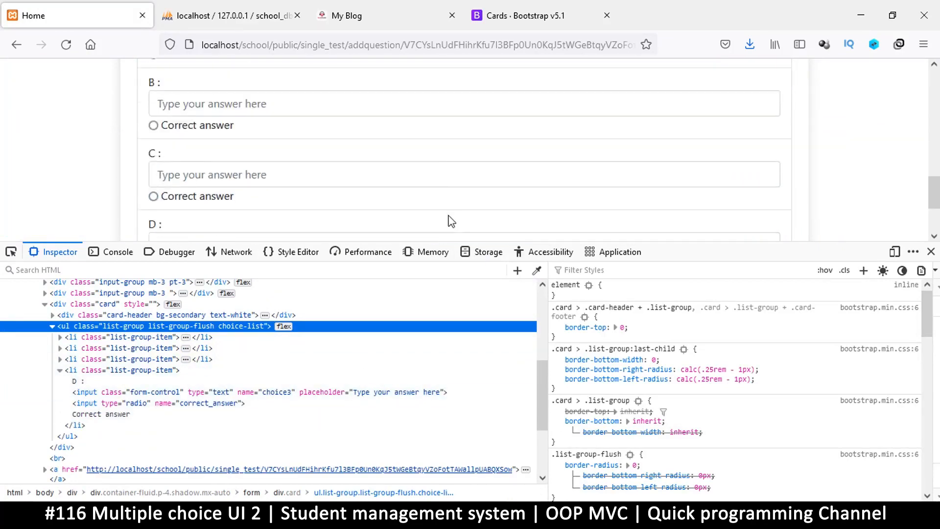
scroll("down", 3)
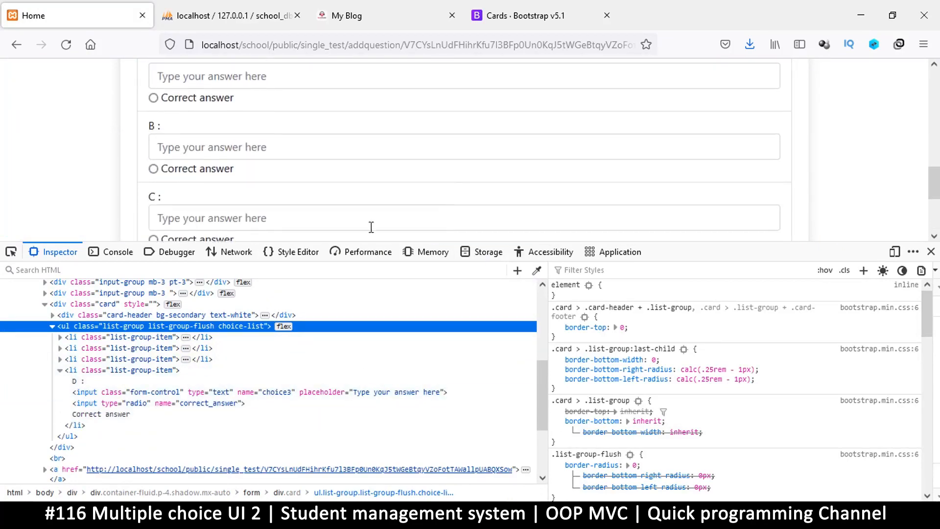
mouse_move(219, 144)
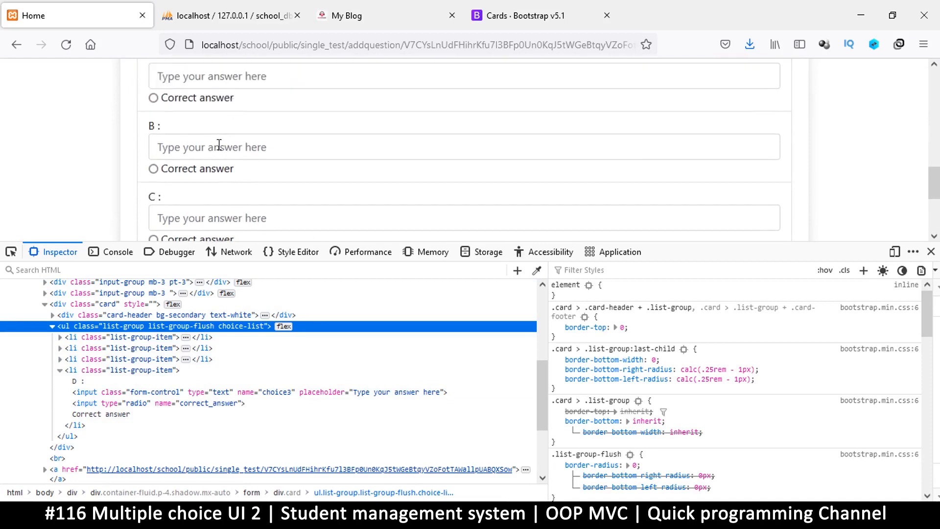
scroll("down", 3)
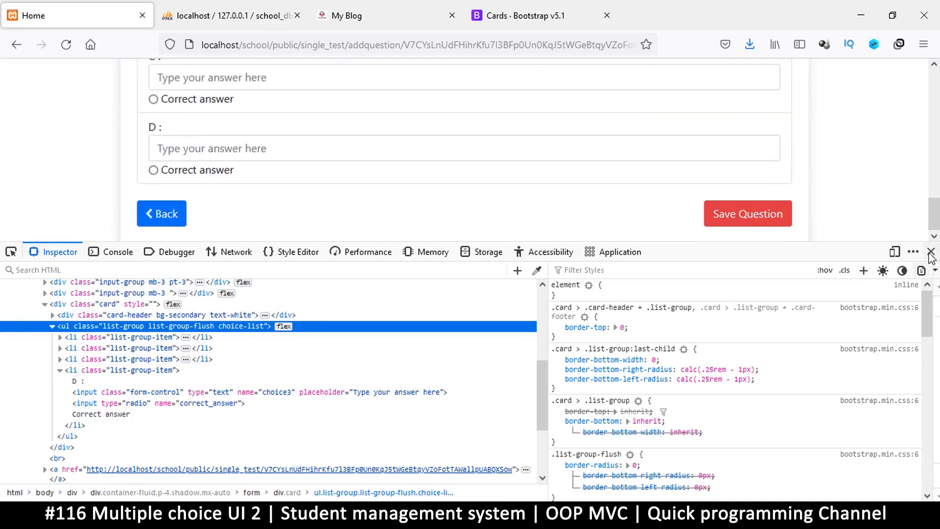
left_click(930, 253)
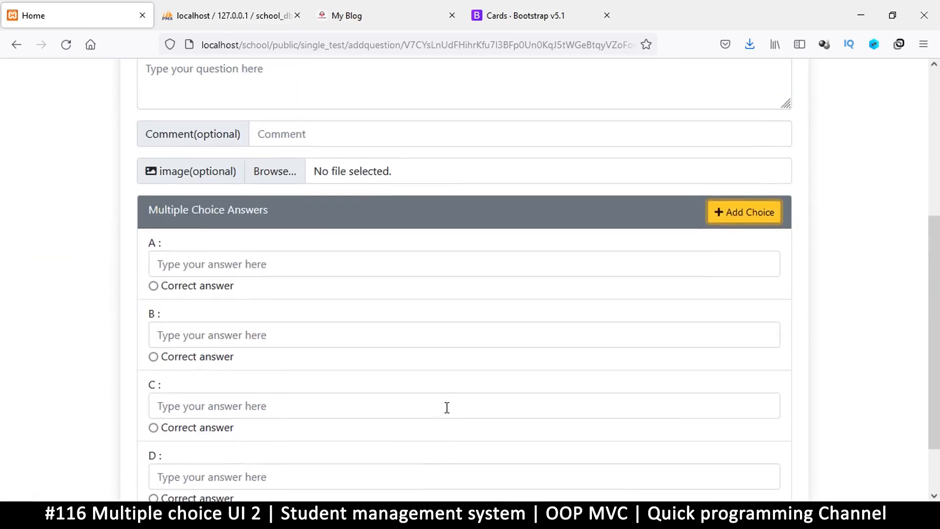
mouse_move(437, 324)
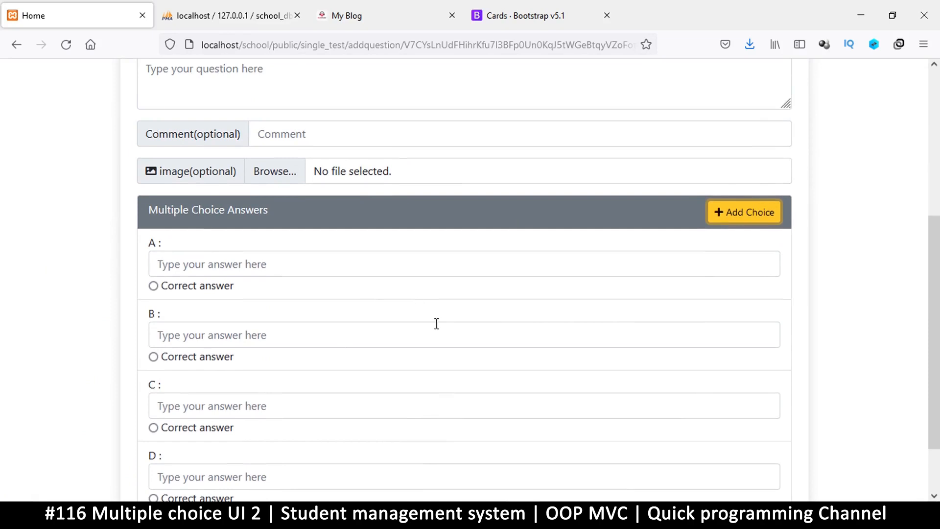
mouse_move(212, 44)
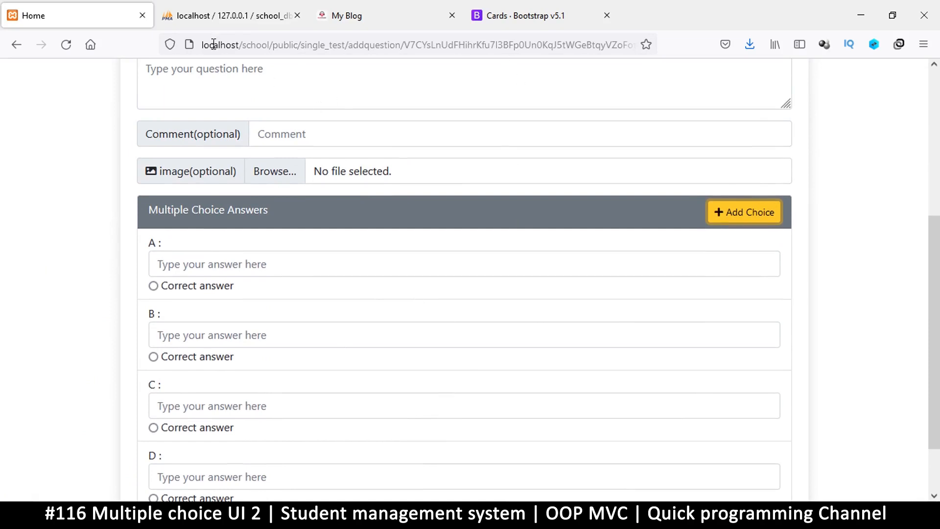
left_click(230, 16)
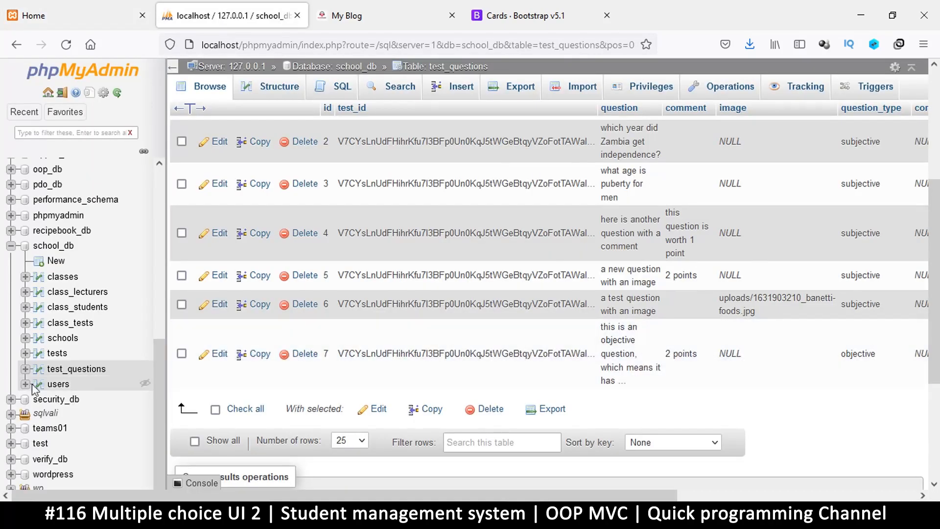
scroll("right", 3)
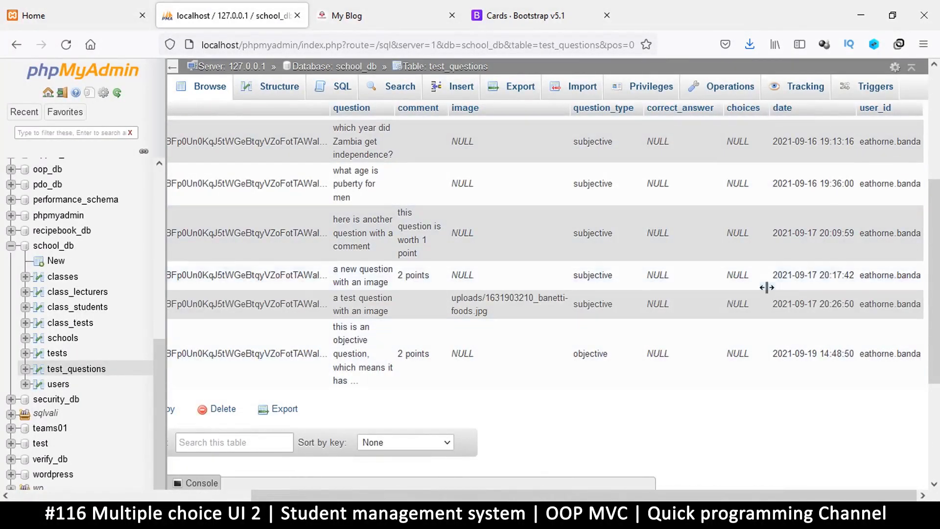
mouse_move(743, 108)
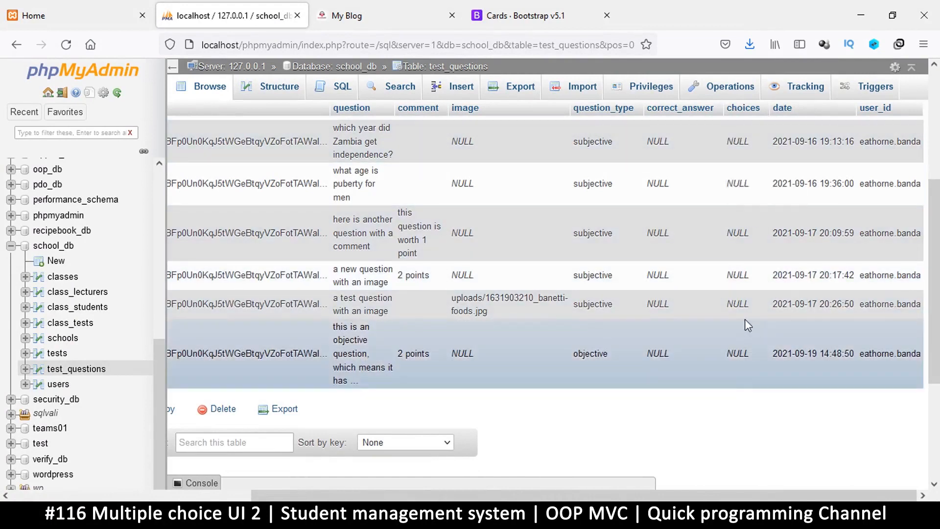
mouse_move(579, 379)
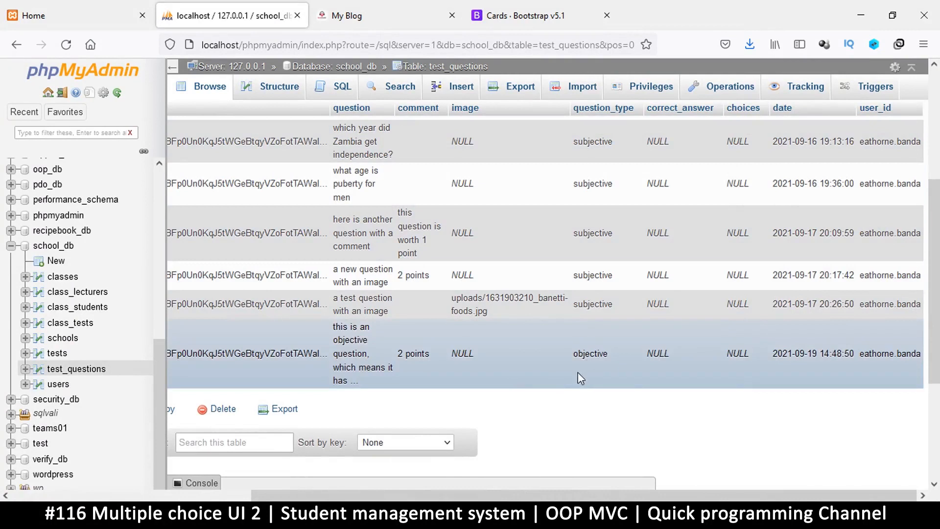